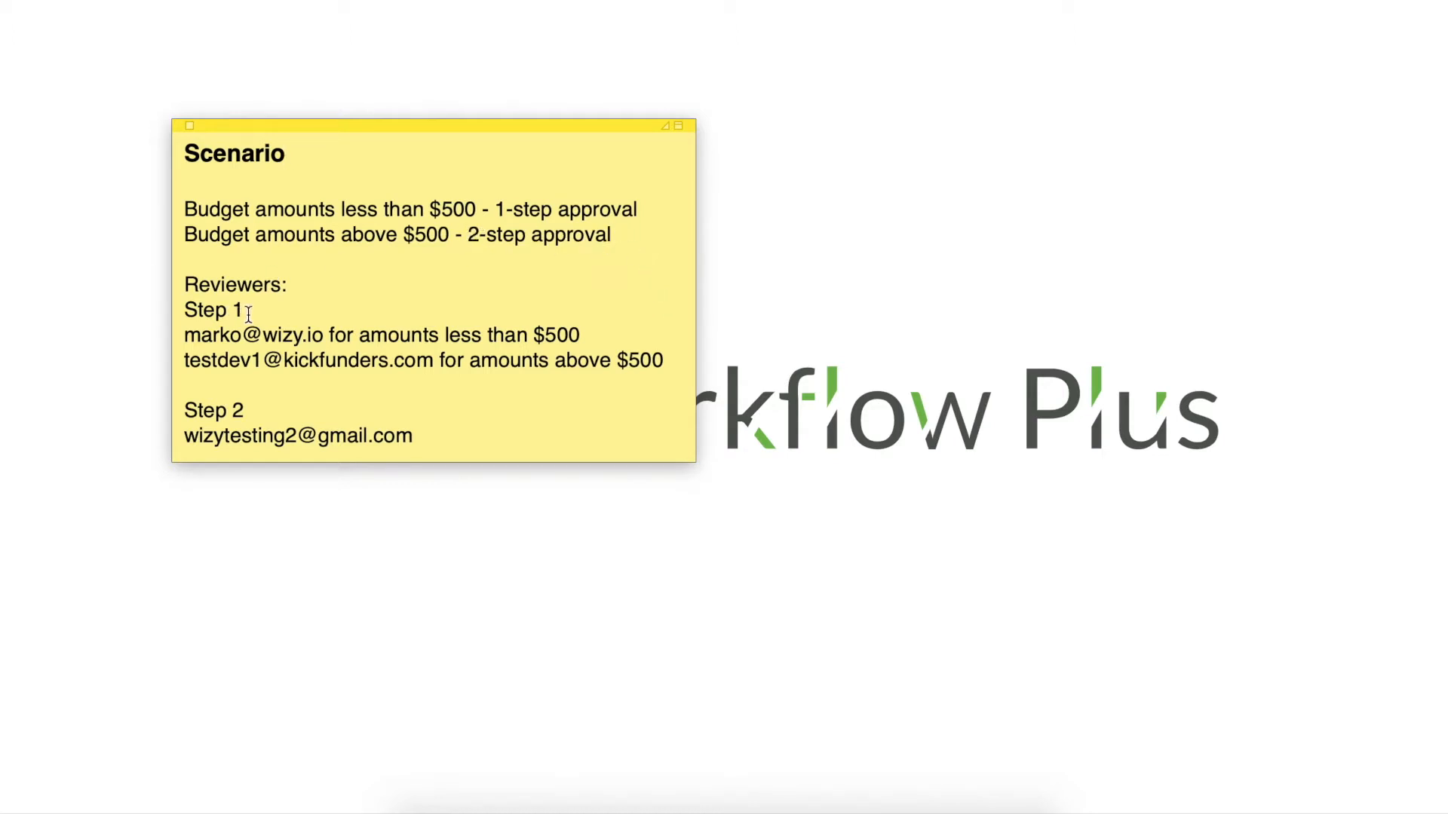
# - Emphasise the Step 1 reviewers heading, the above-$500 reviewer and the Step 2 reviewer
pyautogui.doubleClick(213, 309)
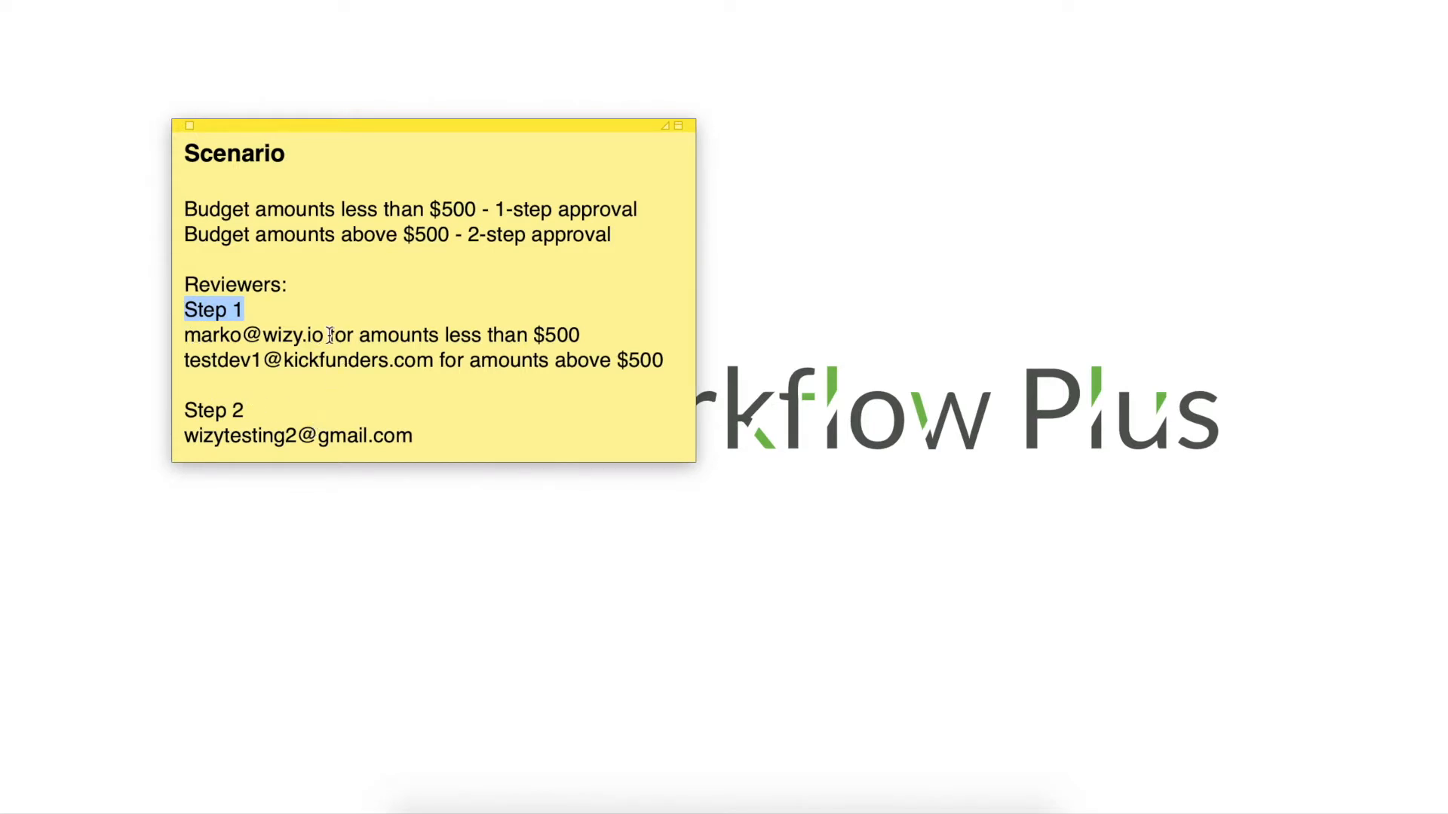
pyautogui.moveTo(596, 335)
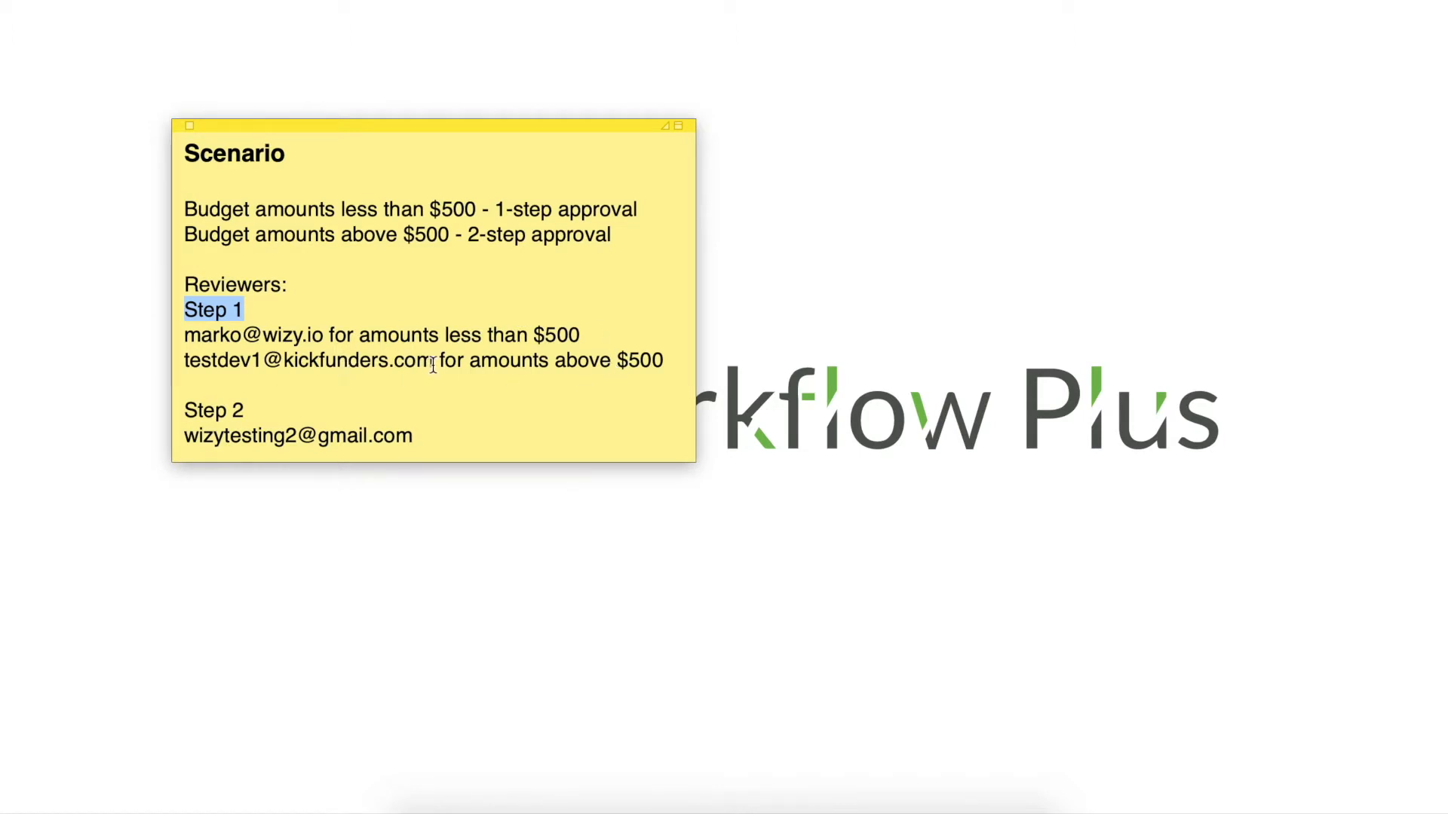
pyautogui.doubleClick(308, 360)
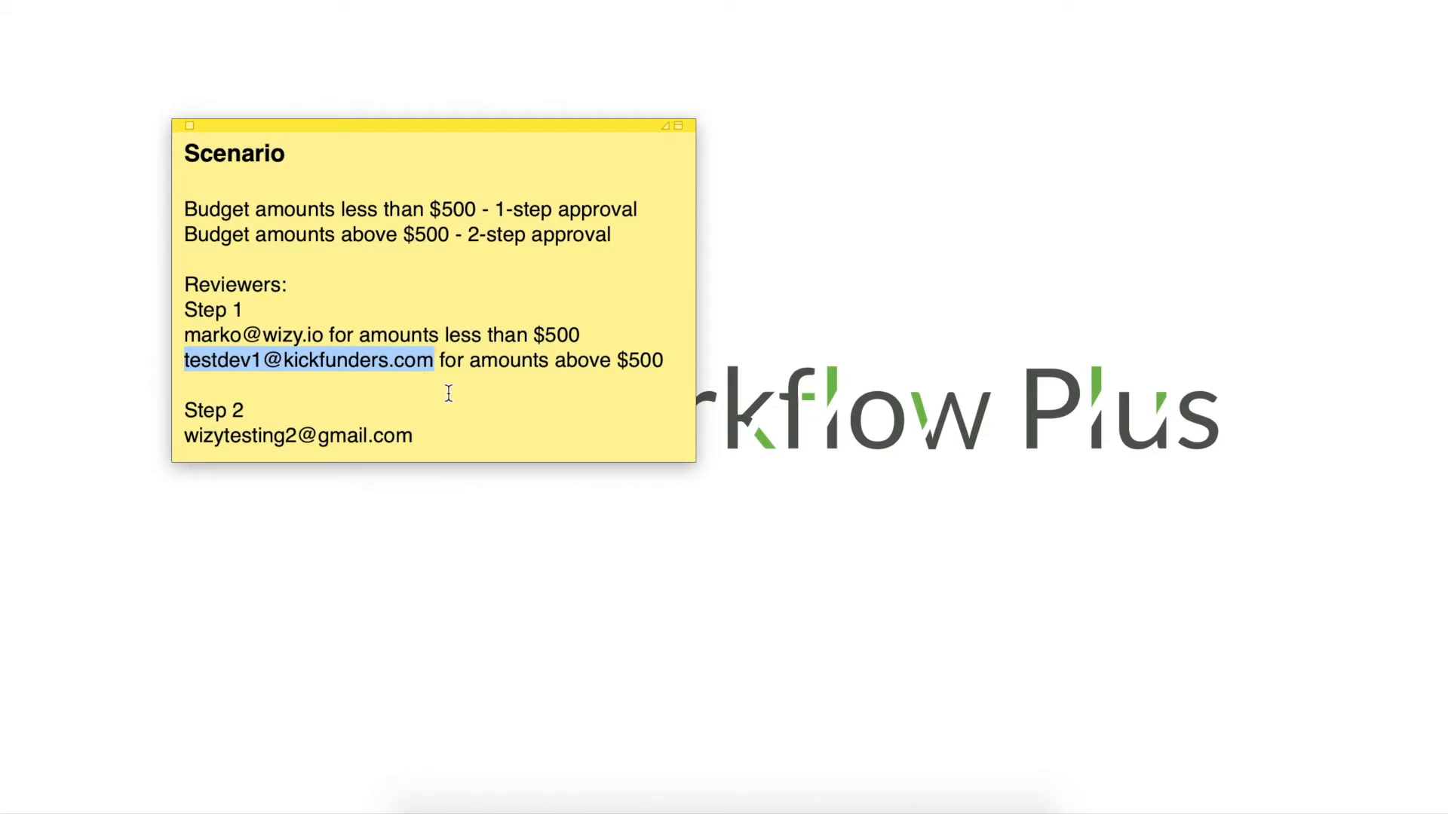
pyautogui.moveTo(455, 441)
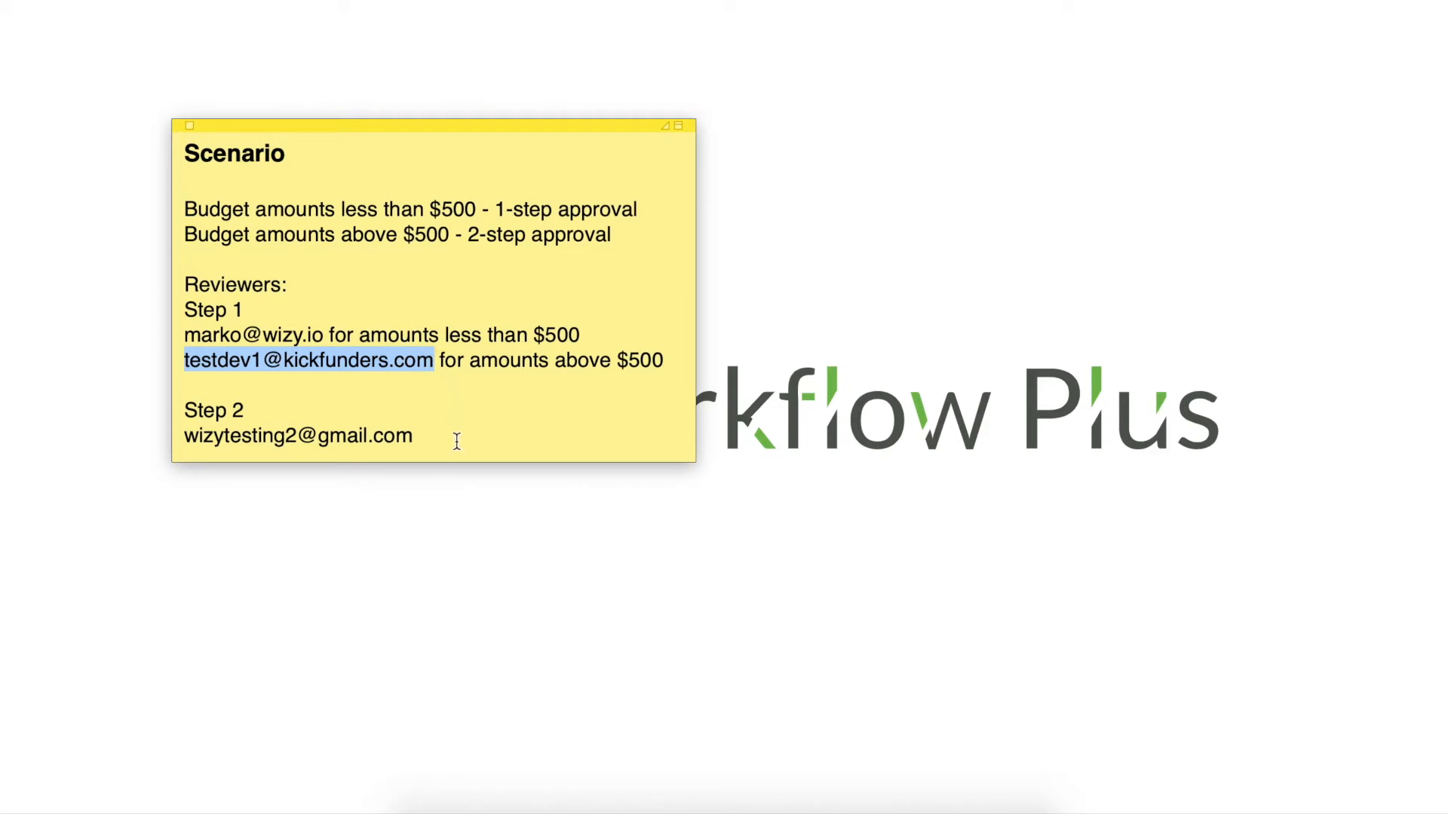
pyautogui.click(456, 441)
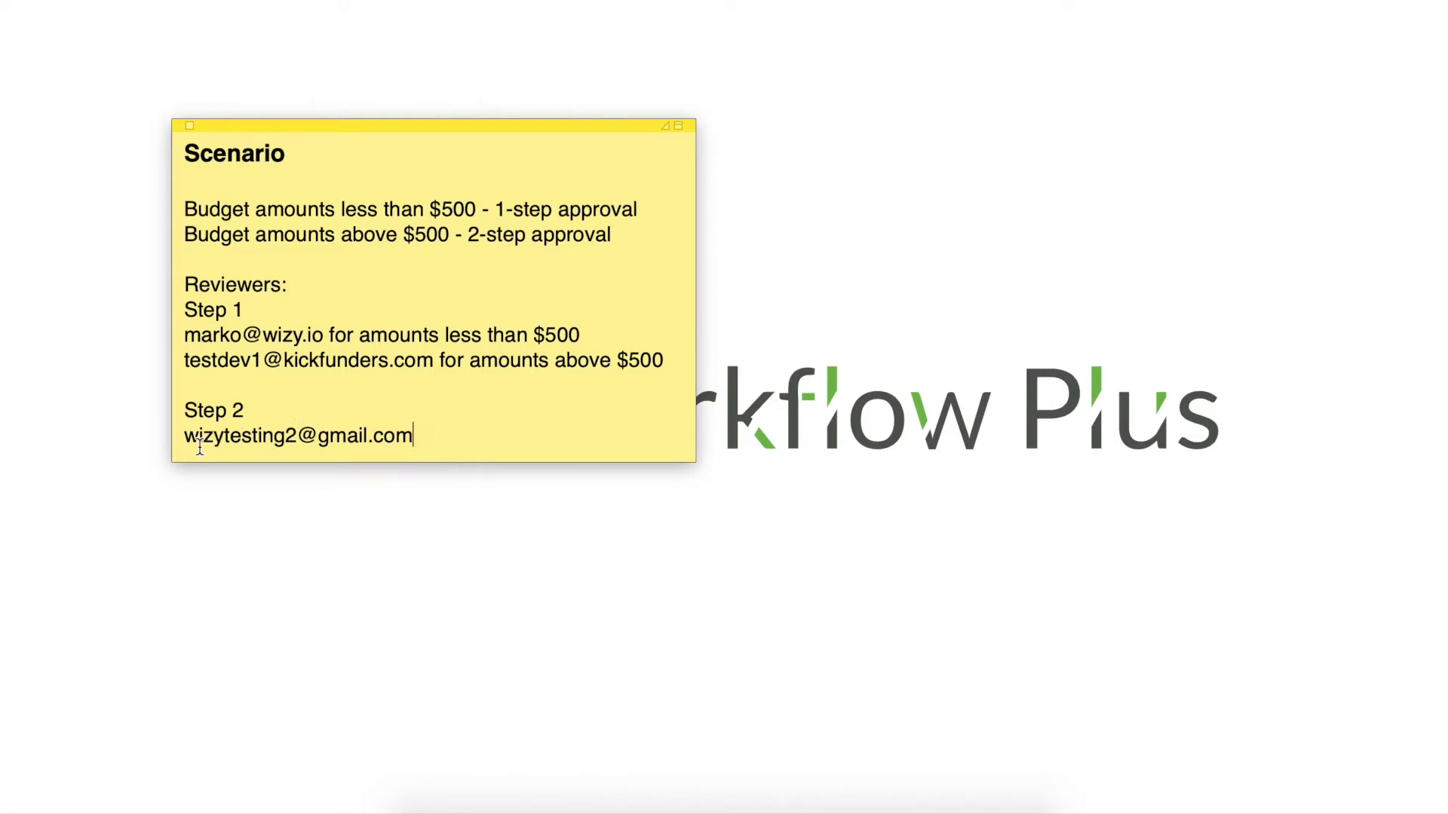
pyautogui.doubleClick(299, 435)
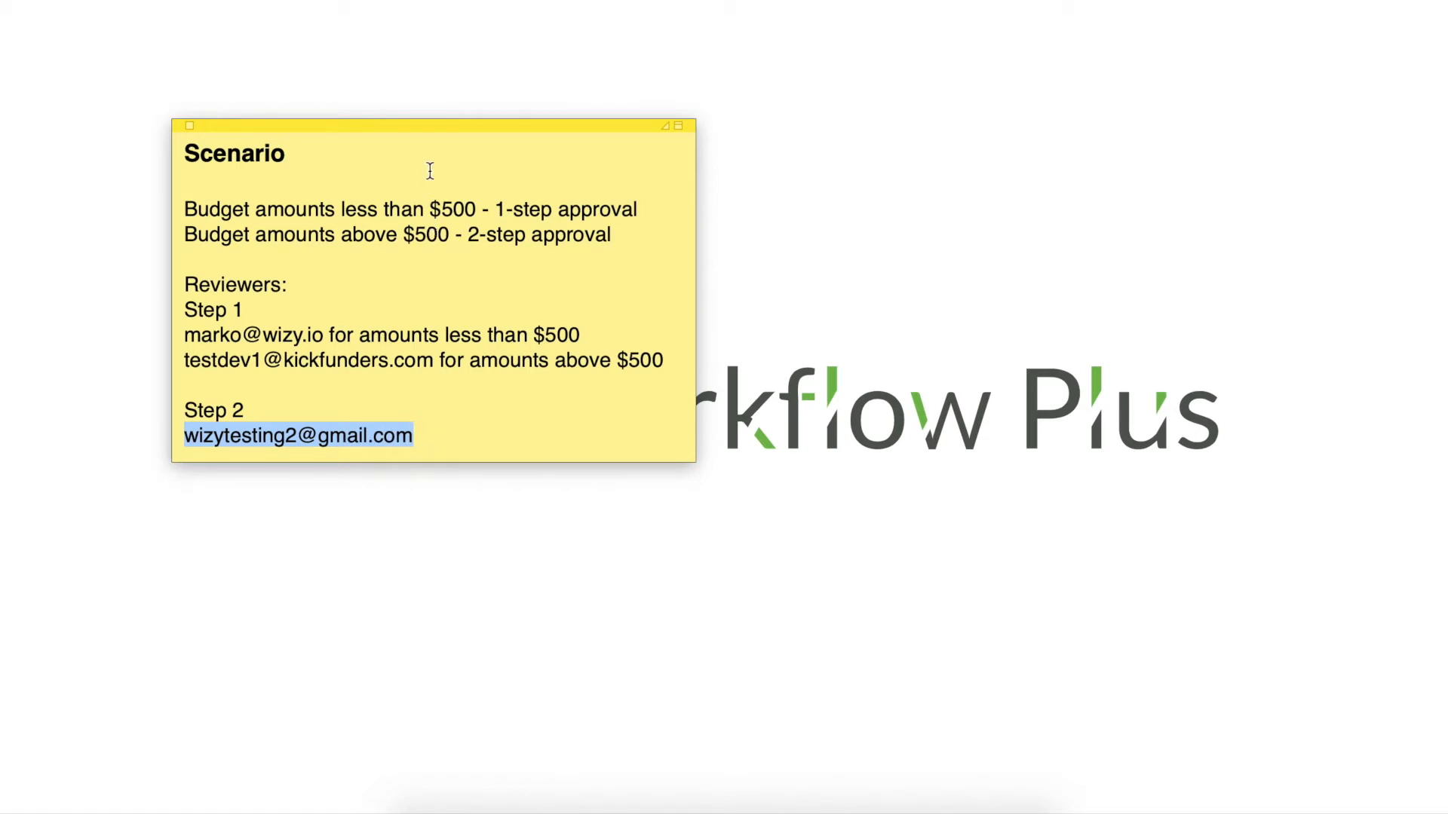
pyautogui.moveTo(420, 132)
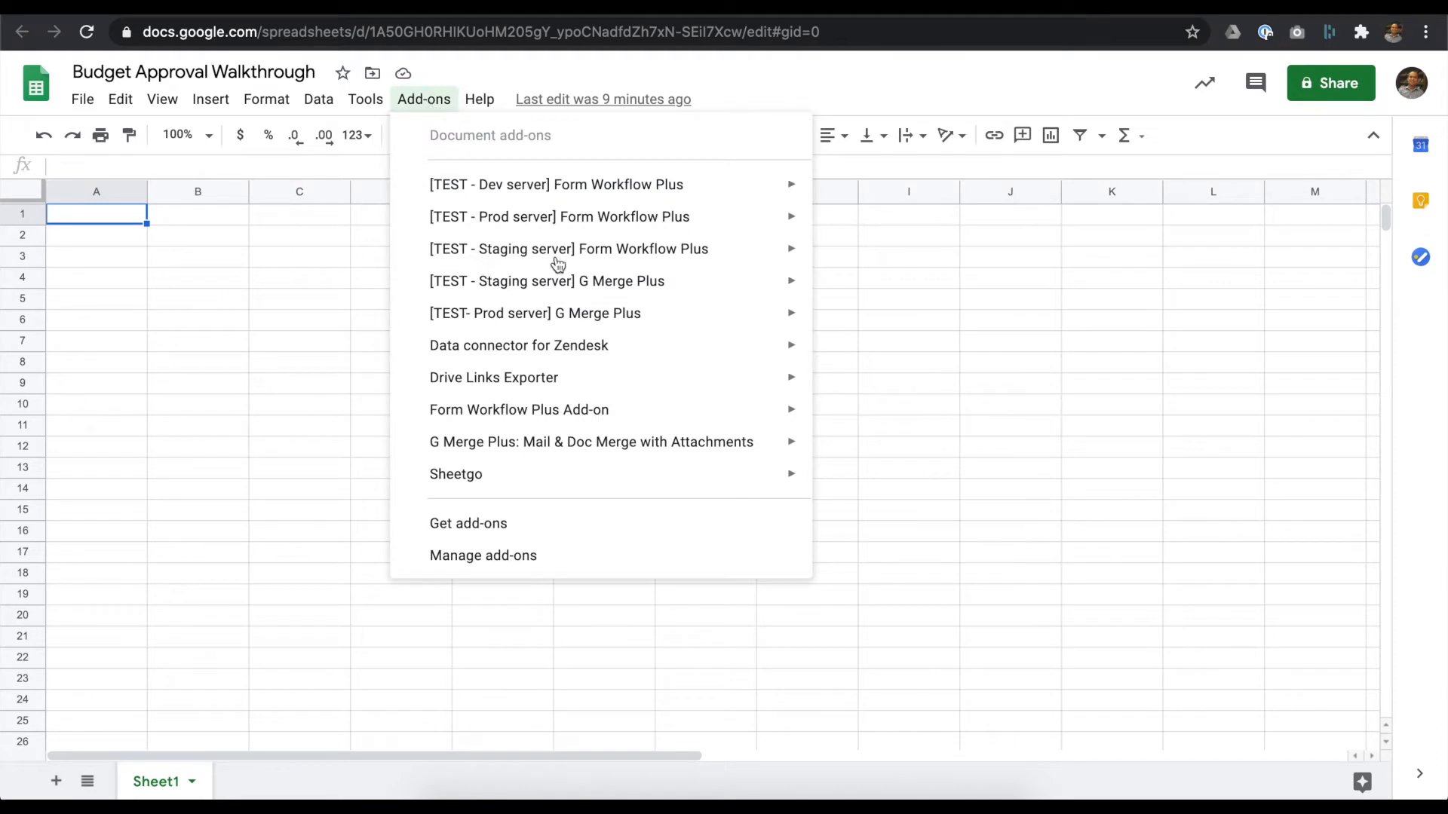
pyautogui.moveTo(519, 409)
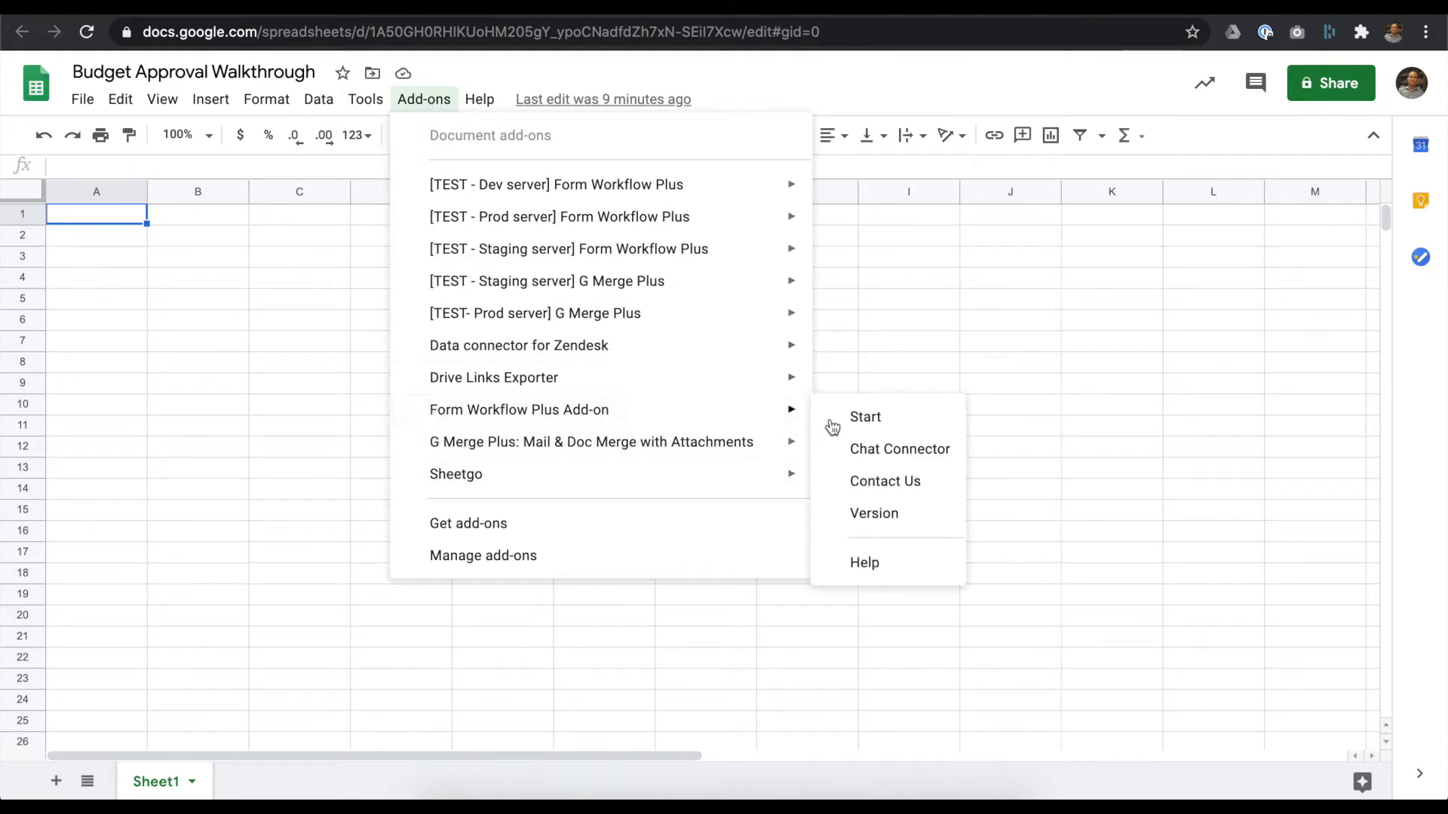
# - Launch Form Workflow Plus and create the Budget Request Form starter template
pyautogui.click(865, 417)
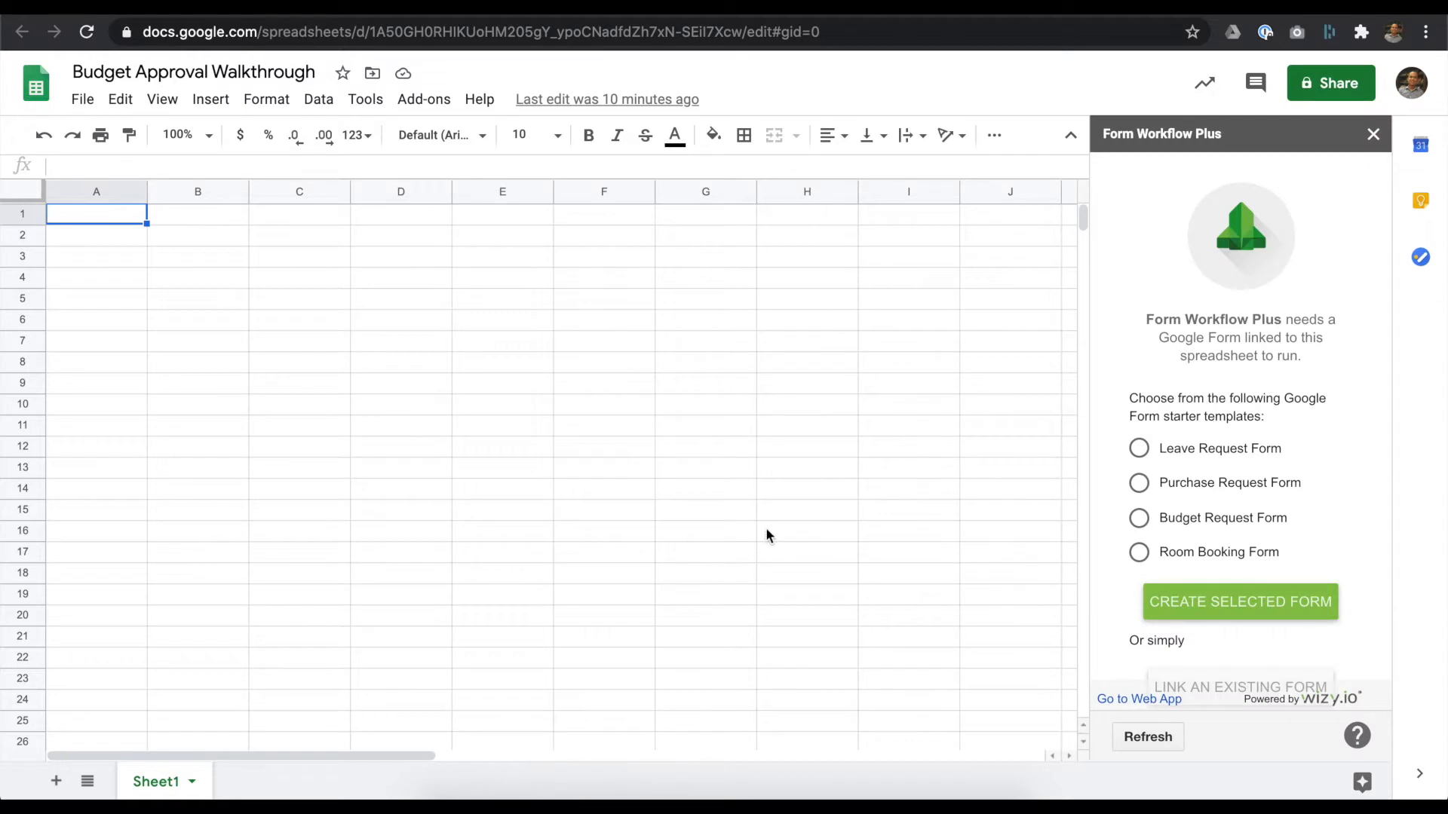
pyautogui.moveTo(1131, 436)
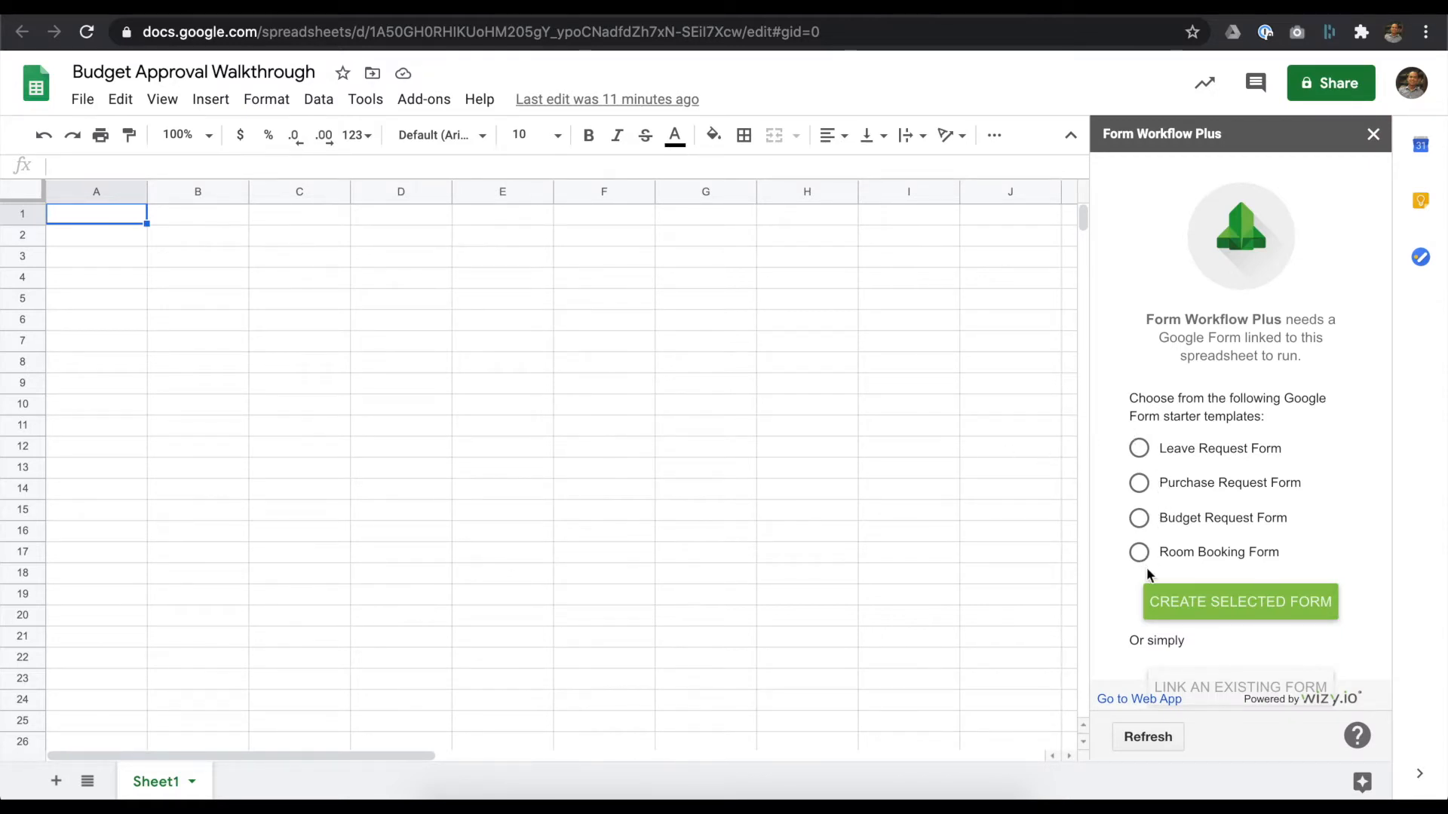
pyautogui.click(1139, 517)
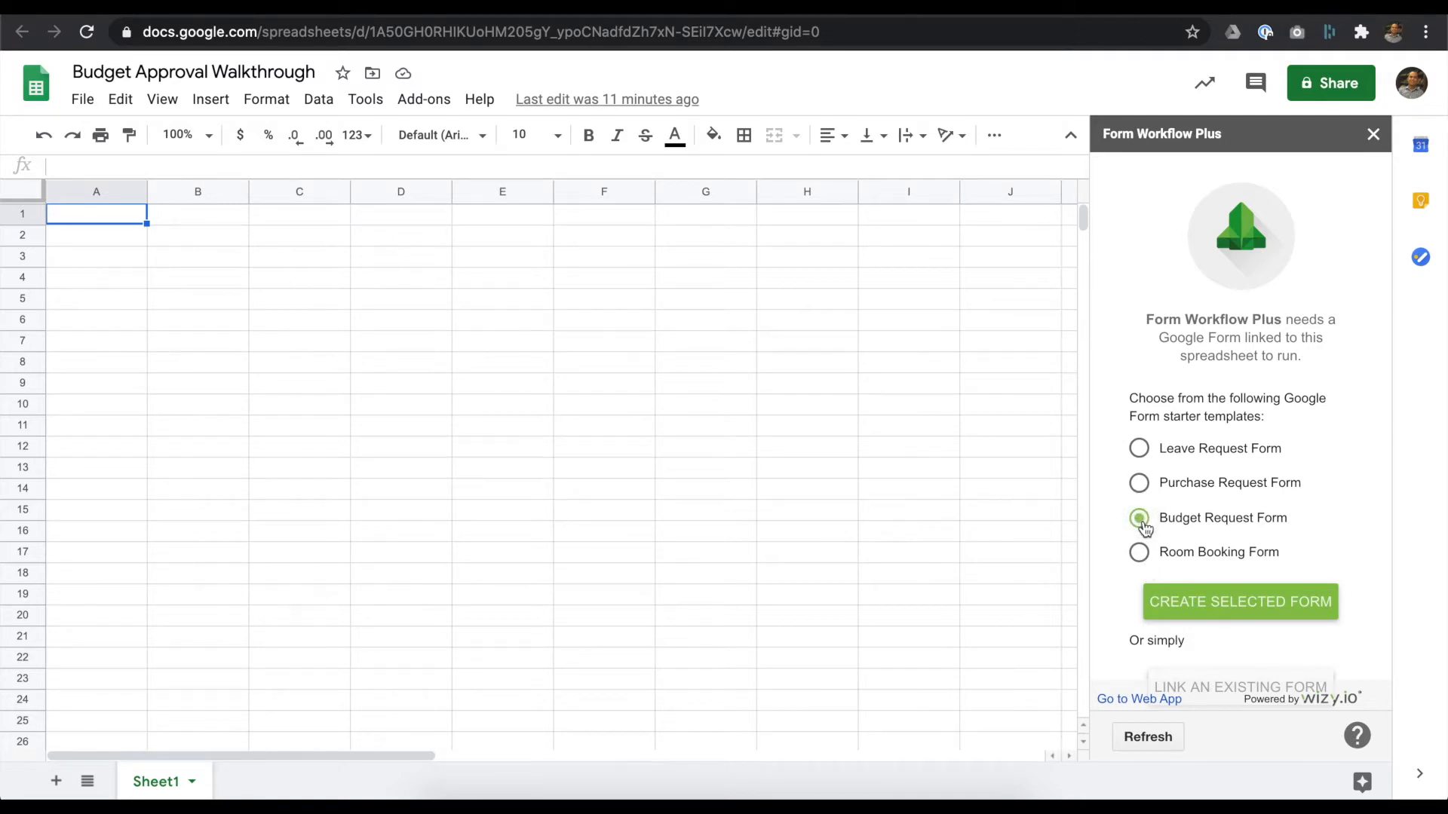
pyautogui.click(1138, 517)
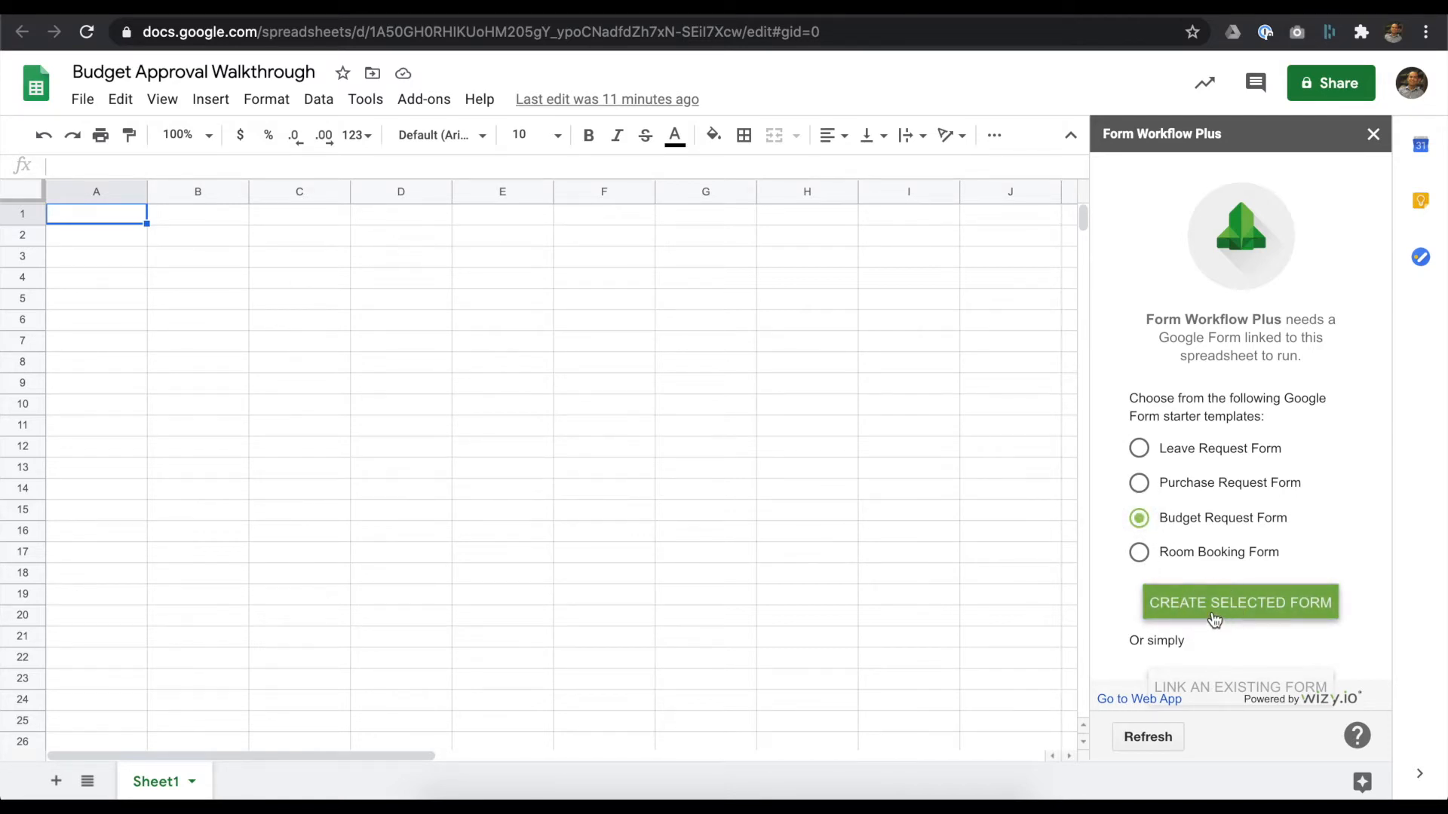
pyautogui.click(1239, 602)
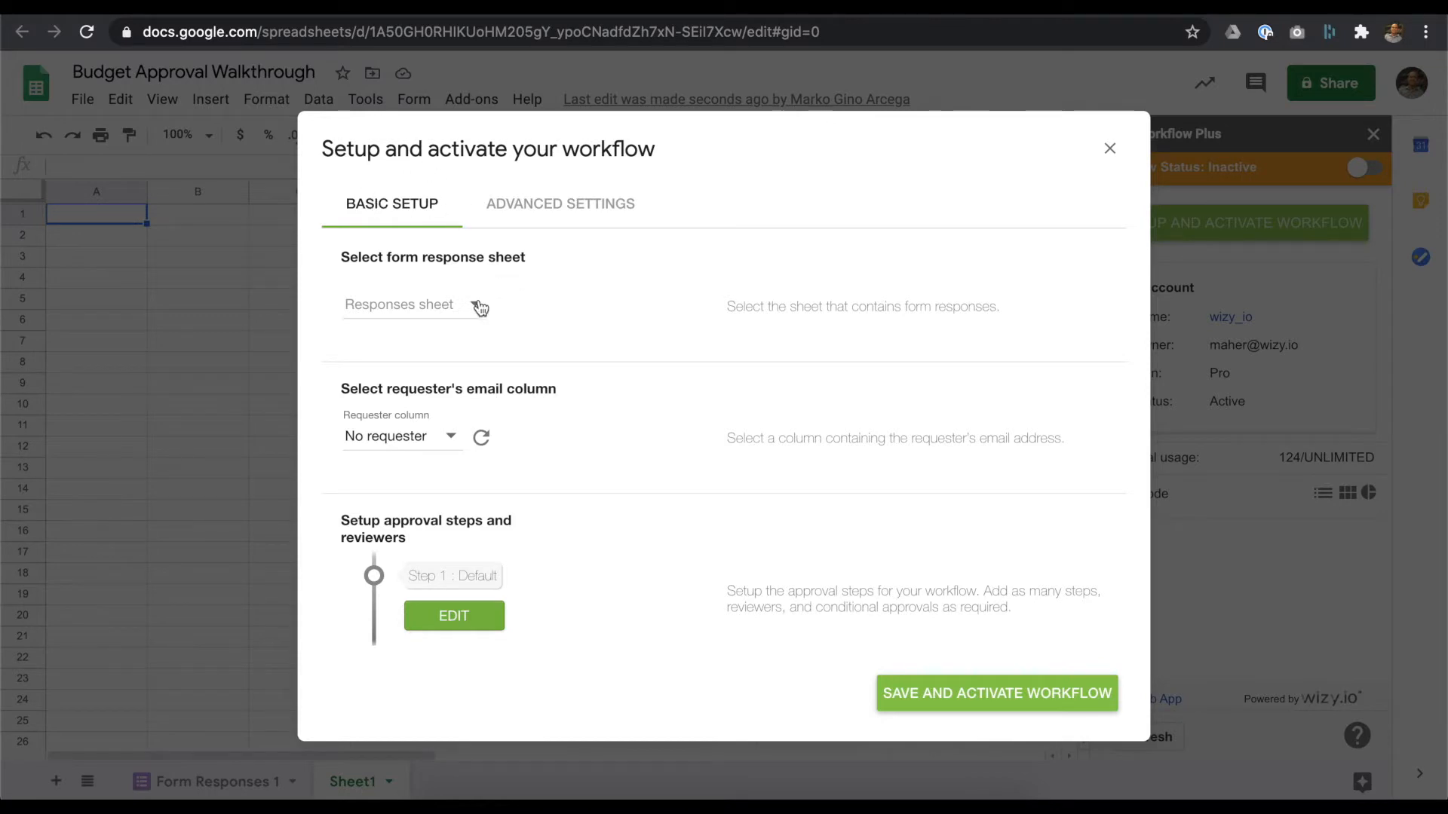
# - Choose Form Responses 1 as response sheet and Email Address as requester column
pyautogui.click(399, 304)
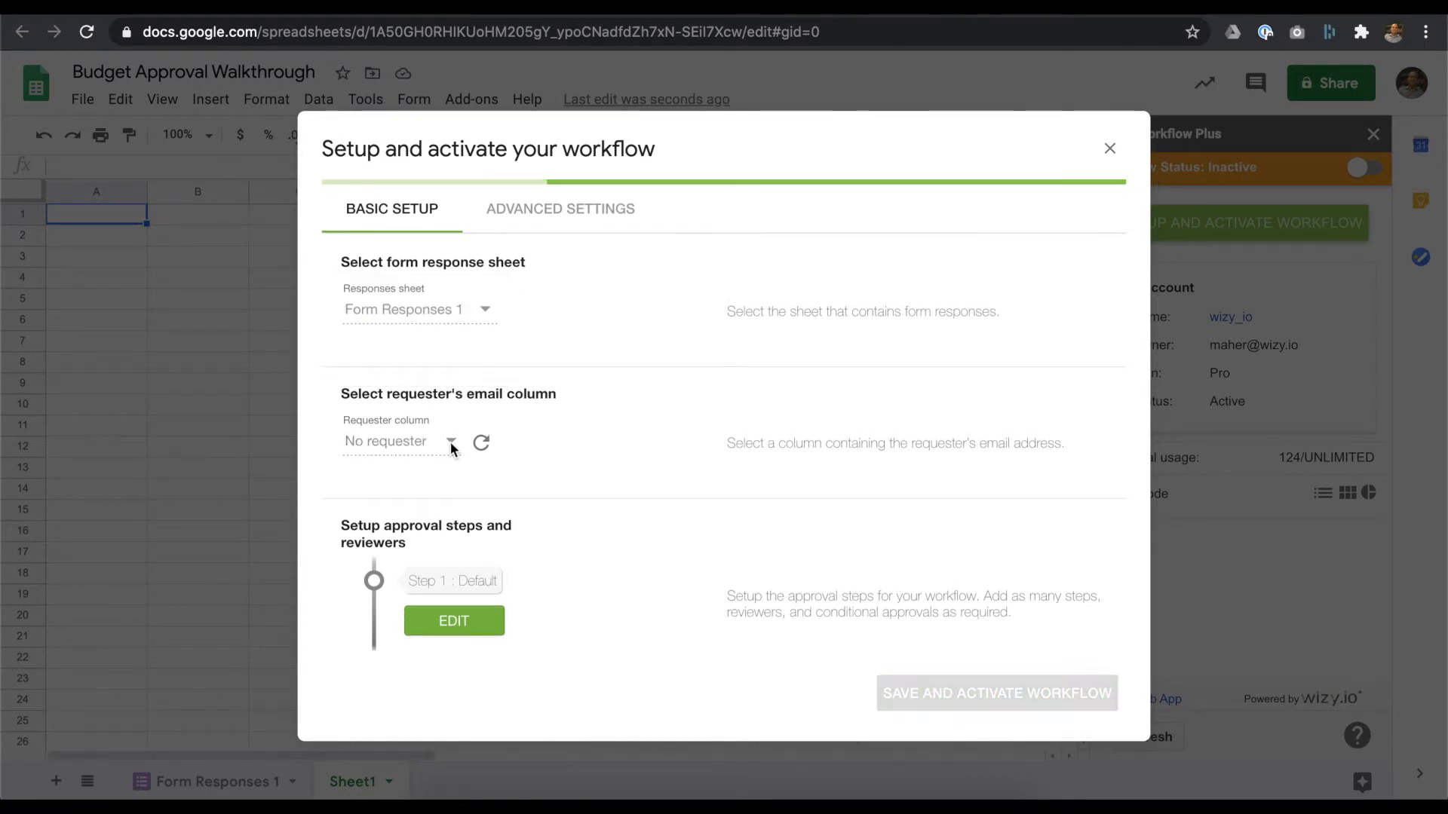
pyautogui.click(451, 441)
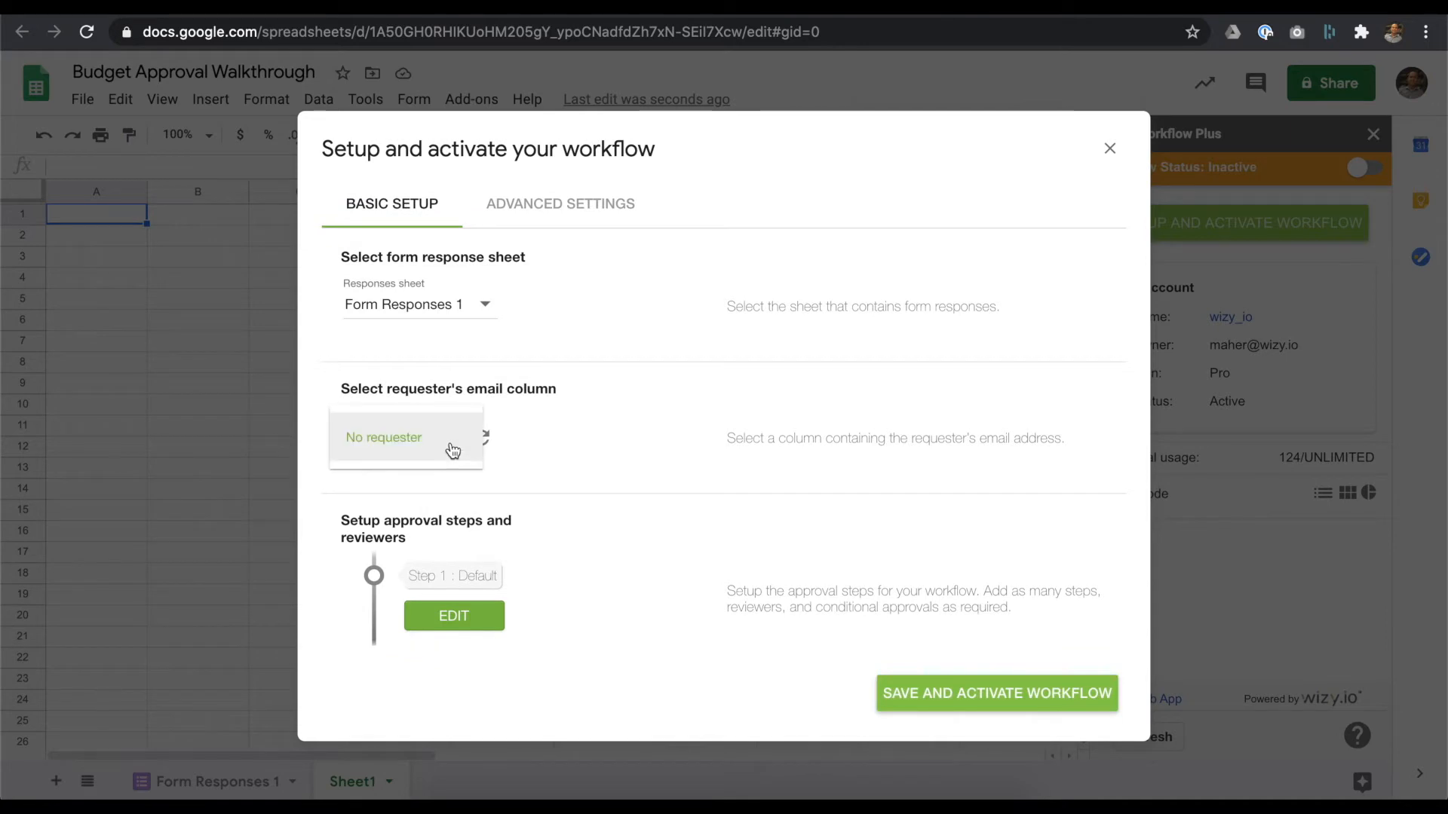
pyautogui.click(406, 437)
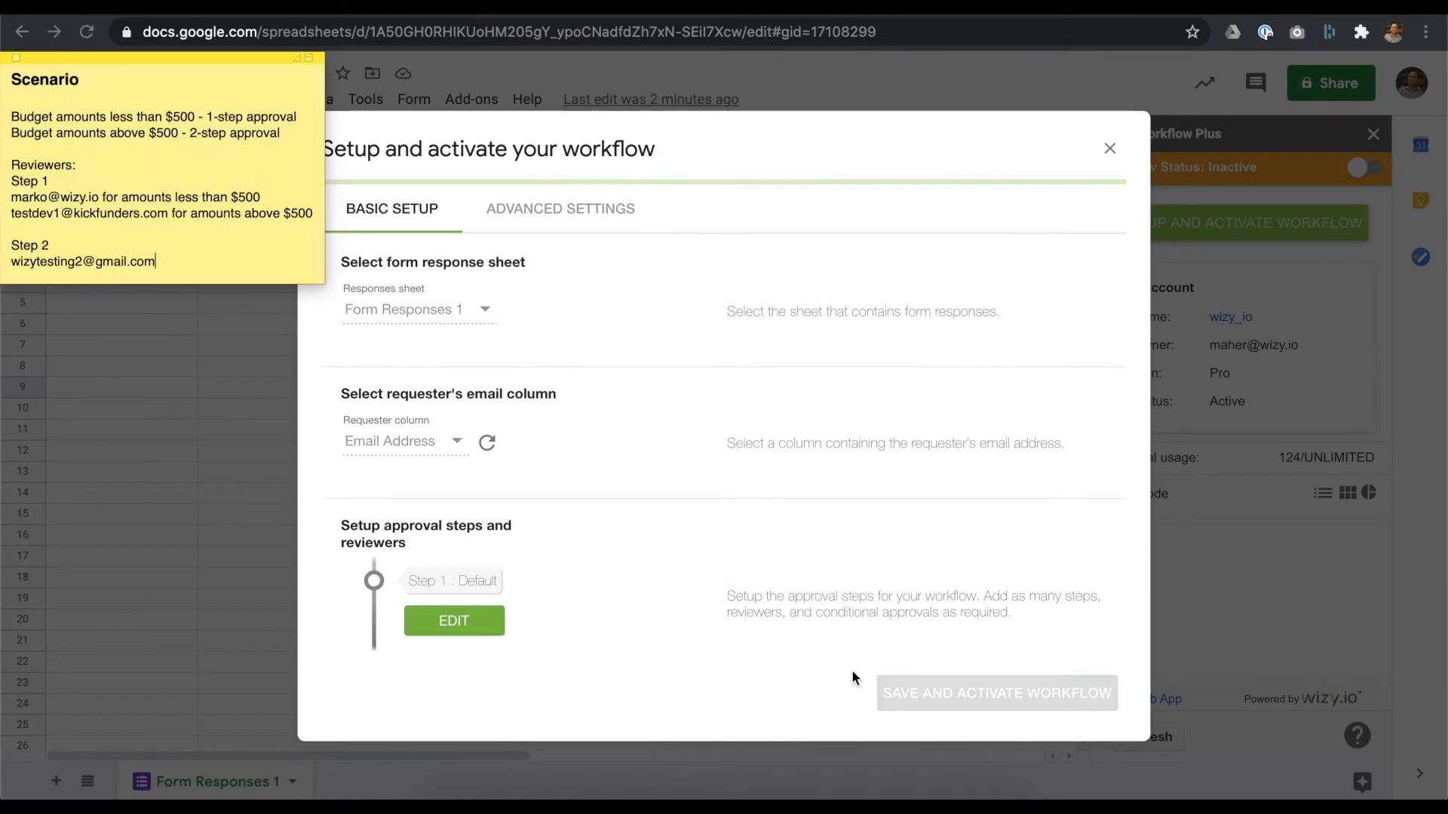
# - Open the approval steps list and edit the conditions of Step 1 : Default
pyautogui.click(453, 620)
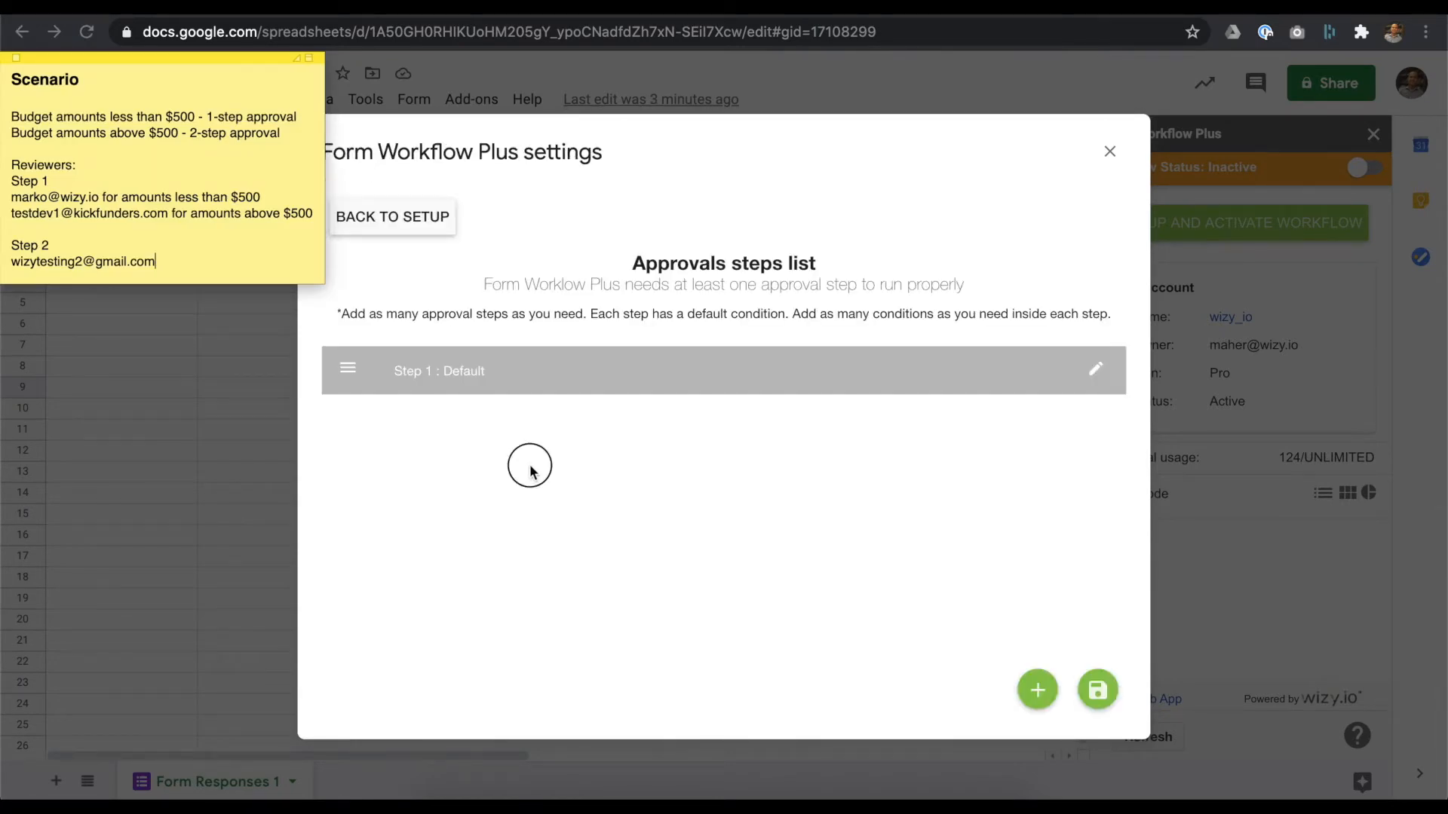
pyautogui.moveTo(976, 395)
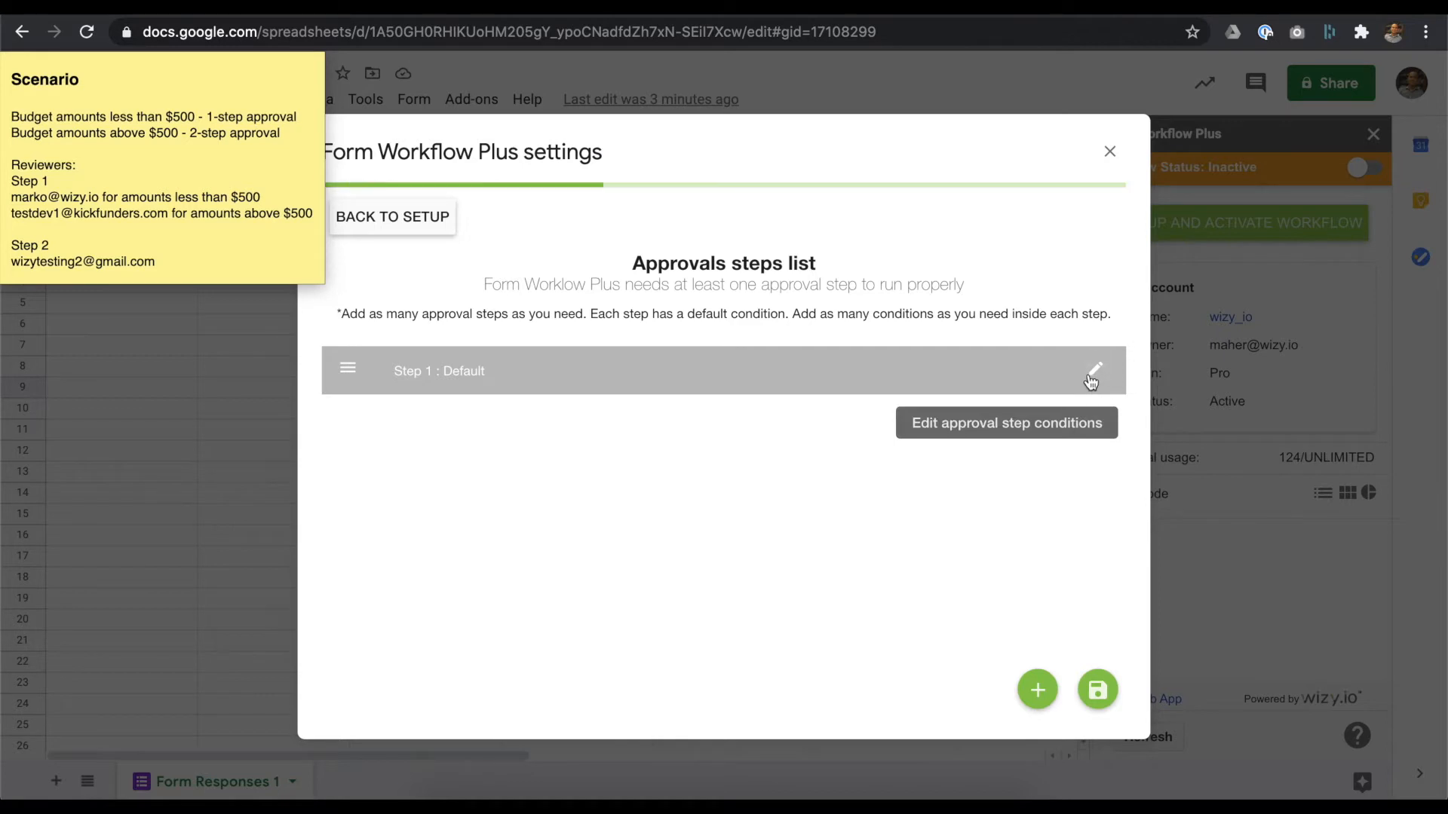
pyautogui.click(1094, 371)
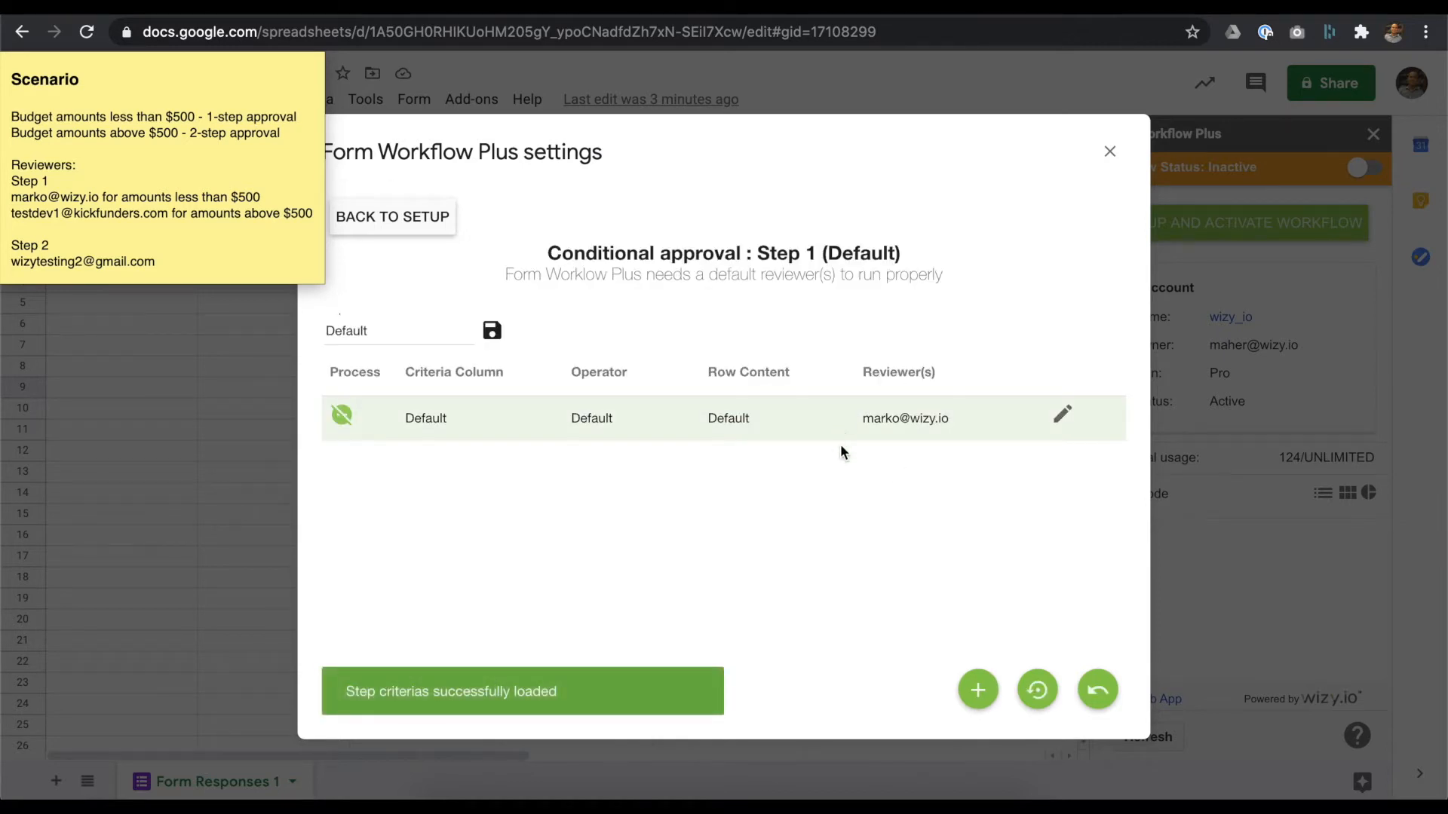
pyautogui.moveTo(875, 440)
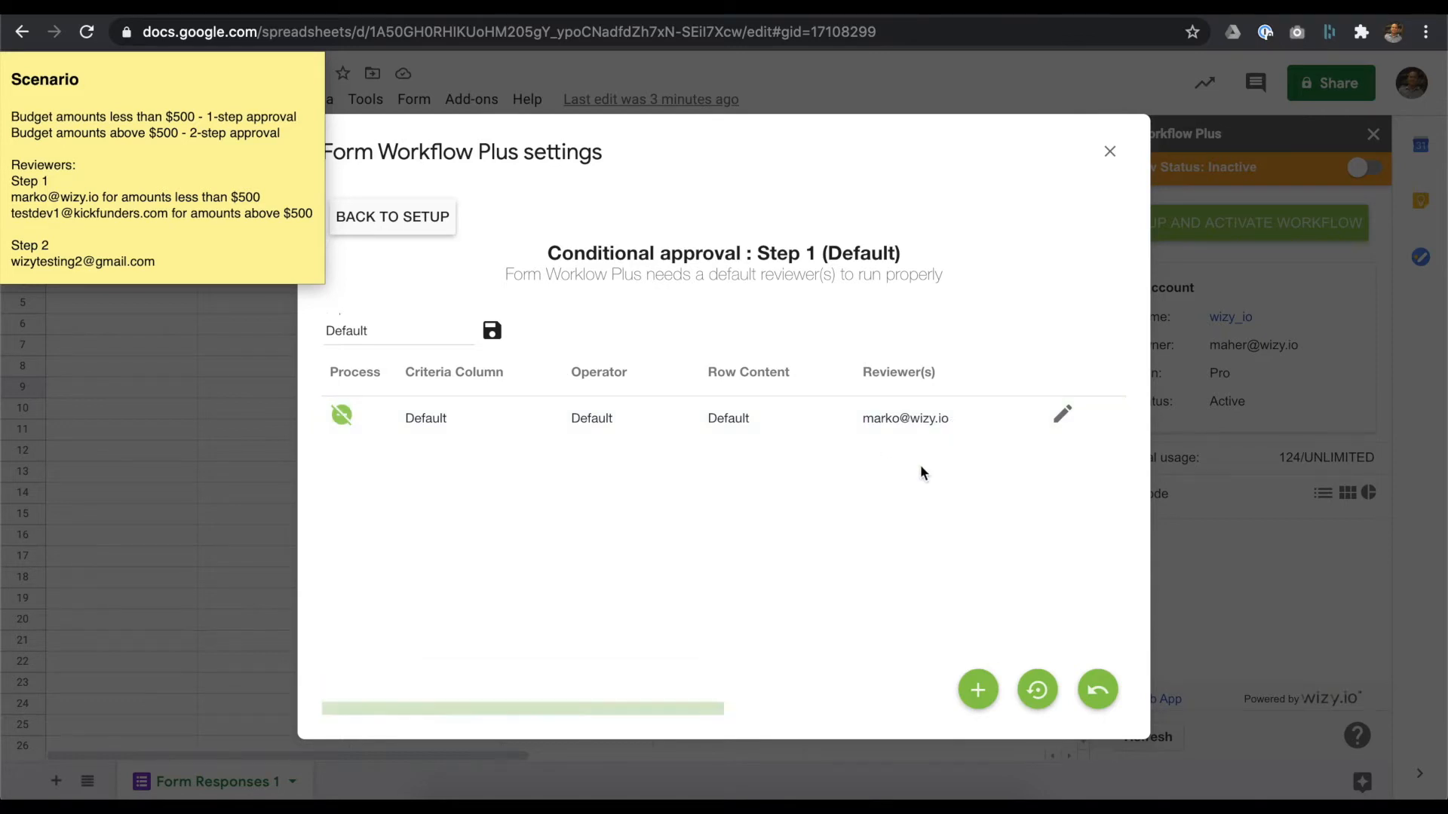
pyautogui.moveTo(977, 690)
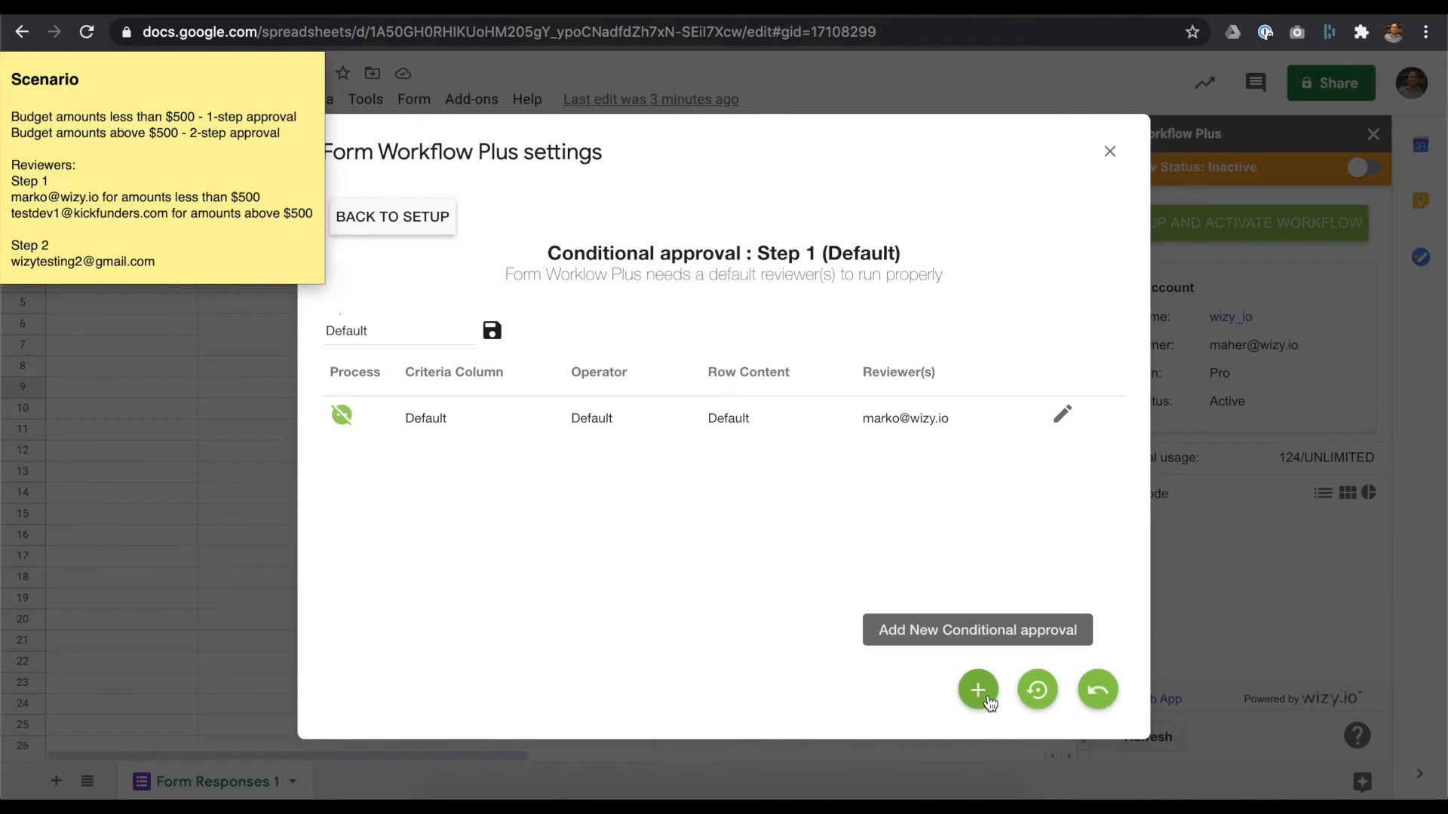
# - Start a new Step 1 condition using Budget Amount with the greater than operator
pyautogui.click(977, 690)
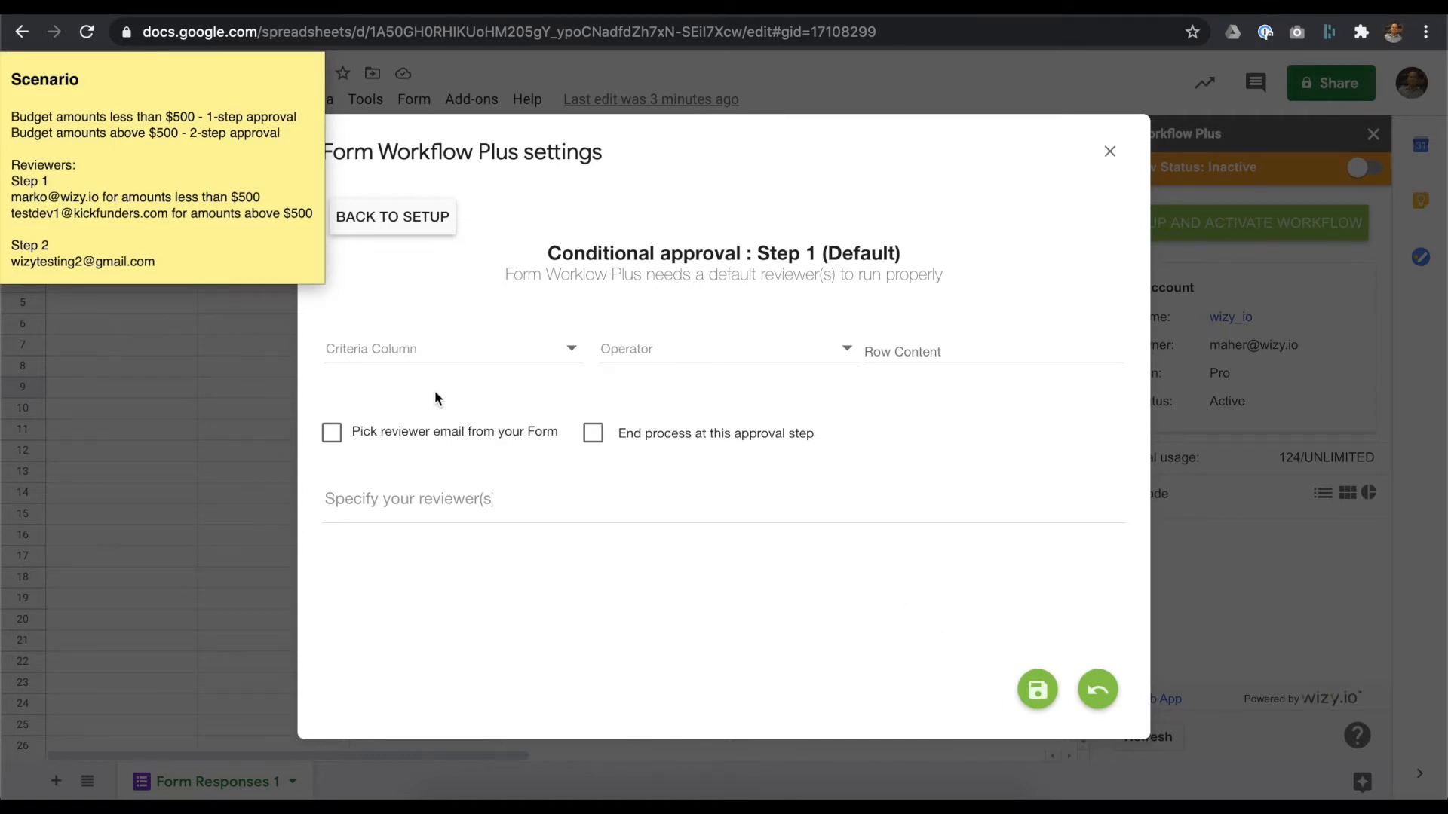
pyautogui.moveTo(479, 408)
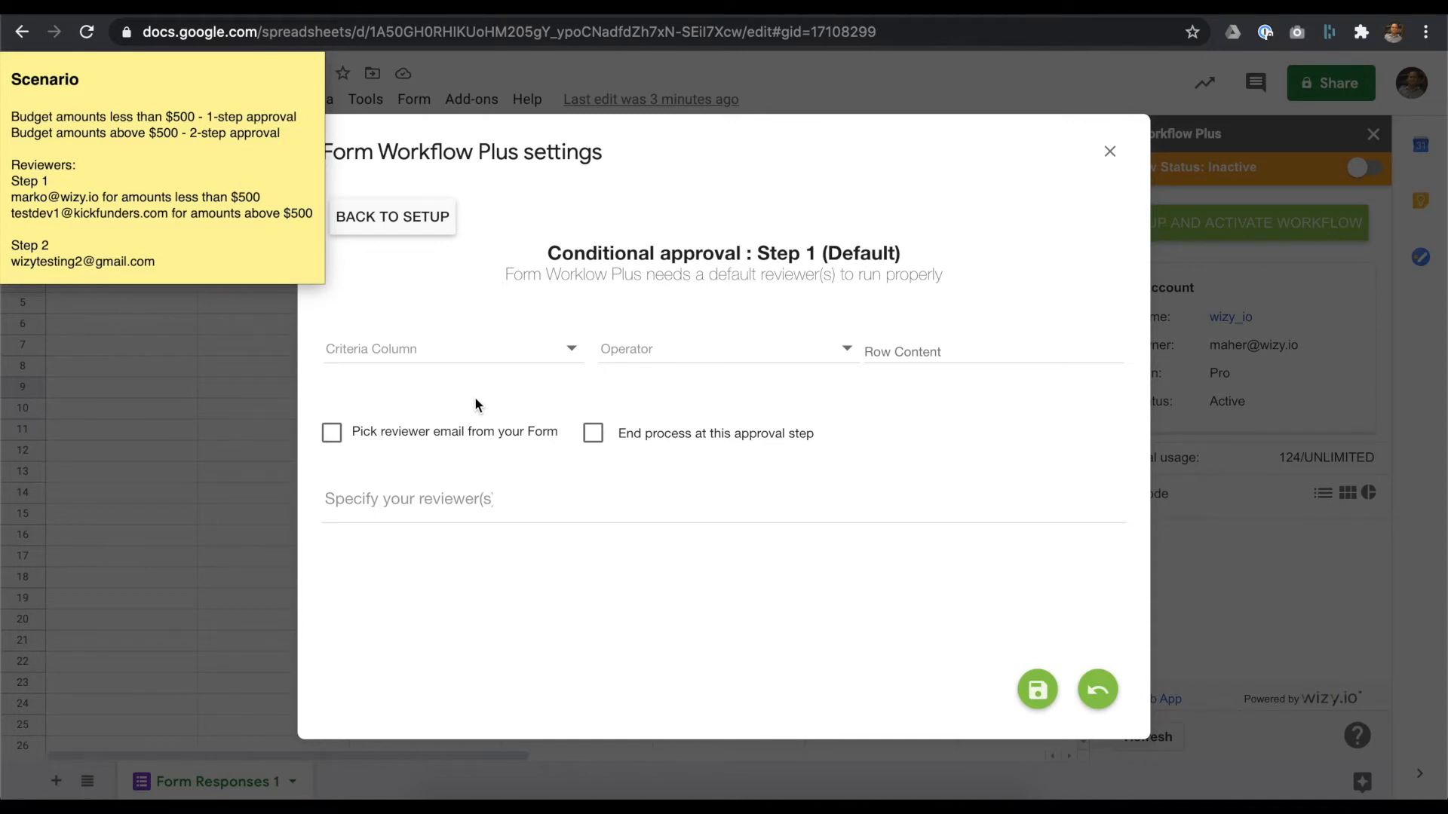
pyautogui.moveTo(316, 219)
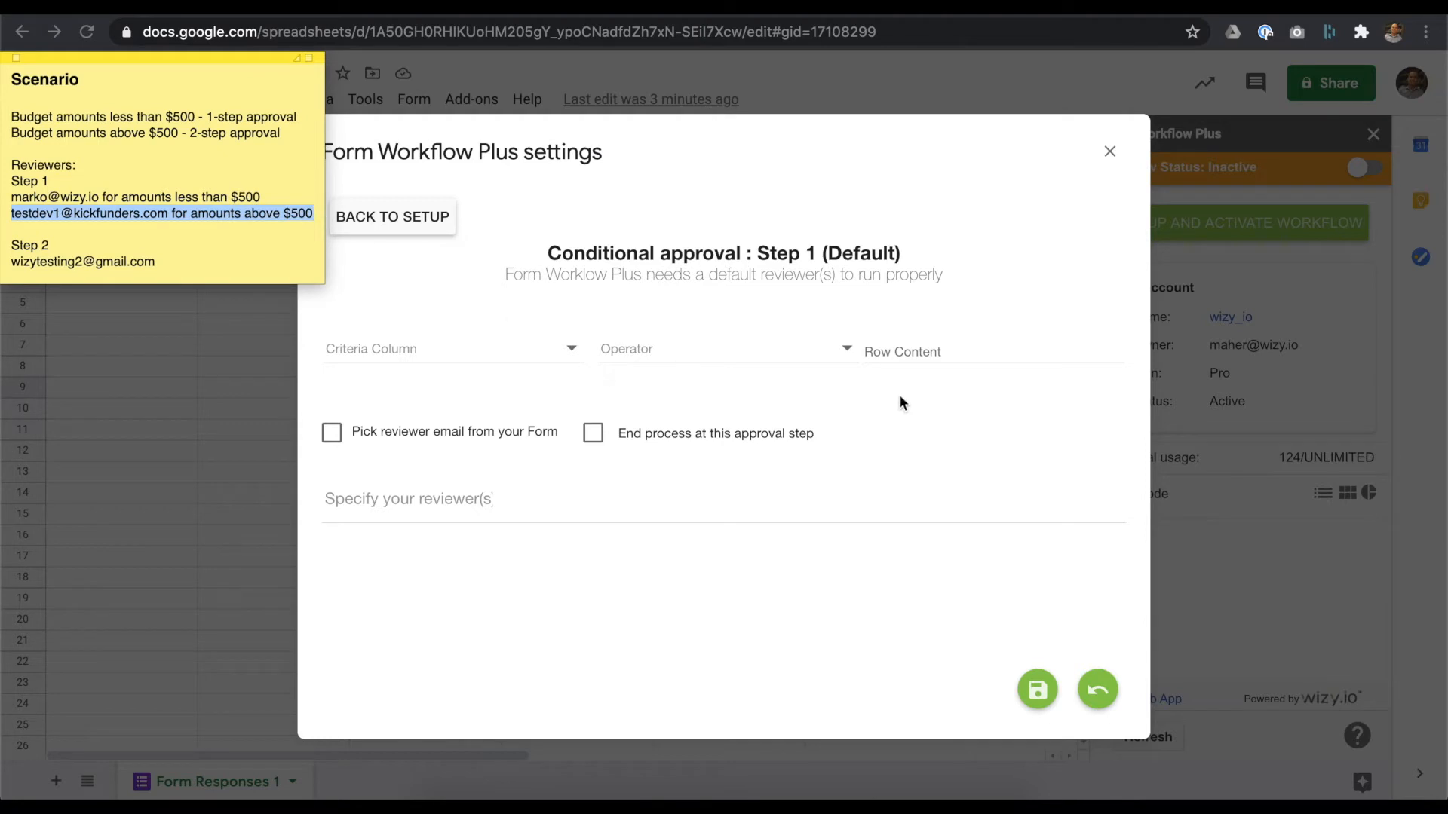
pyautogui.moveTo(520, 339)
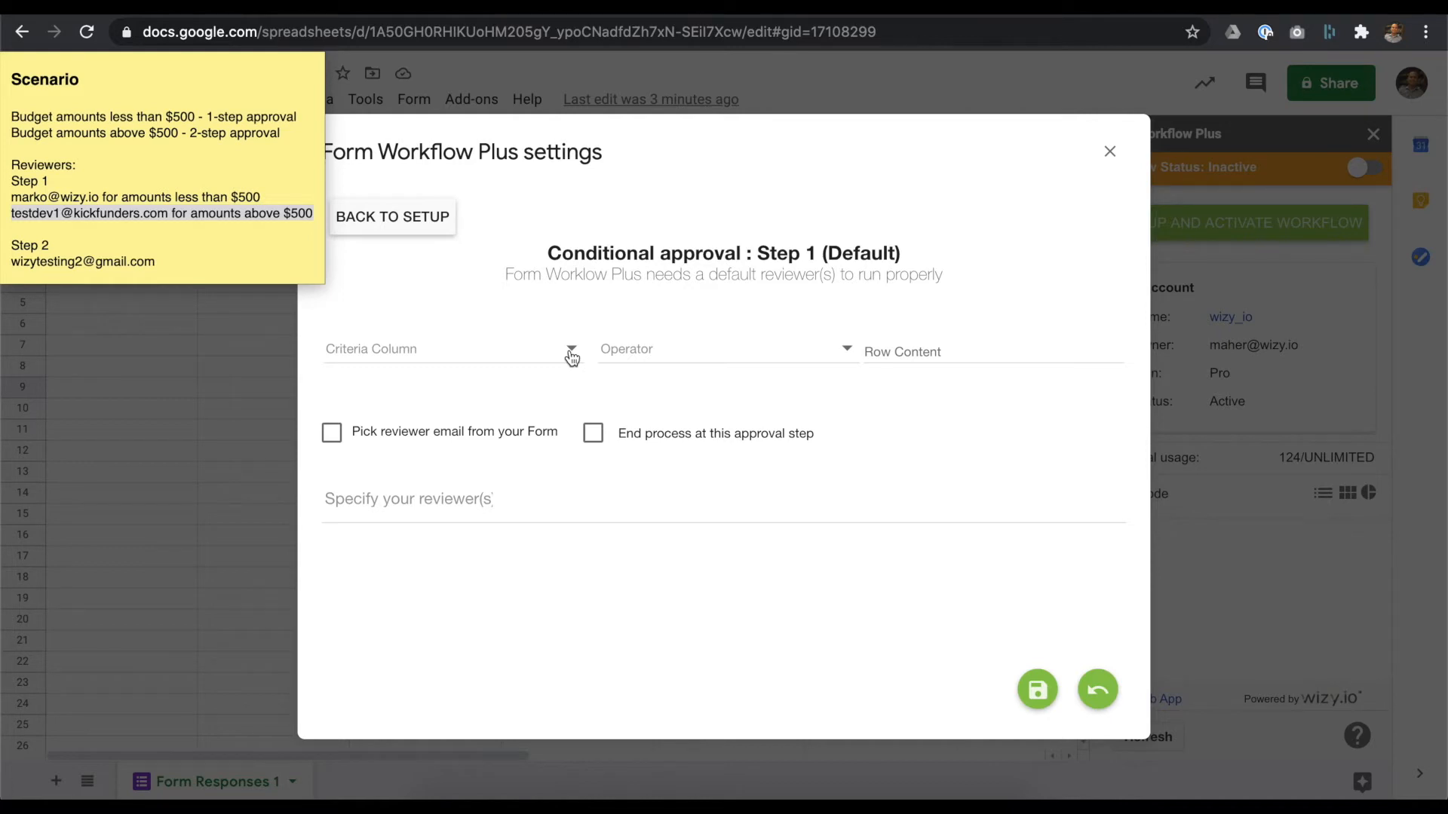
pyautogui.click(570, 351)
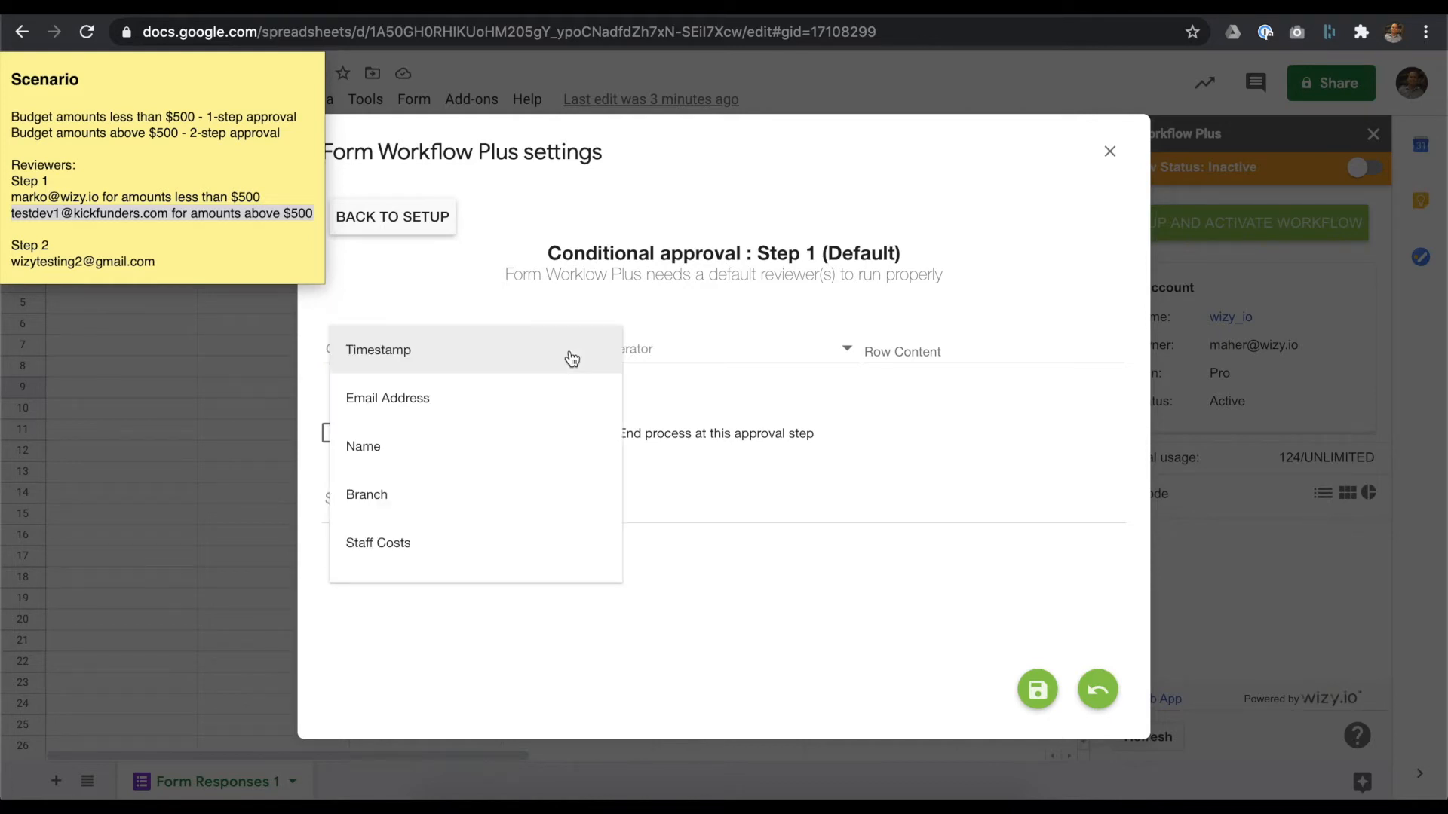
pyautogui.moveTo(559, 367)
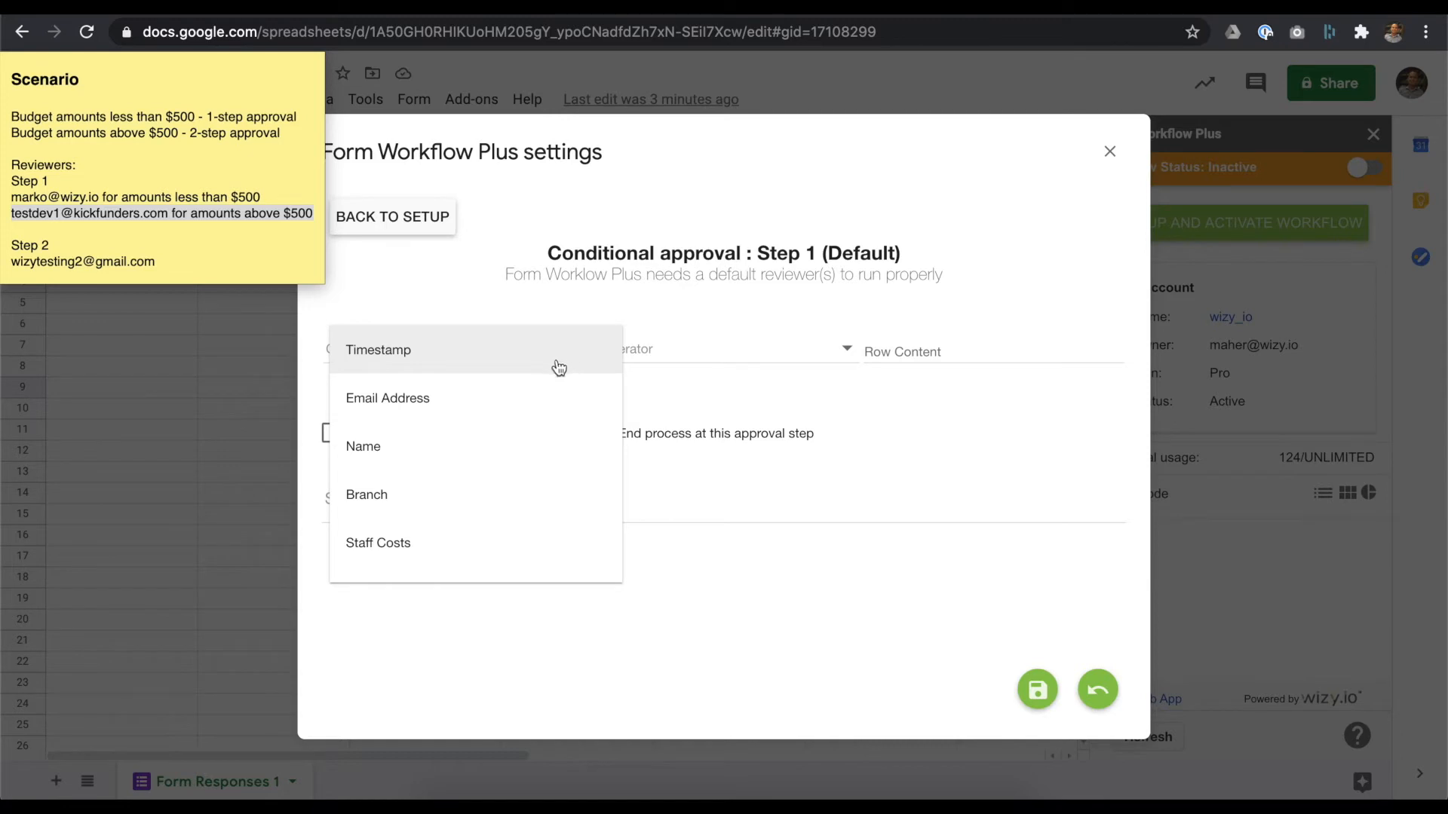
pyautogui.scroll(-3)
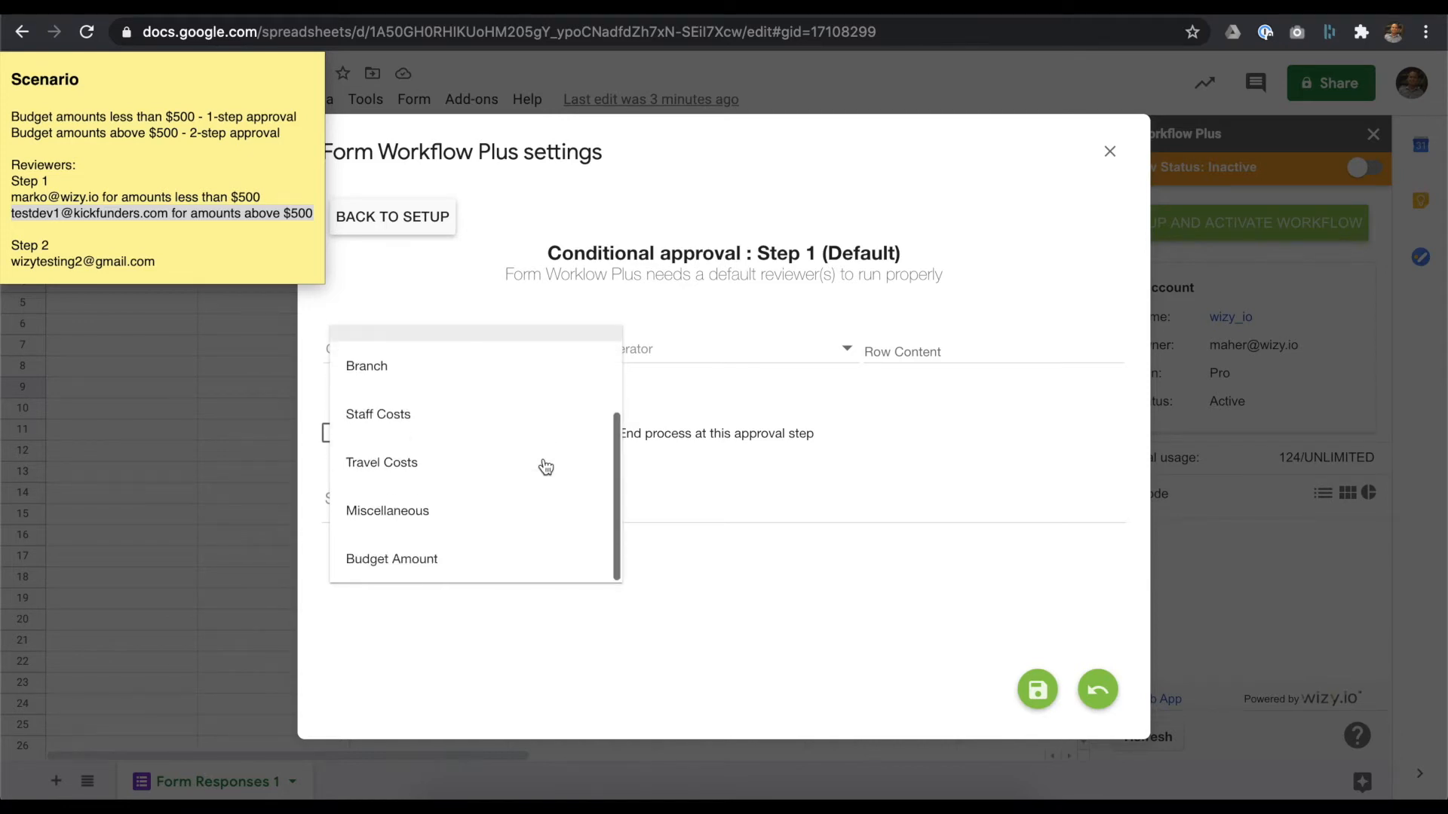
pyautogui.moveTo(515, 509)
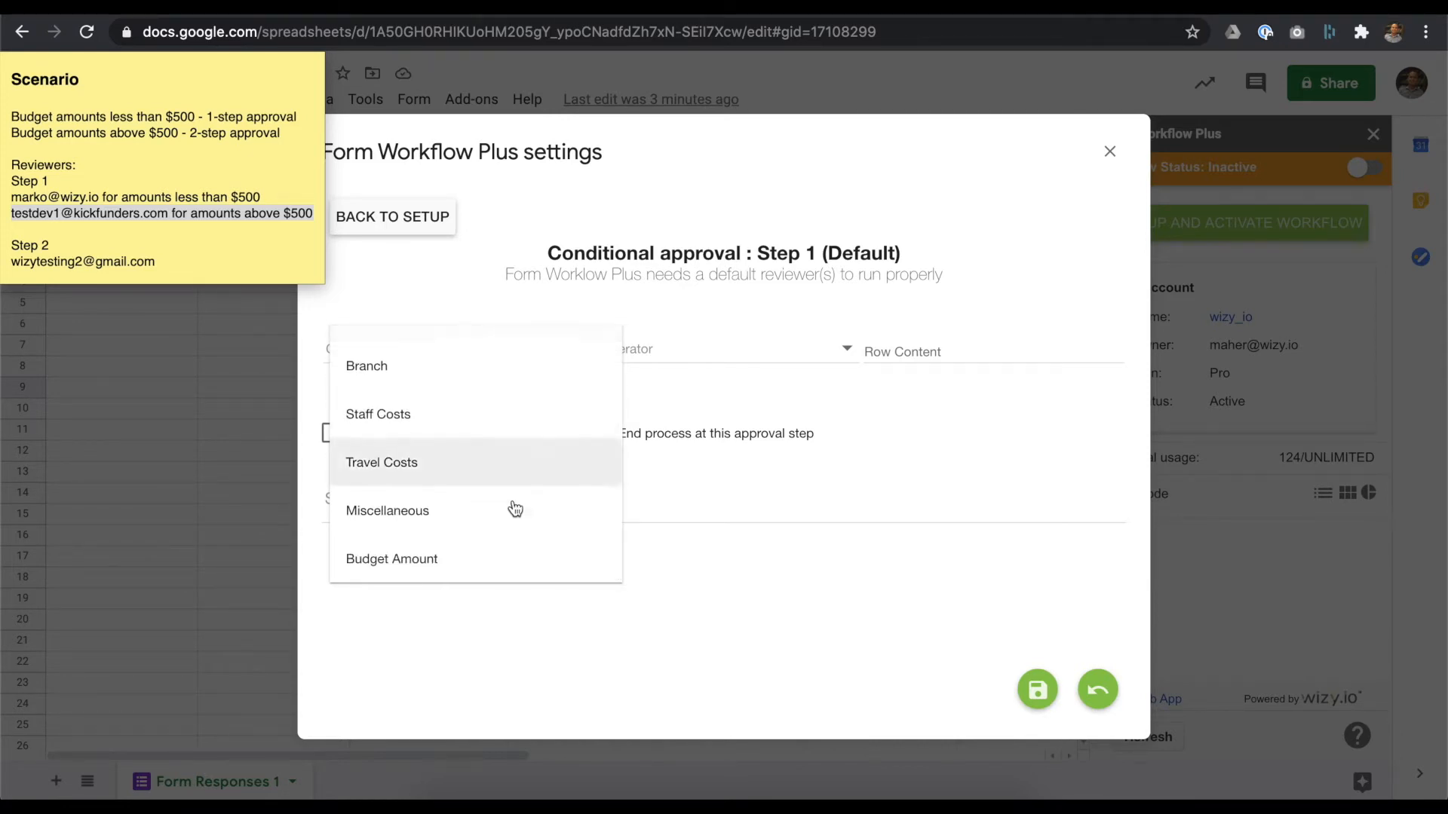
pyautogui.click(391, 559)
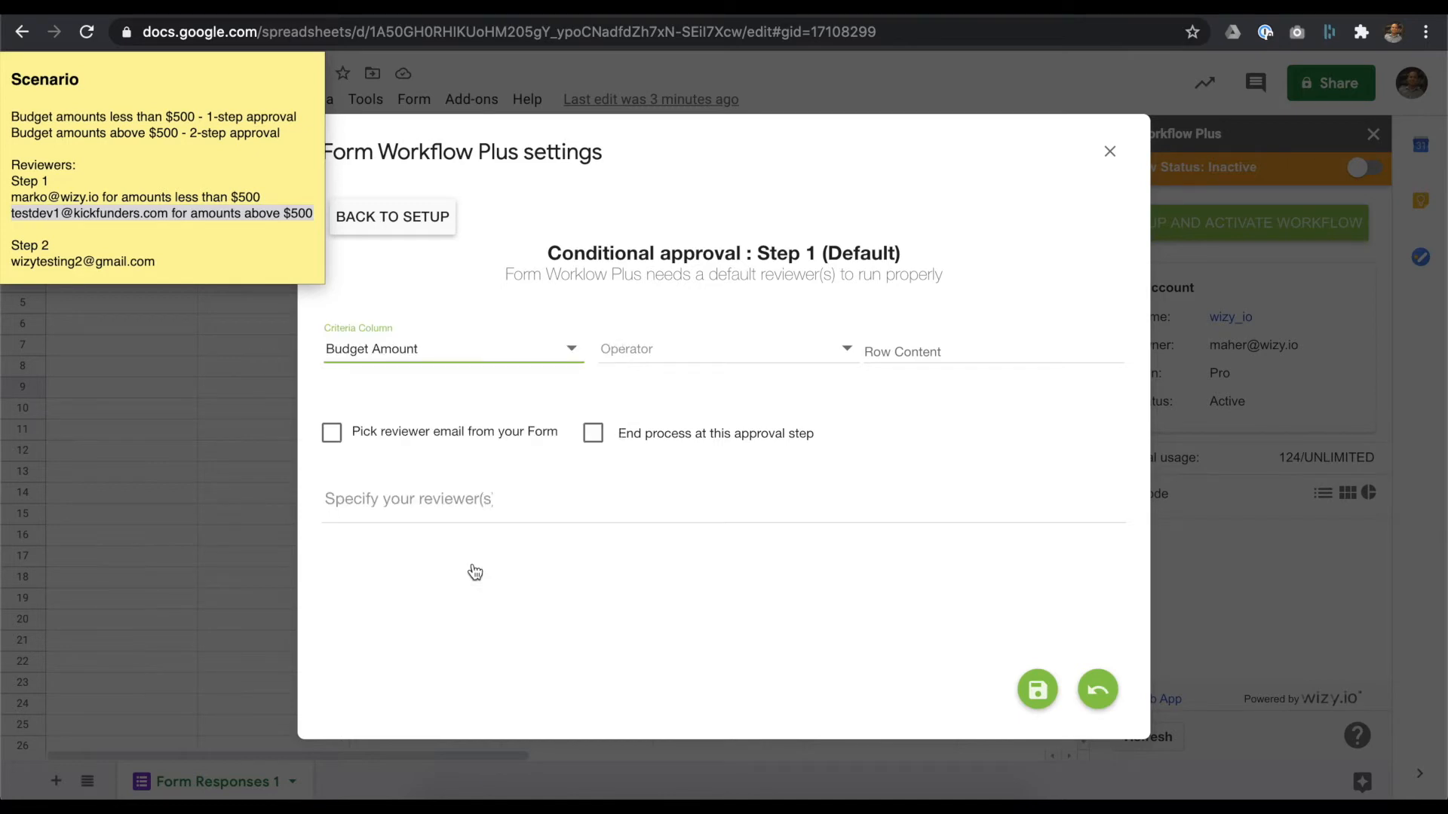
pyautogui.moveTo(560, 485)
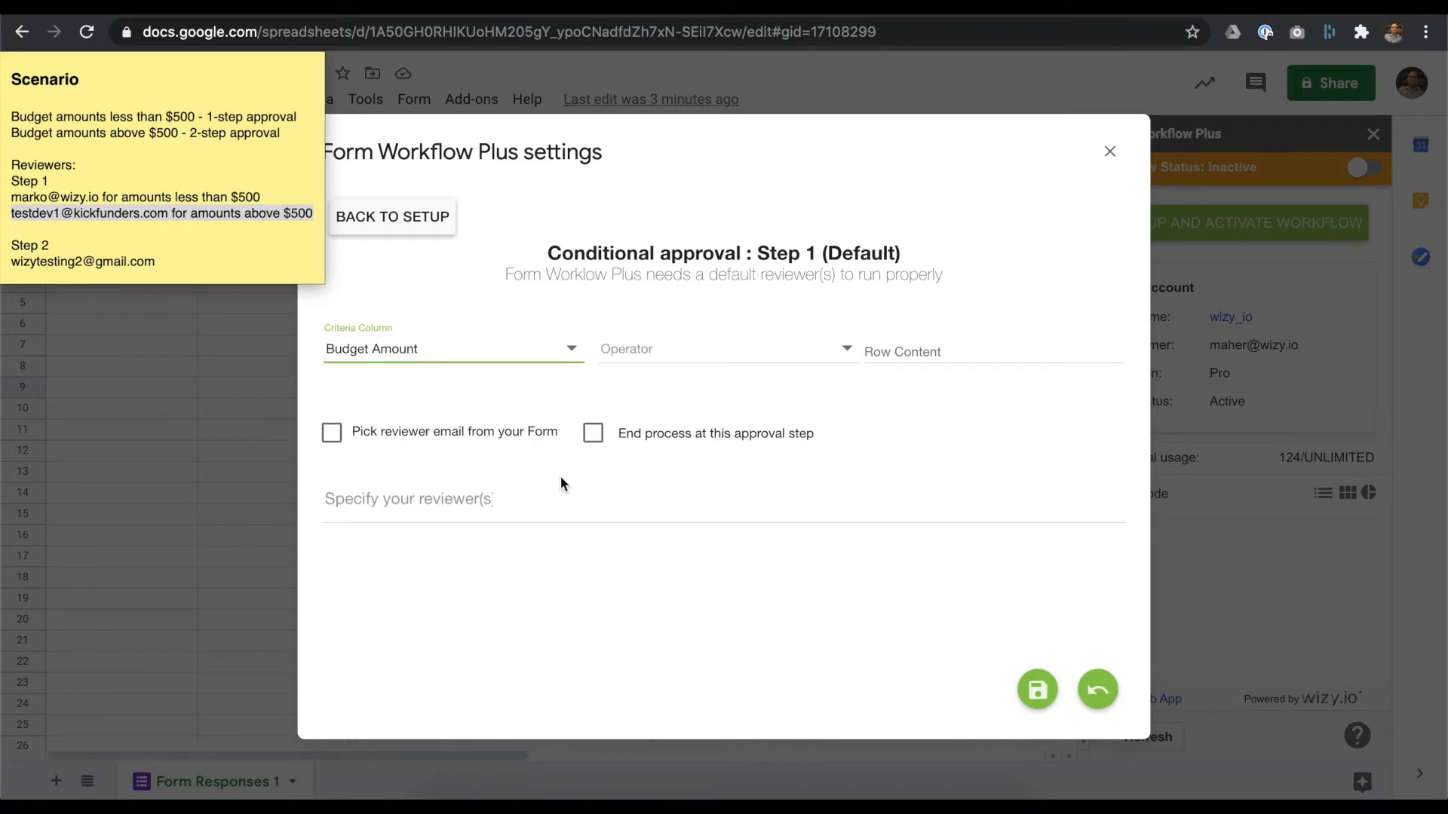
pyautogui.click(724, 350)
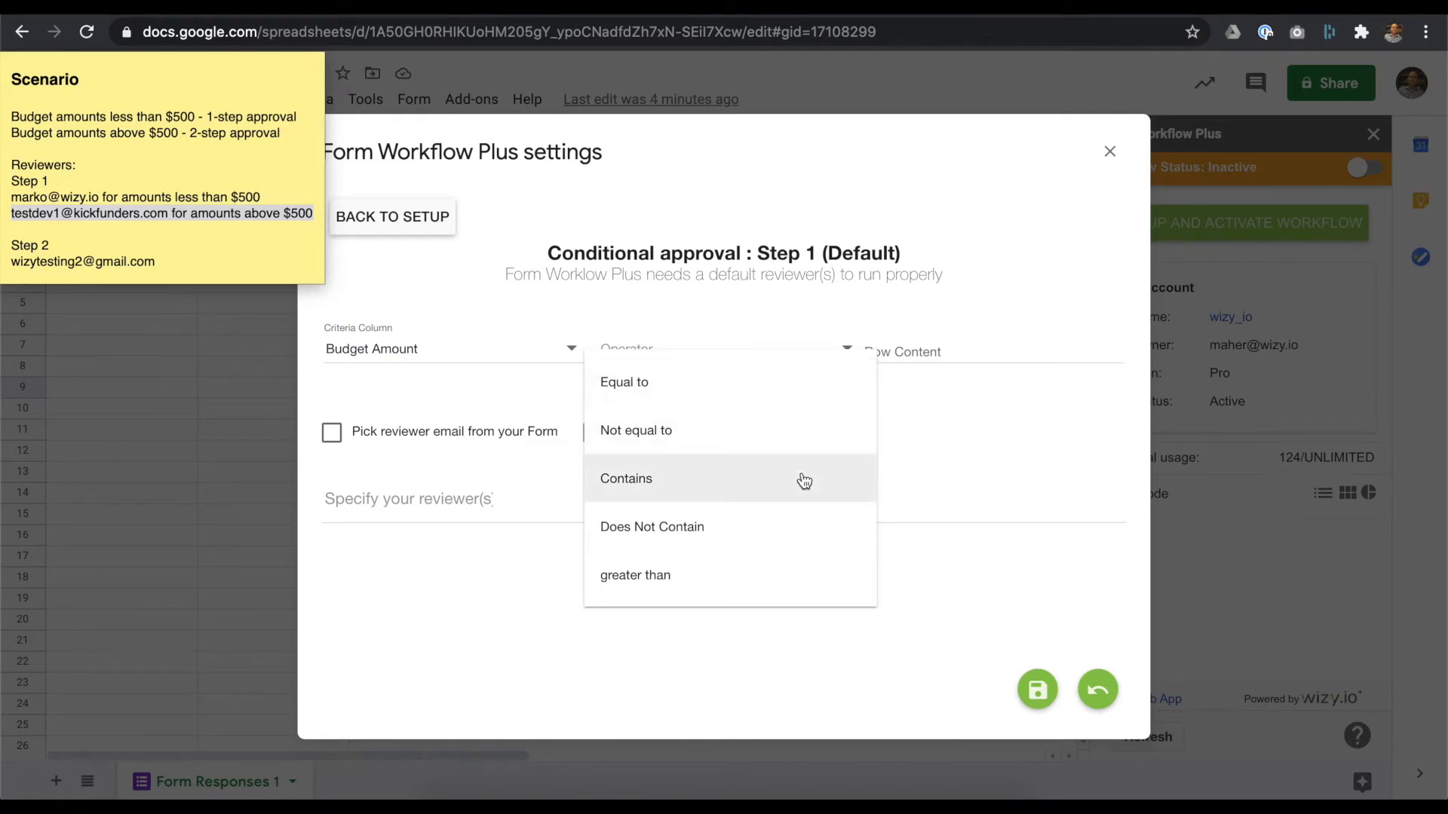
pyautogui.moveTo(781, 451)
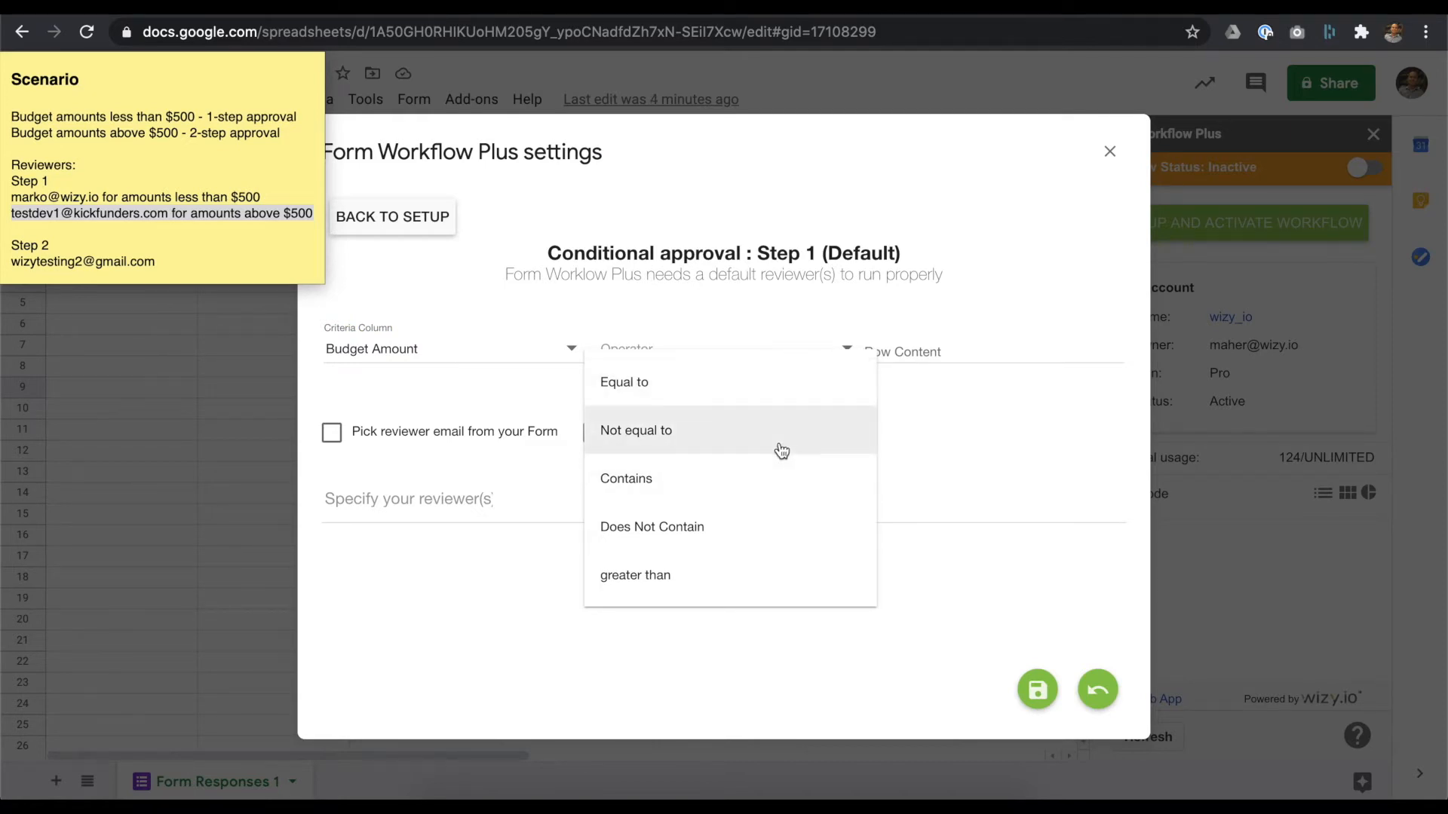
pyautogui.click(635, 575)
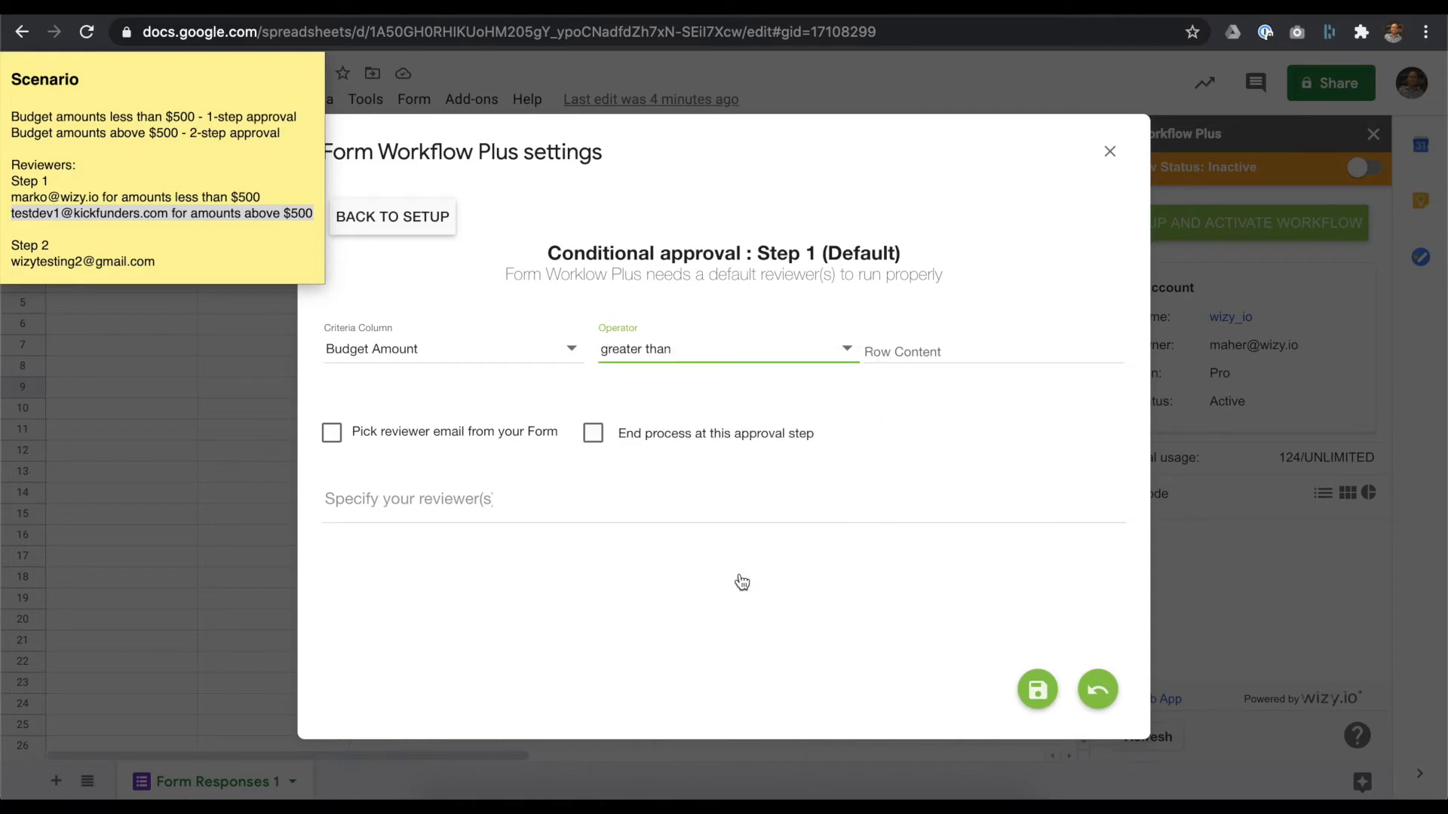
pyautogui.click(987, 351)
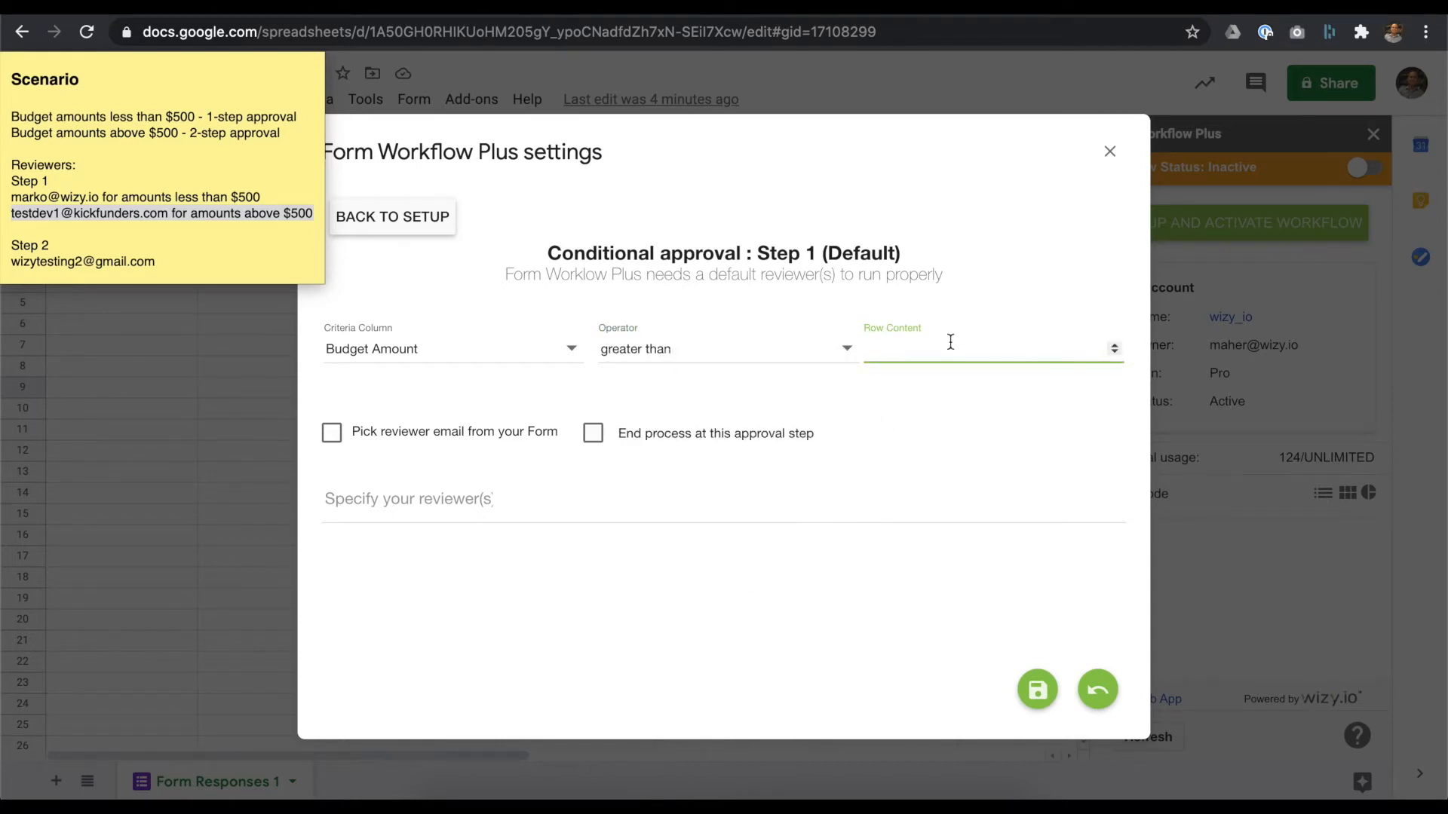
pyautogui.write('500')
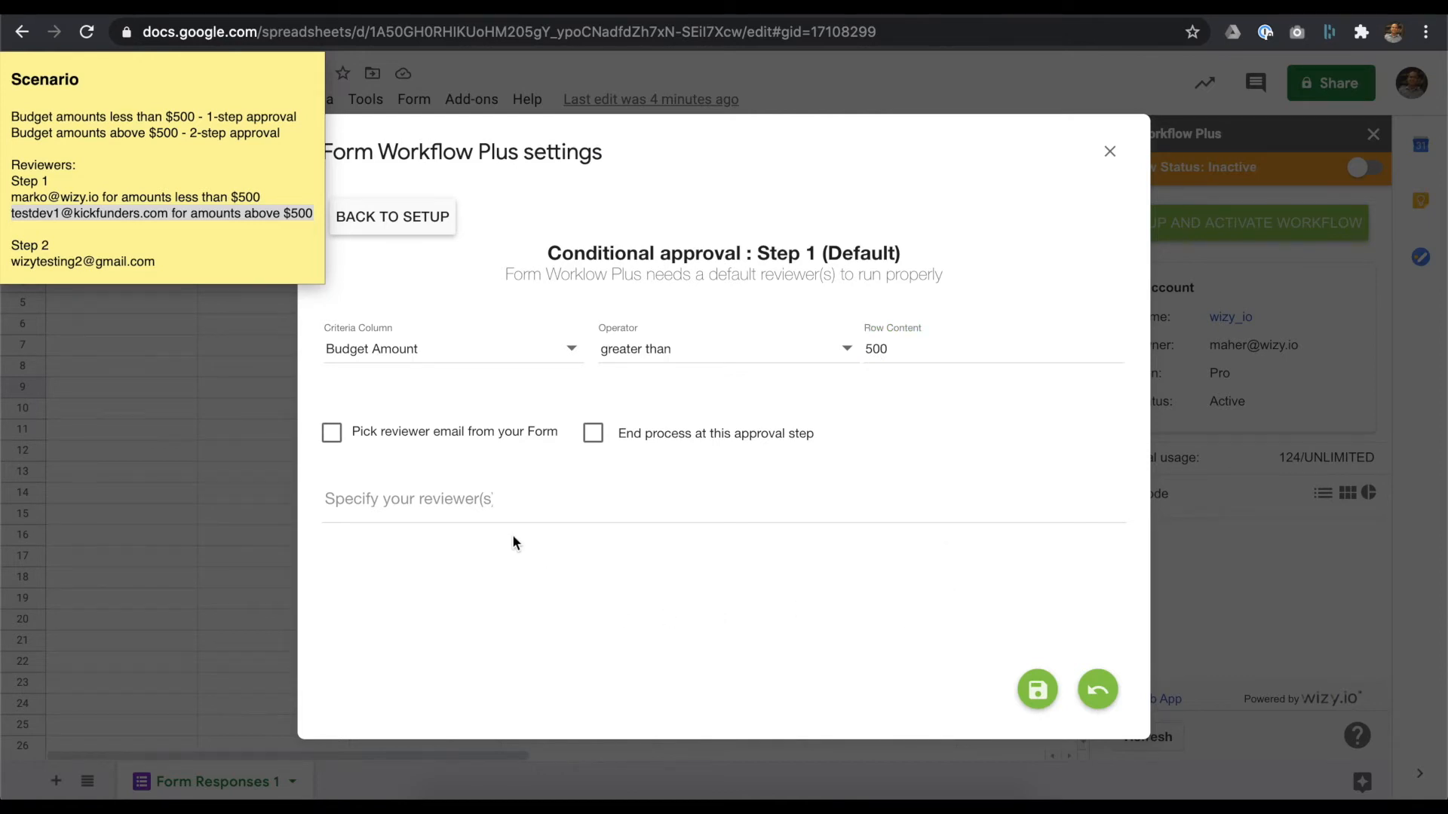
pyautogui.click(482, 499)
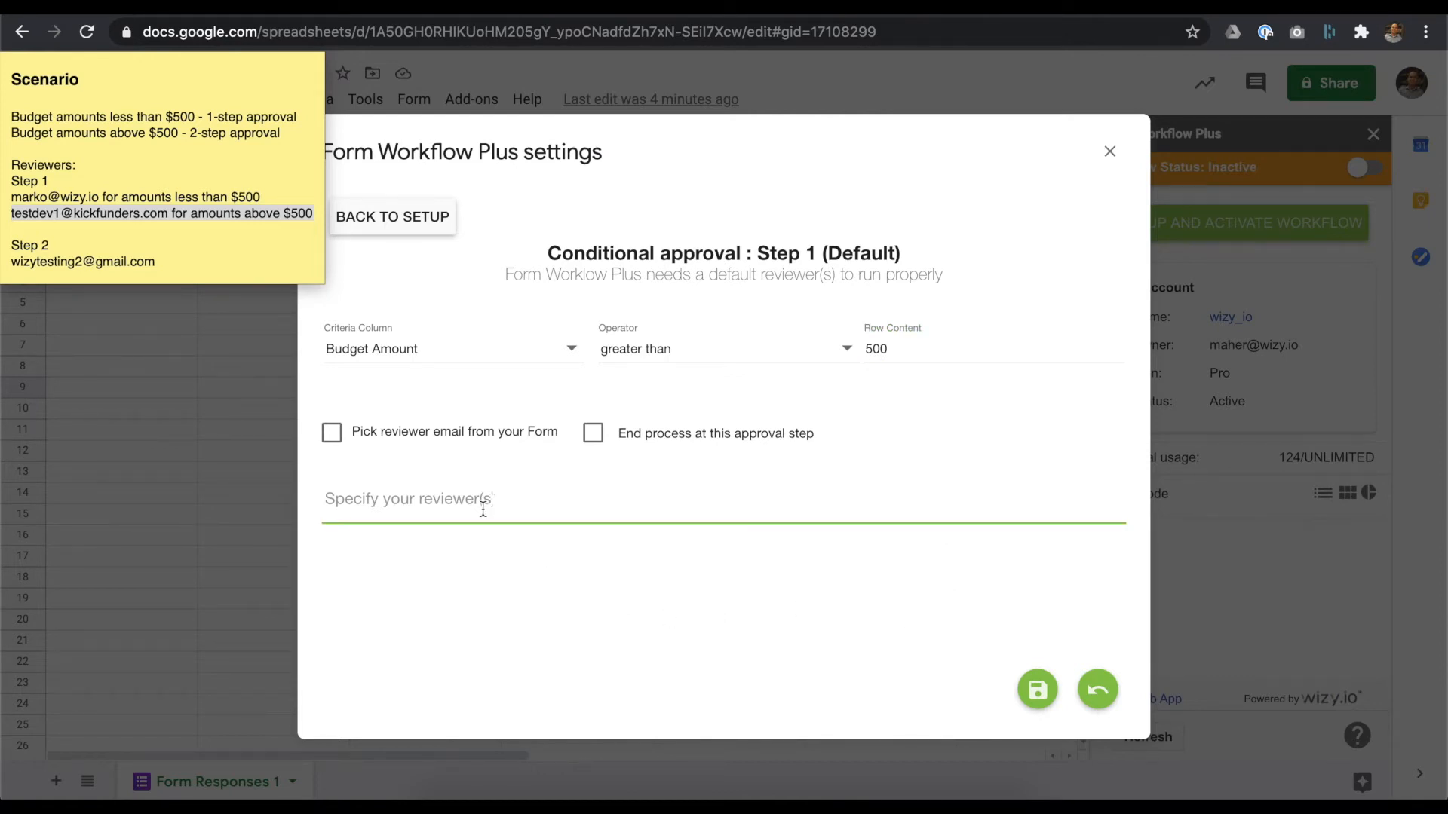
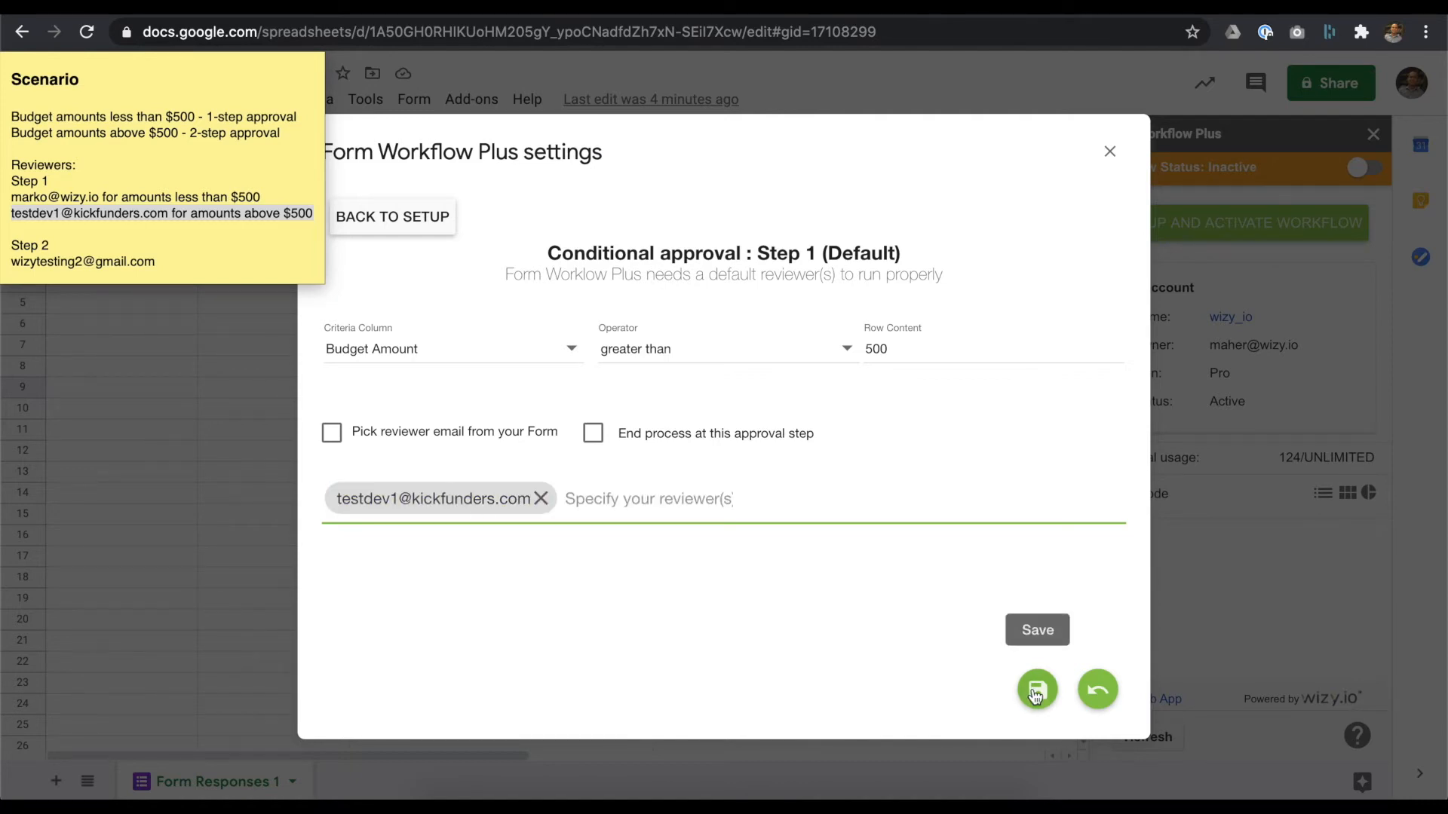
pyautogui.click(1036, 690)
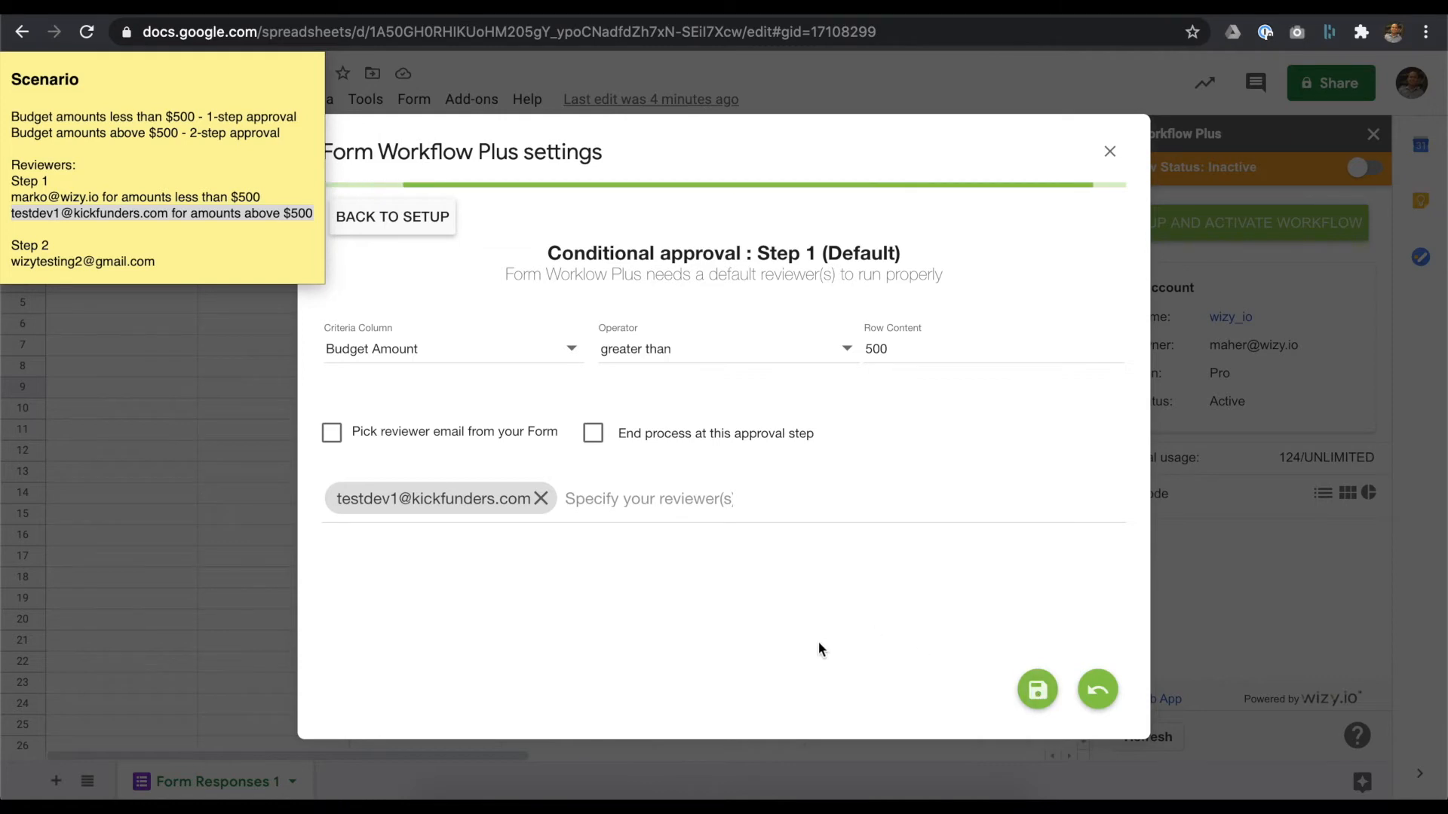
pyautogui.click(1036, 690)
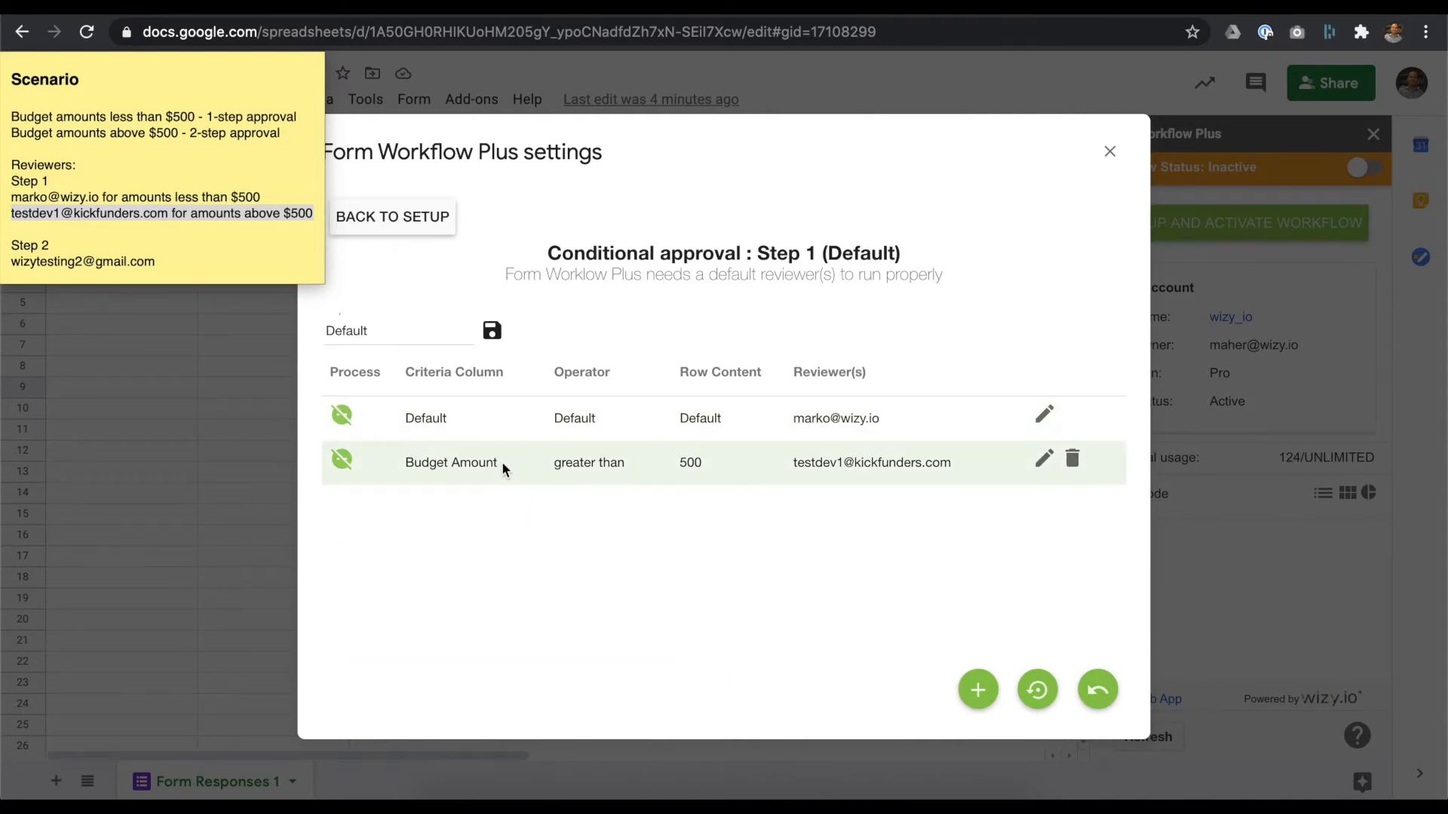
pyautogui.moveTo(722, 468)
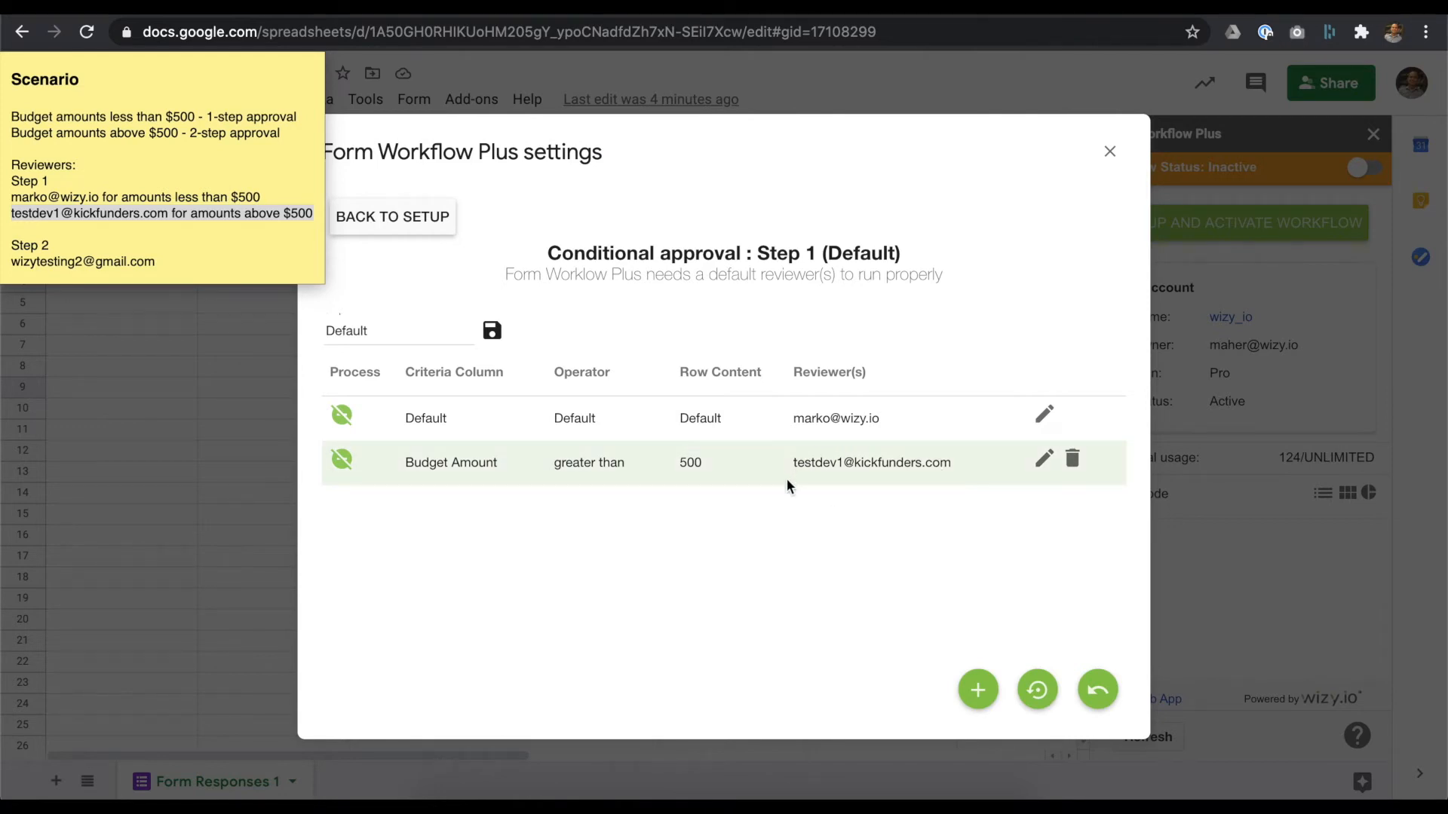
pyautogui.moveTo(916, 478)
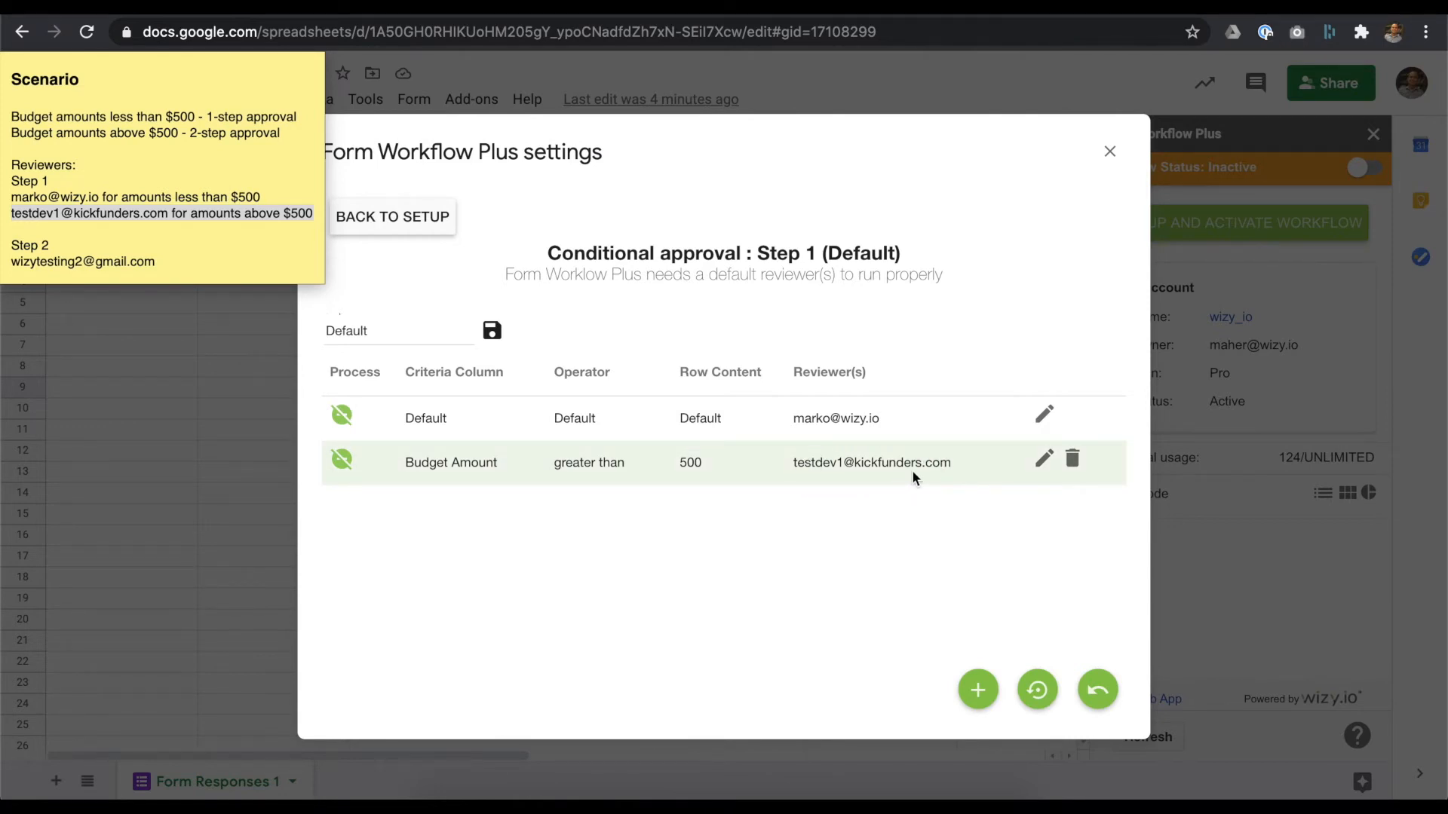
pyautogui.moveTo(734, 538)
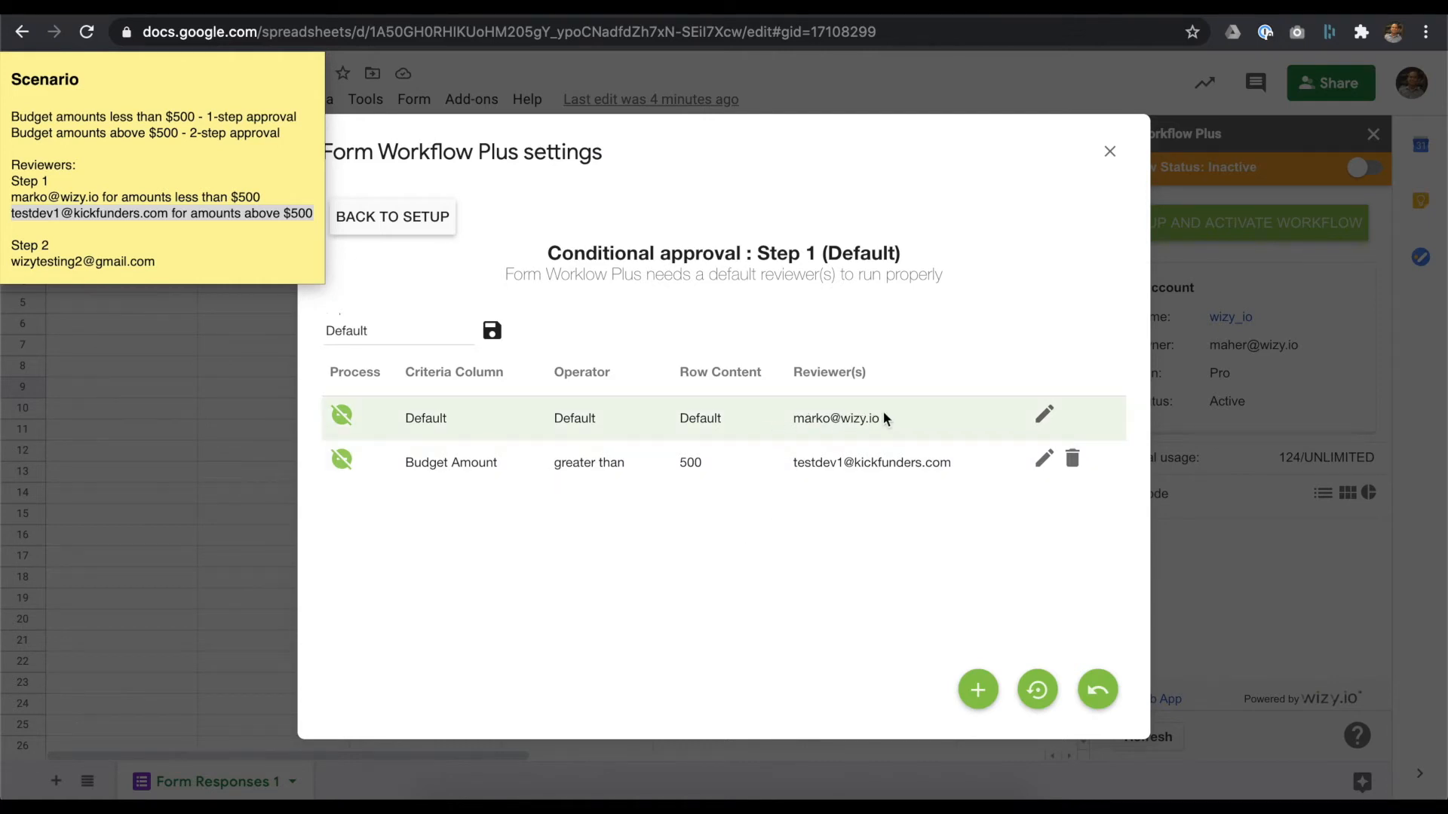
pyautogui.moveTo(889, 419)
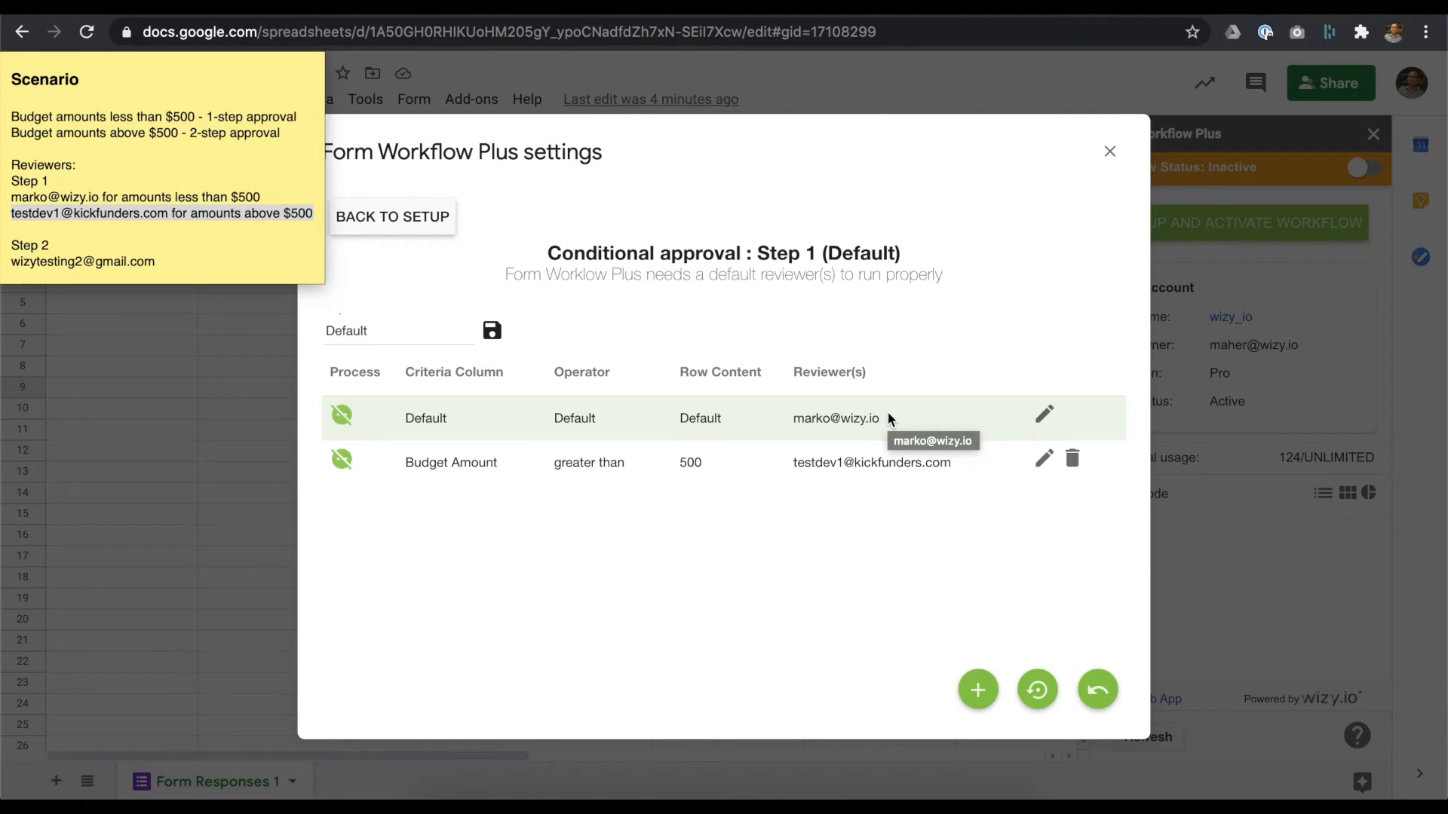
pyautogui.moveTo(786, 550)
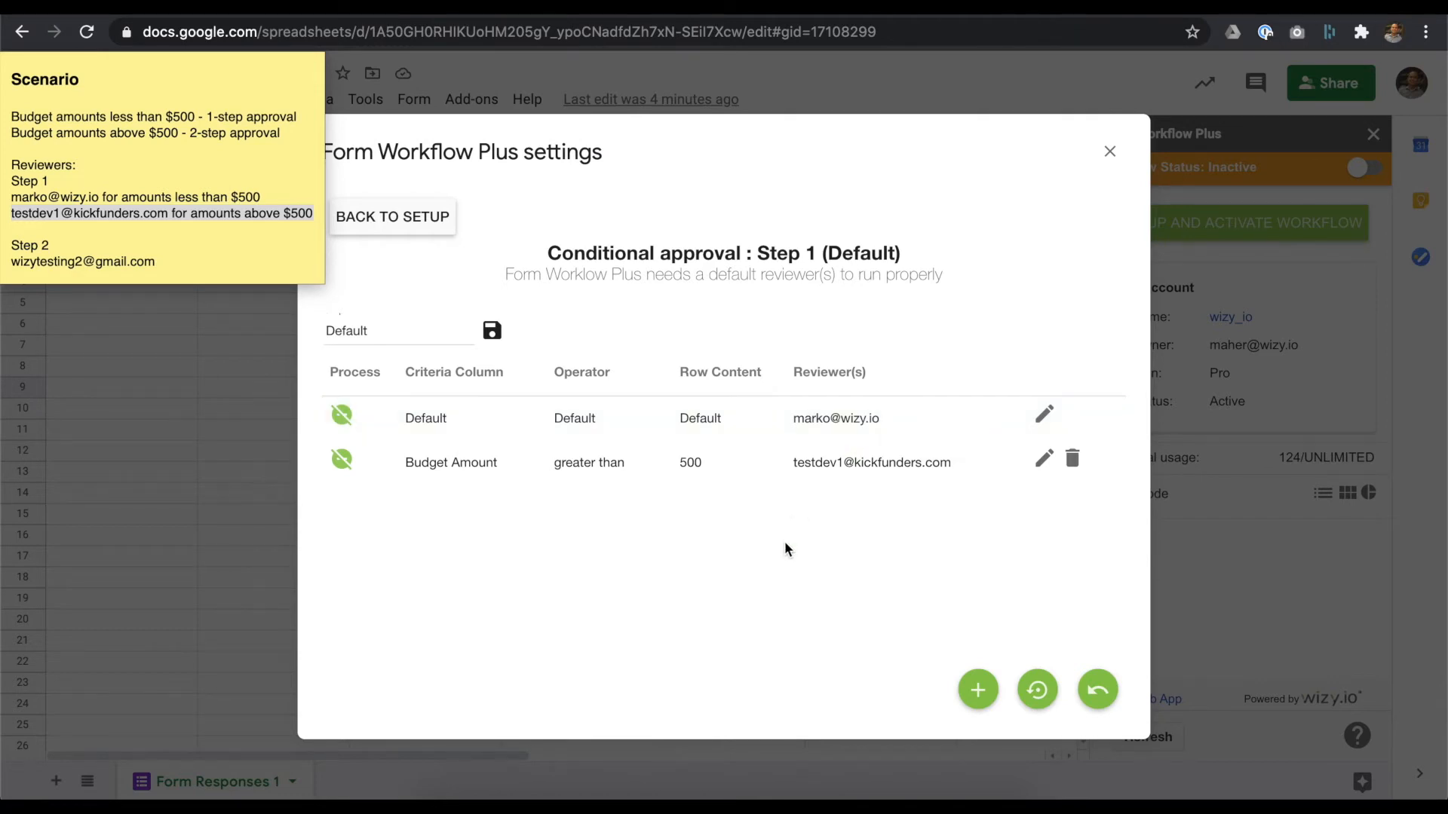
pyautogui.moveTo(785, 544)
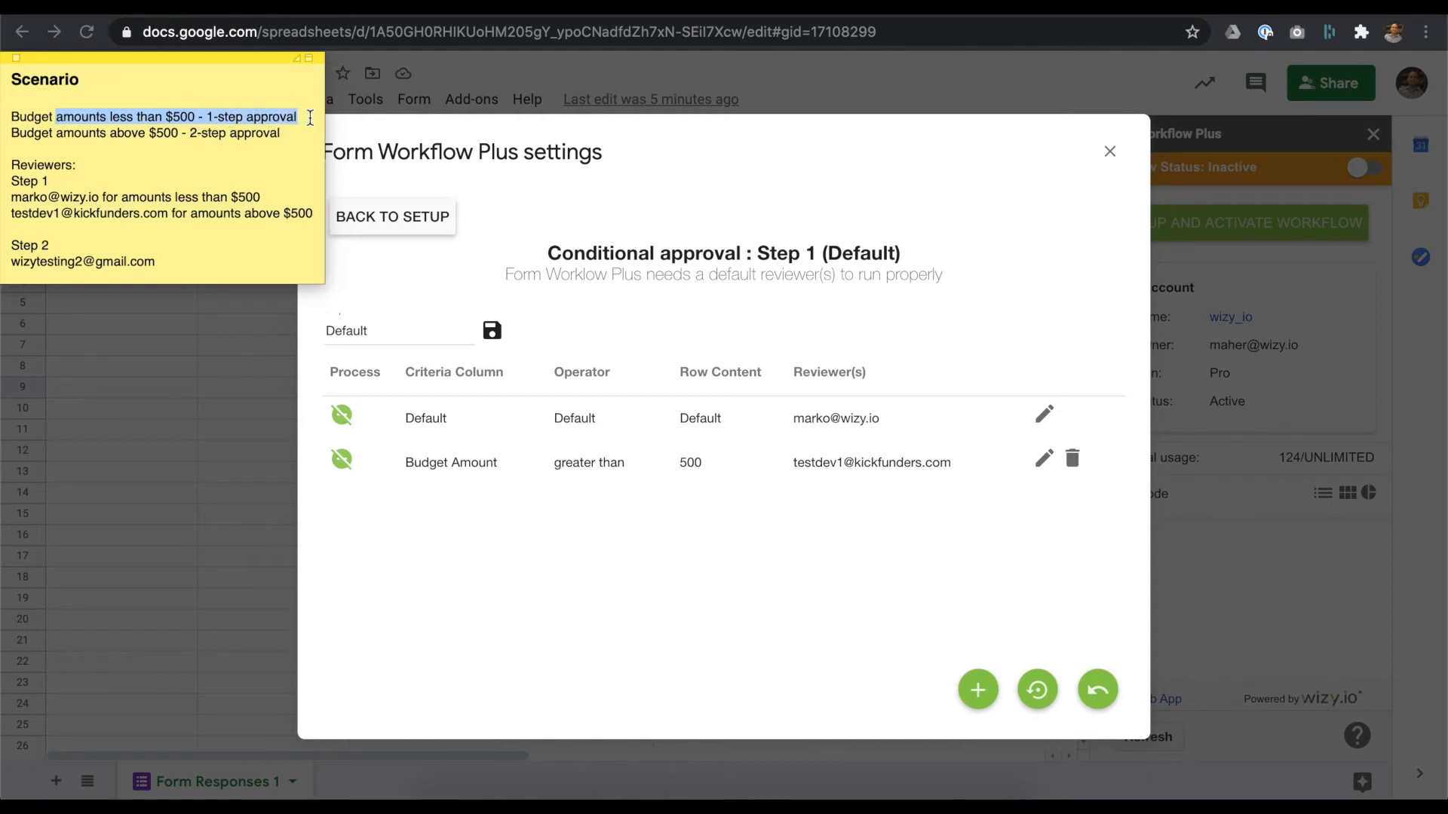
pyautogui.moveTo(926, 576)
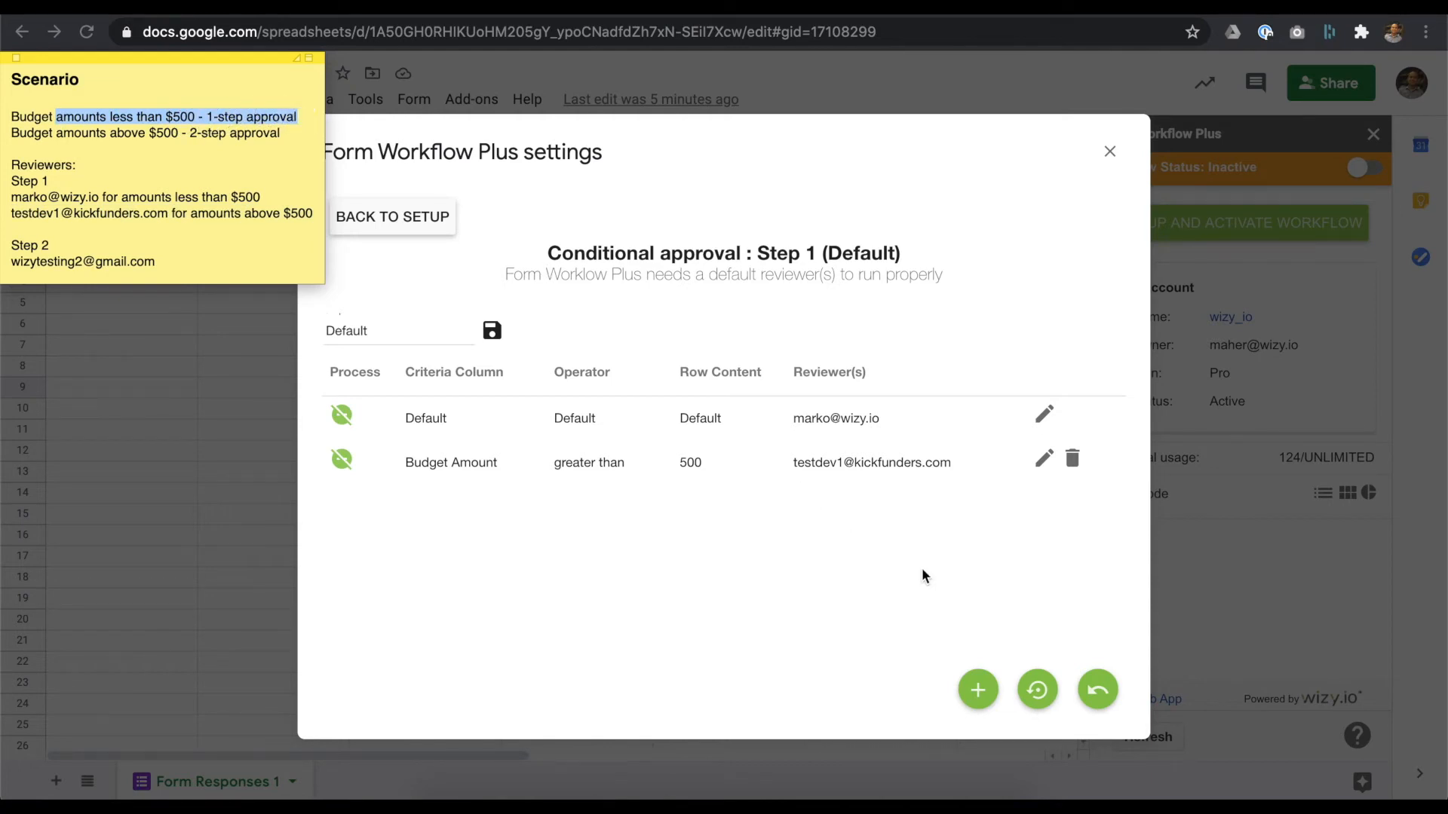
pyautogui.moveTo(1044, 413)
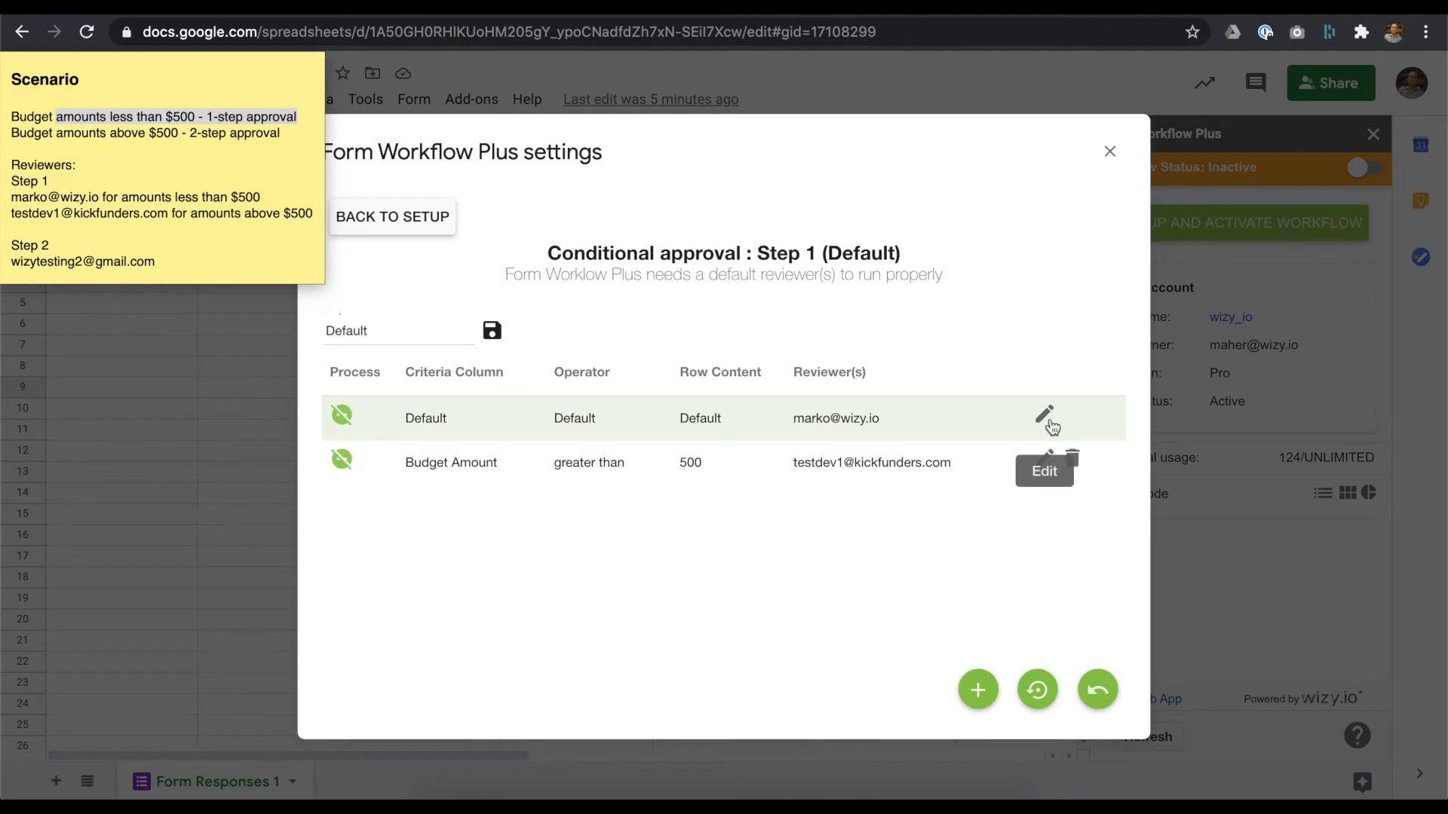
pyautogui.click(1044, 417)
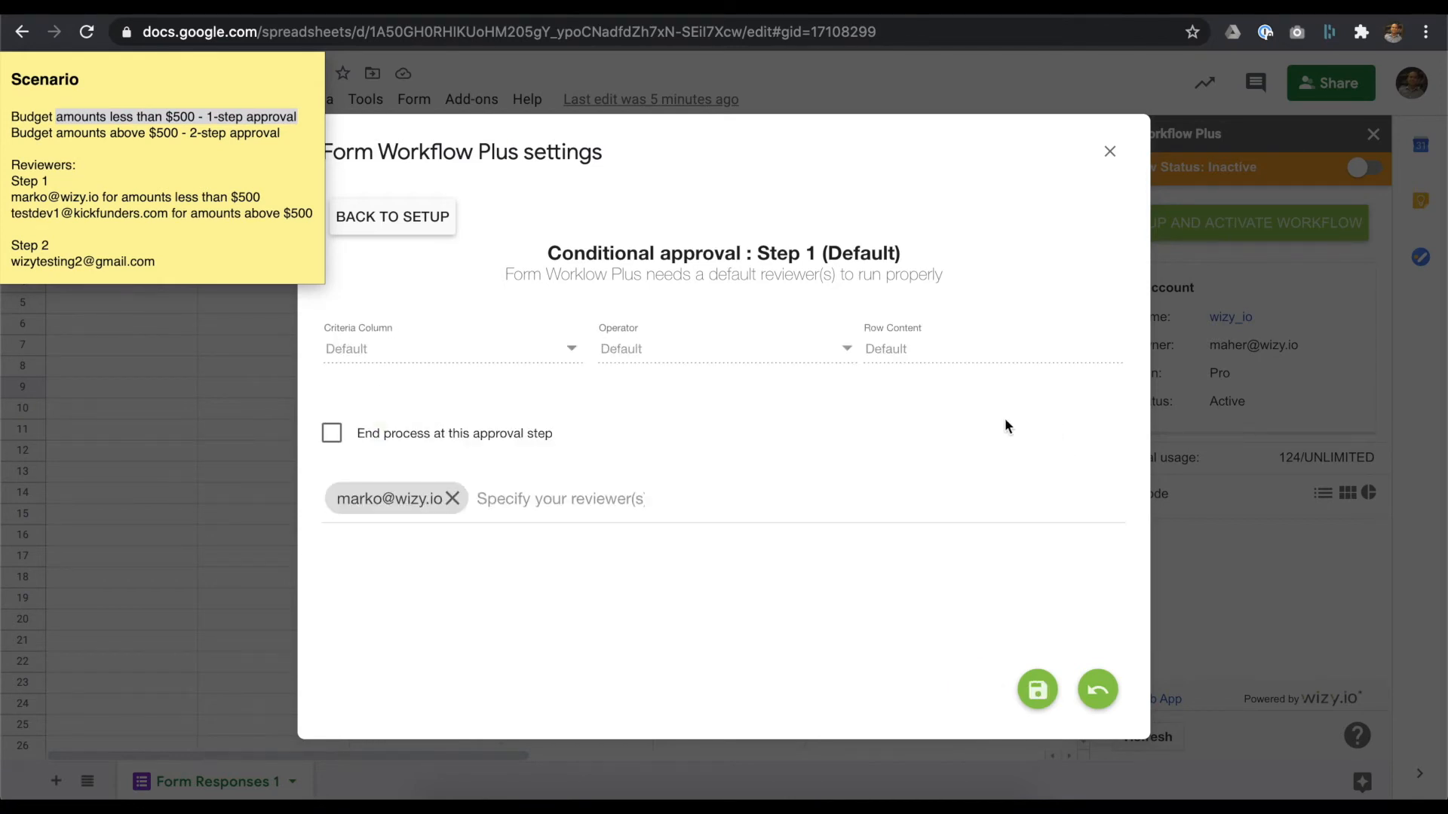
pyautogui.click(331, 433)
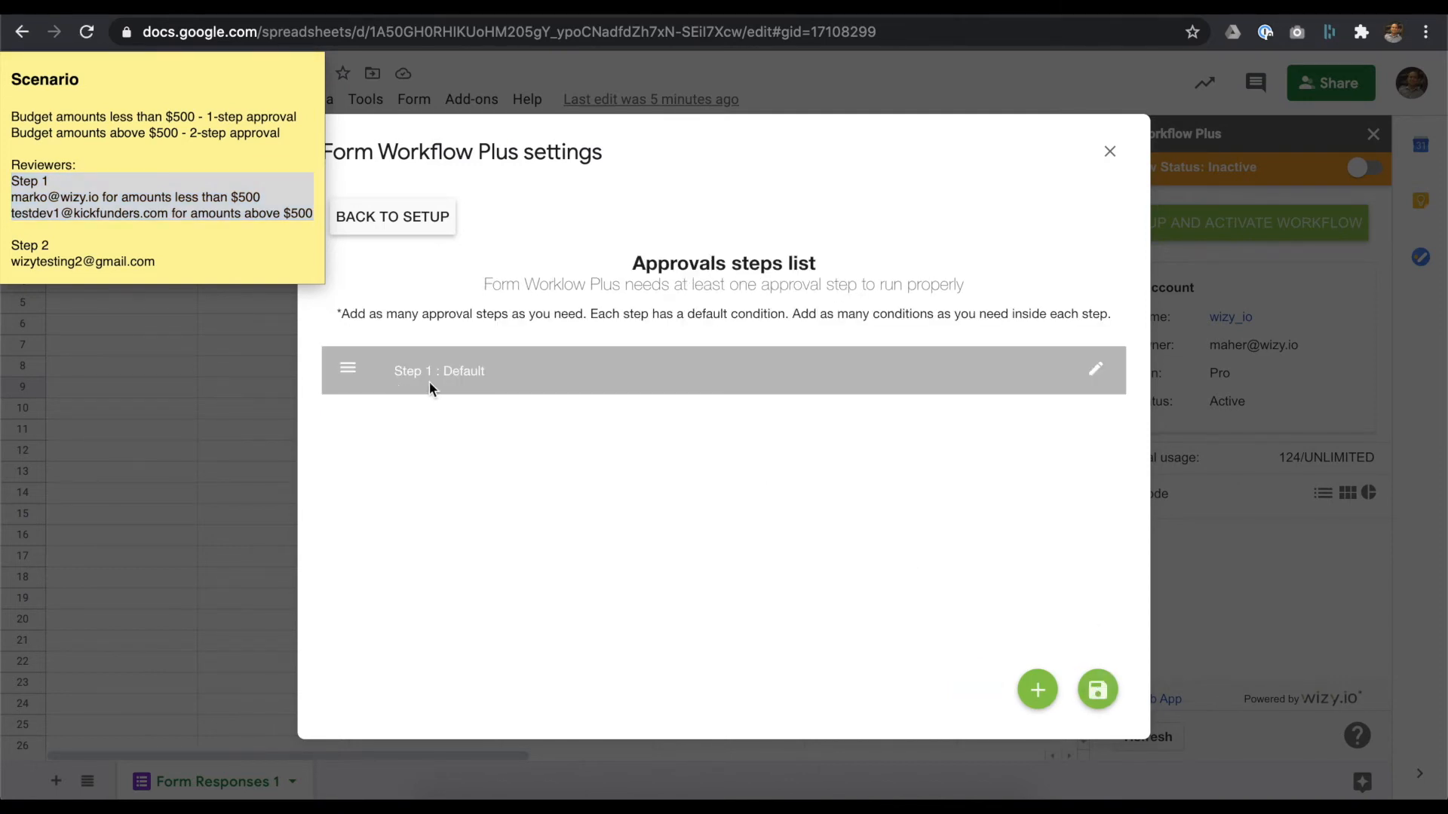
pyautogui.moveTo(1037, 690)
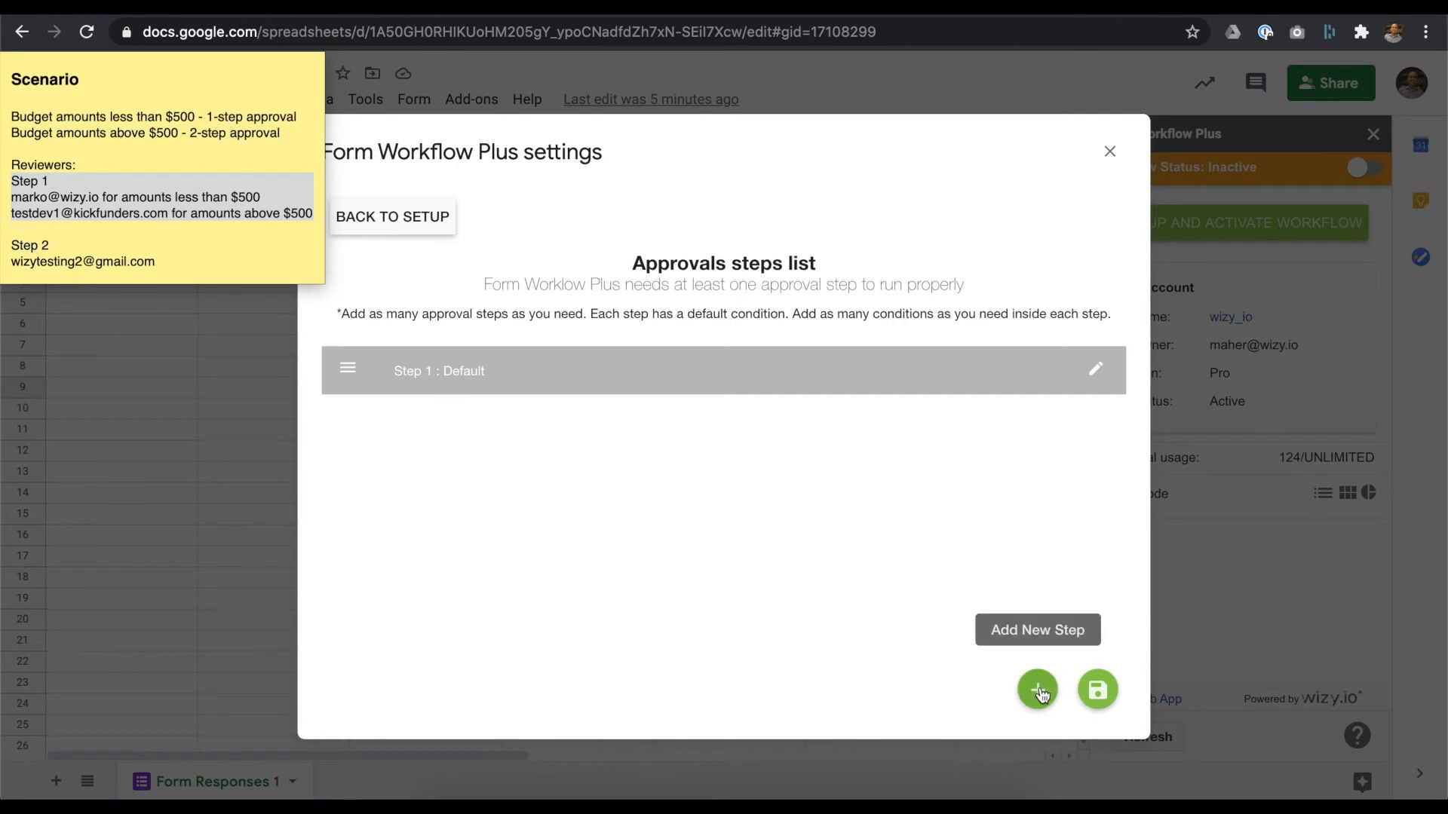
# - Add approval Step 2 named 'Final' and open Step 2 : Final's conditions
pyautogui.click(1037, 690)
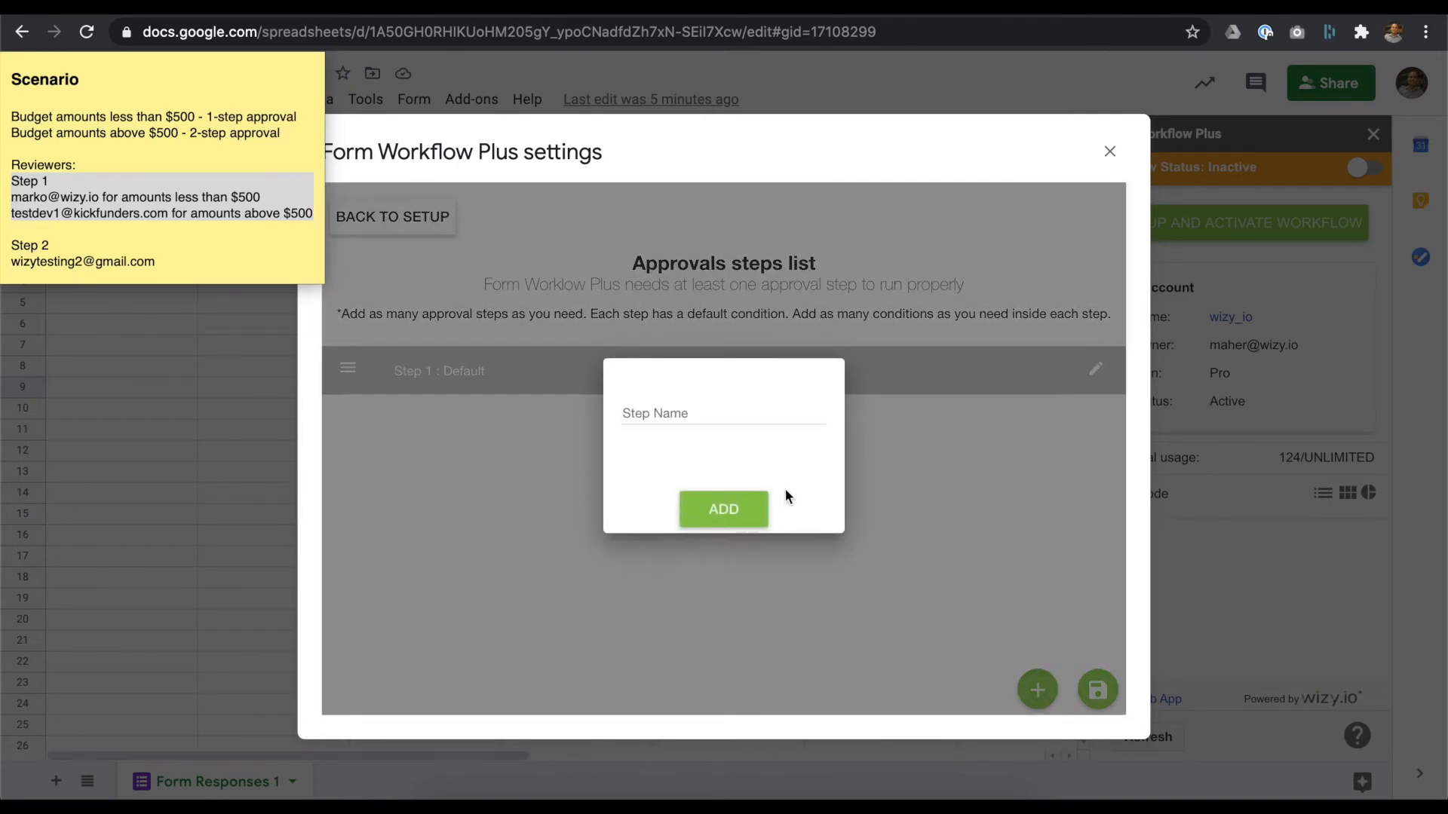
pyautogui.write('F')
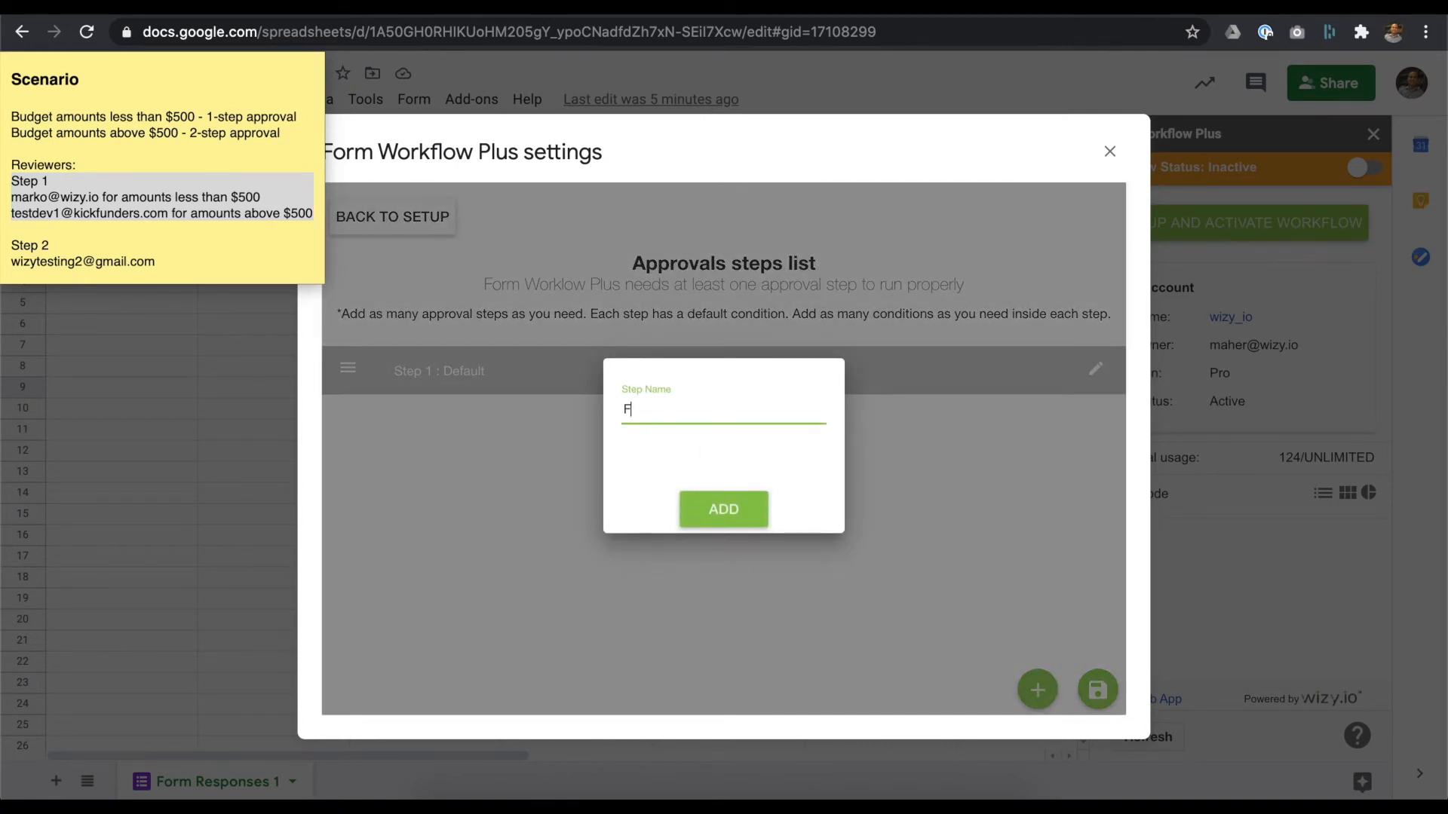
pyautogui.click(723, 509)
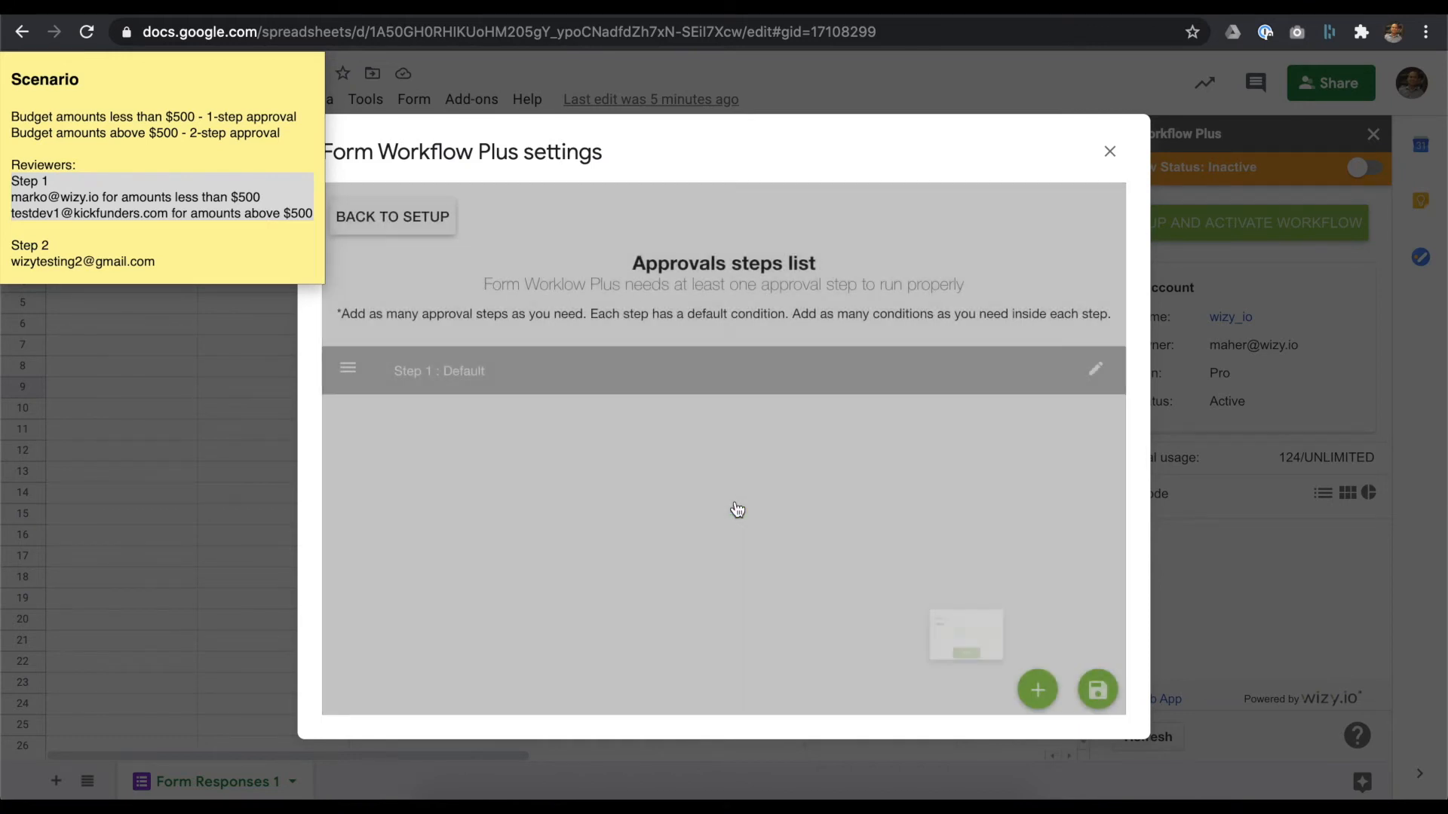
pyautogui.click(1036, 690)
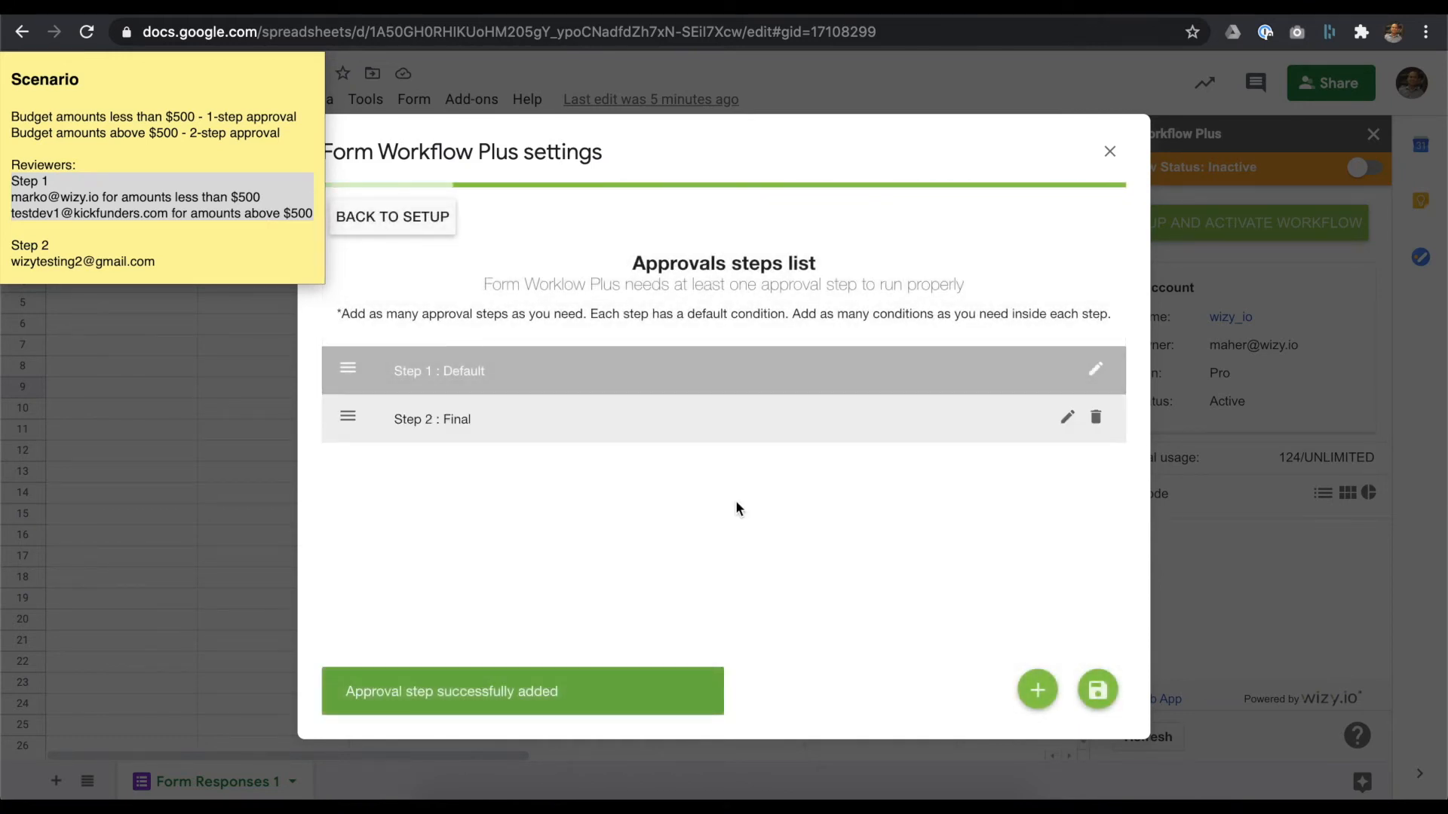
pyautogui.click(1065, 416)
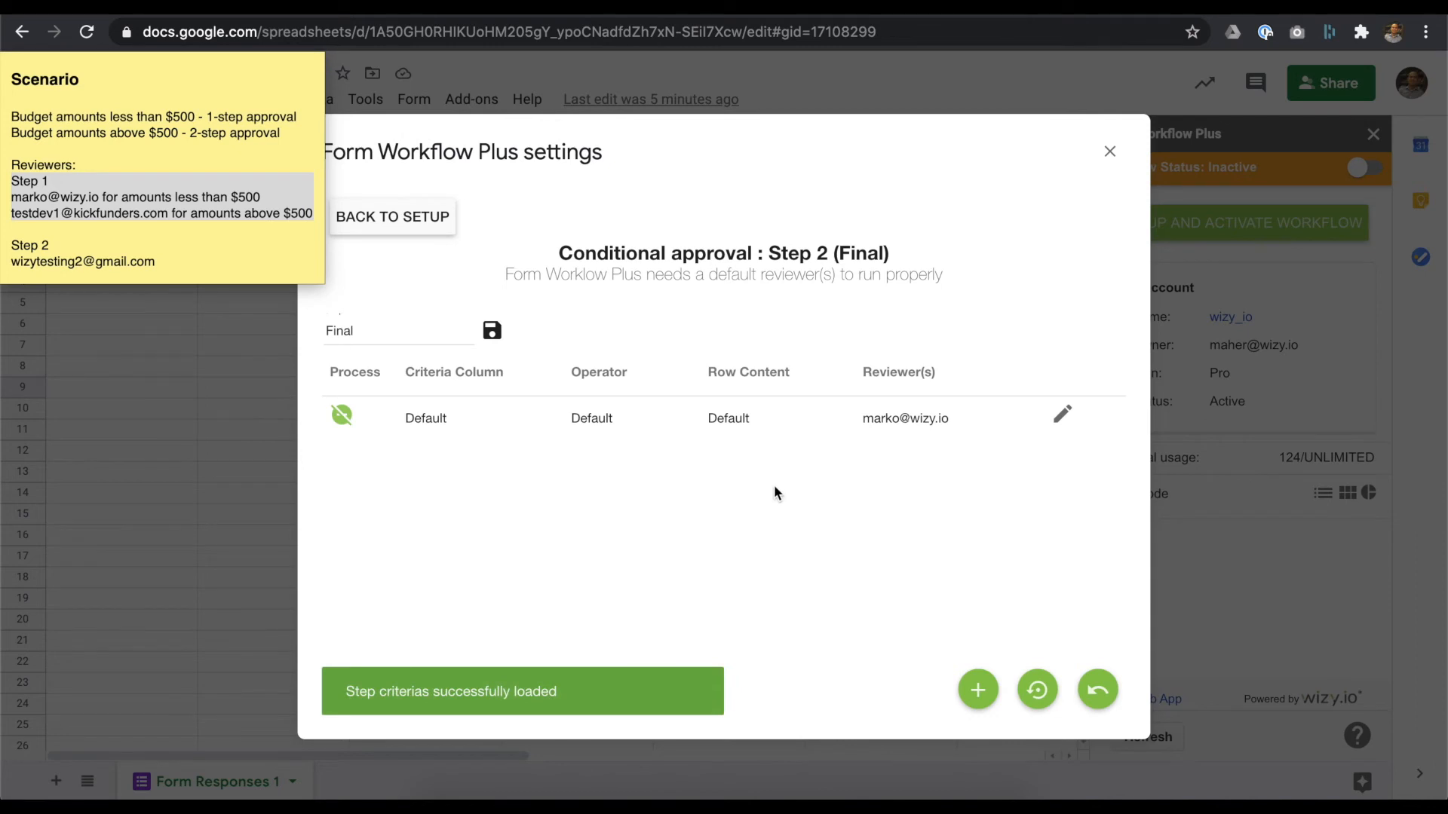
pyautogui.moveTo(941, 459)
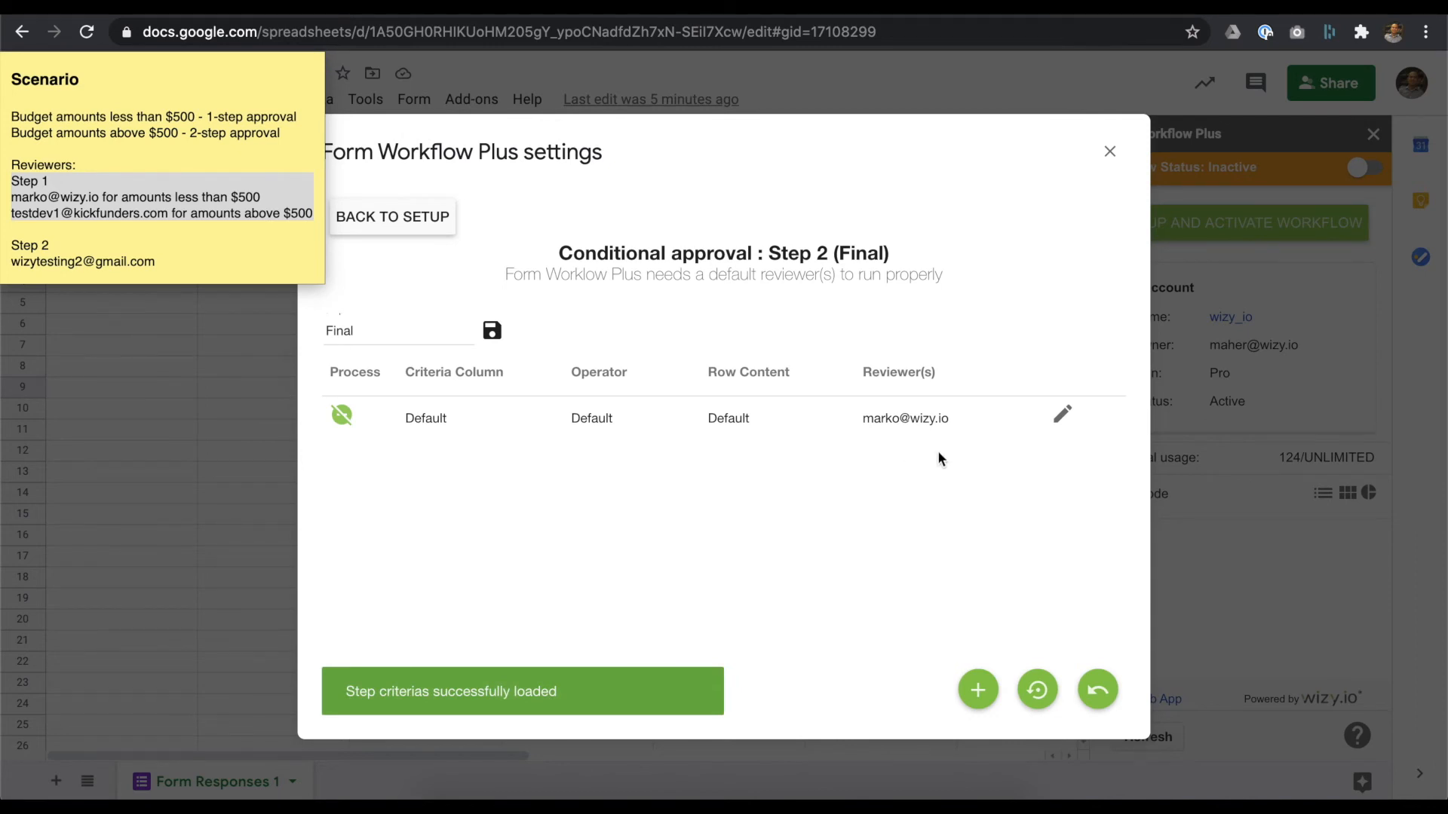
pyautogui.moveTo(1062, 417)
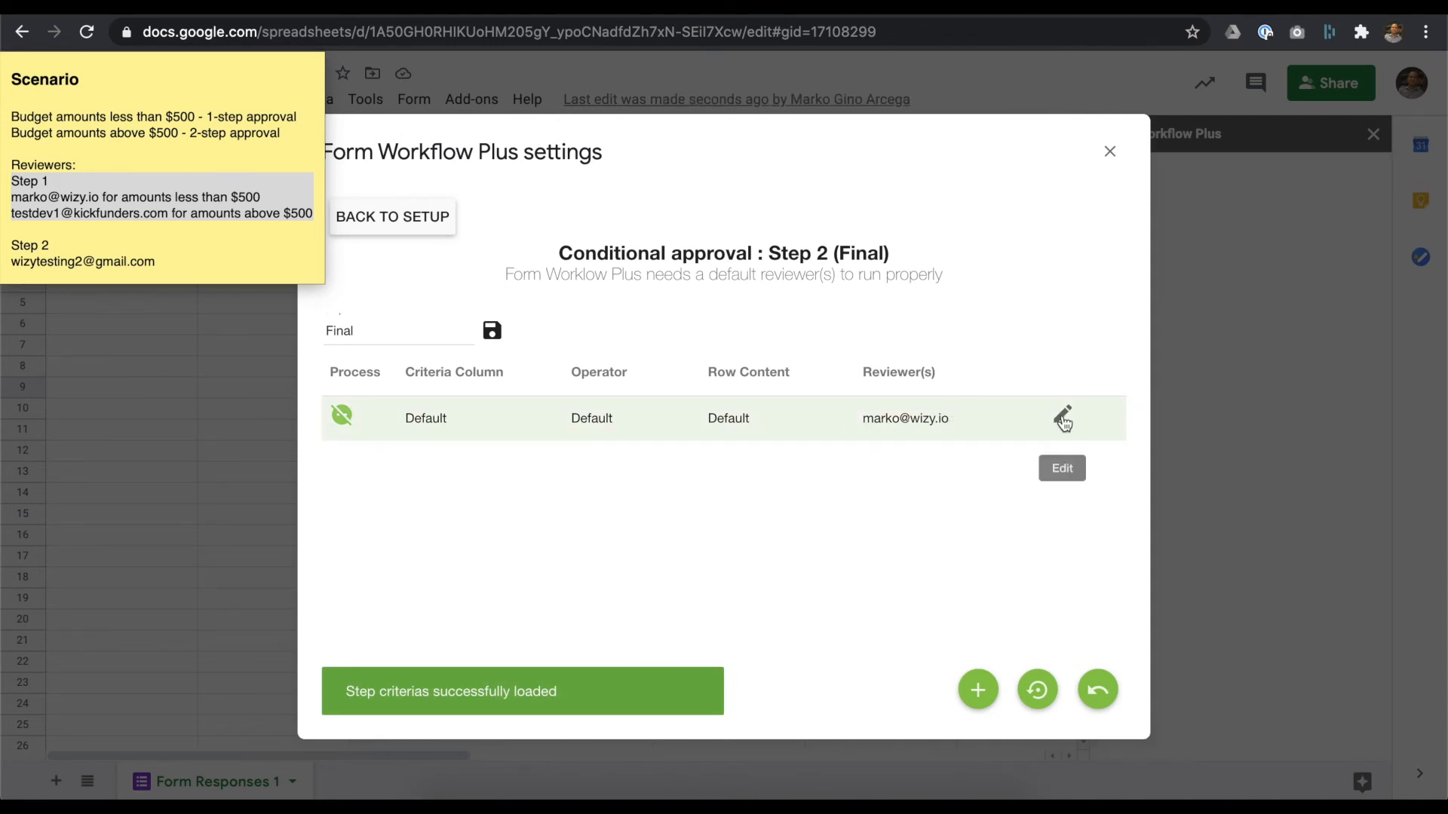
pyautogui.click(1062, 417)
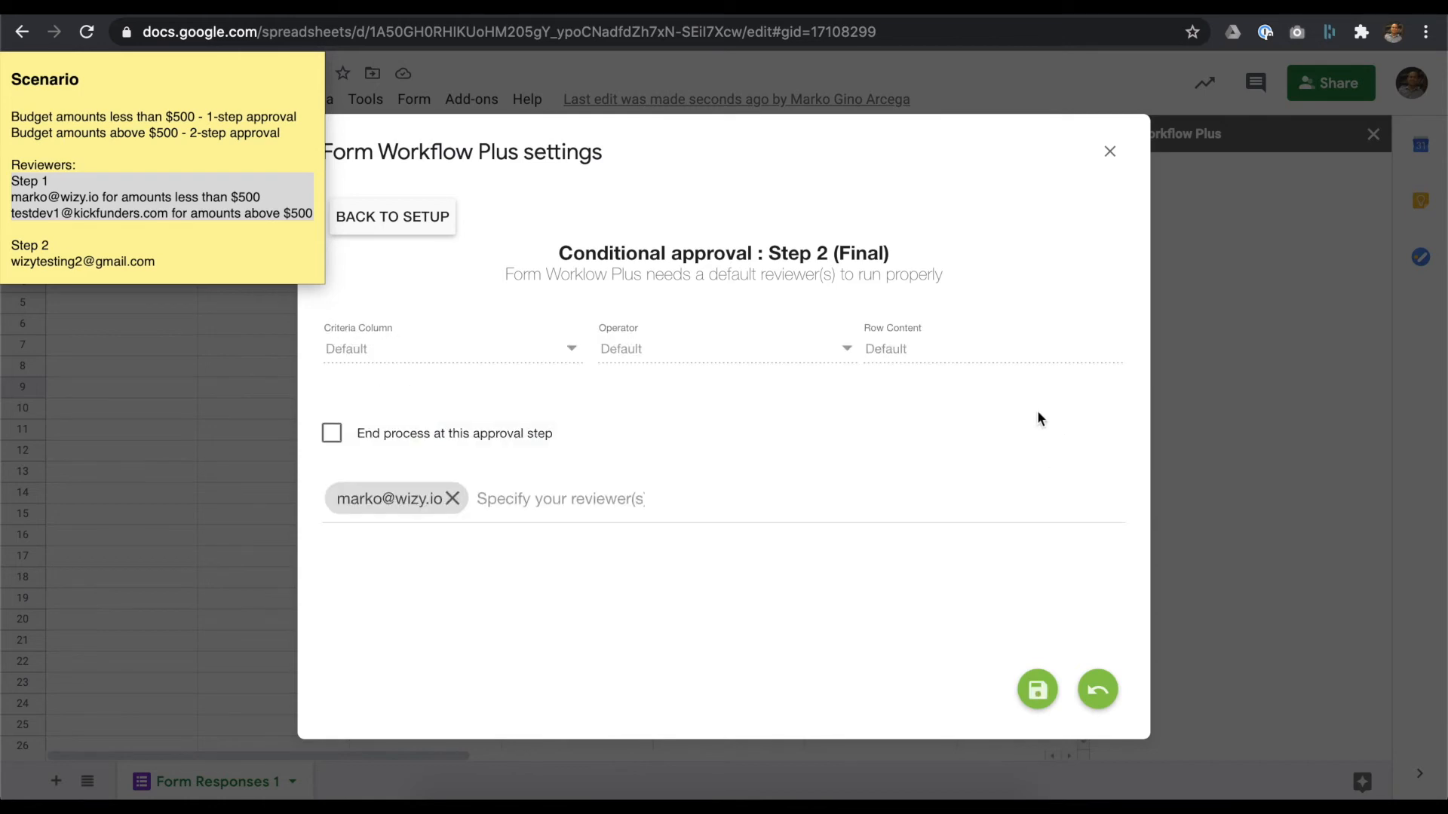
pyautogui.click(452, 498)
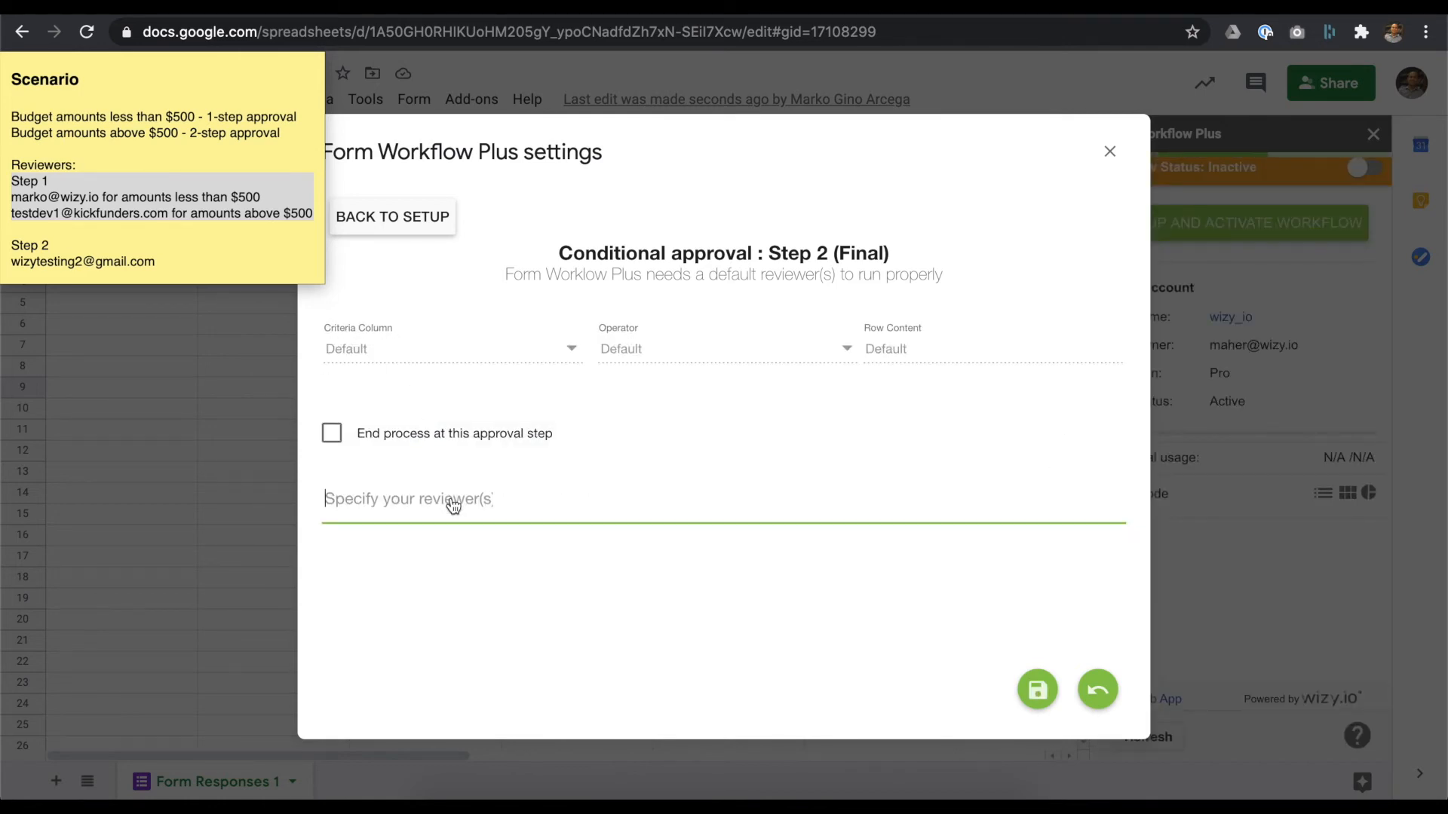
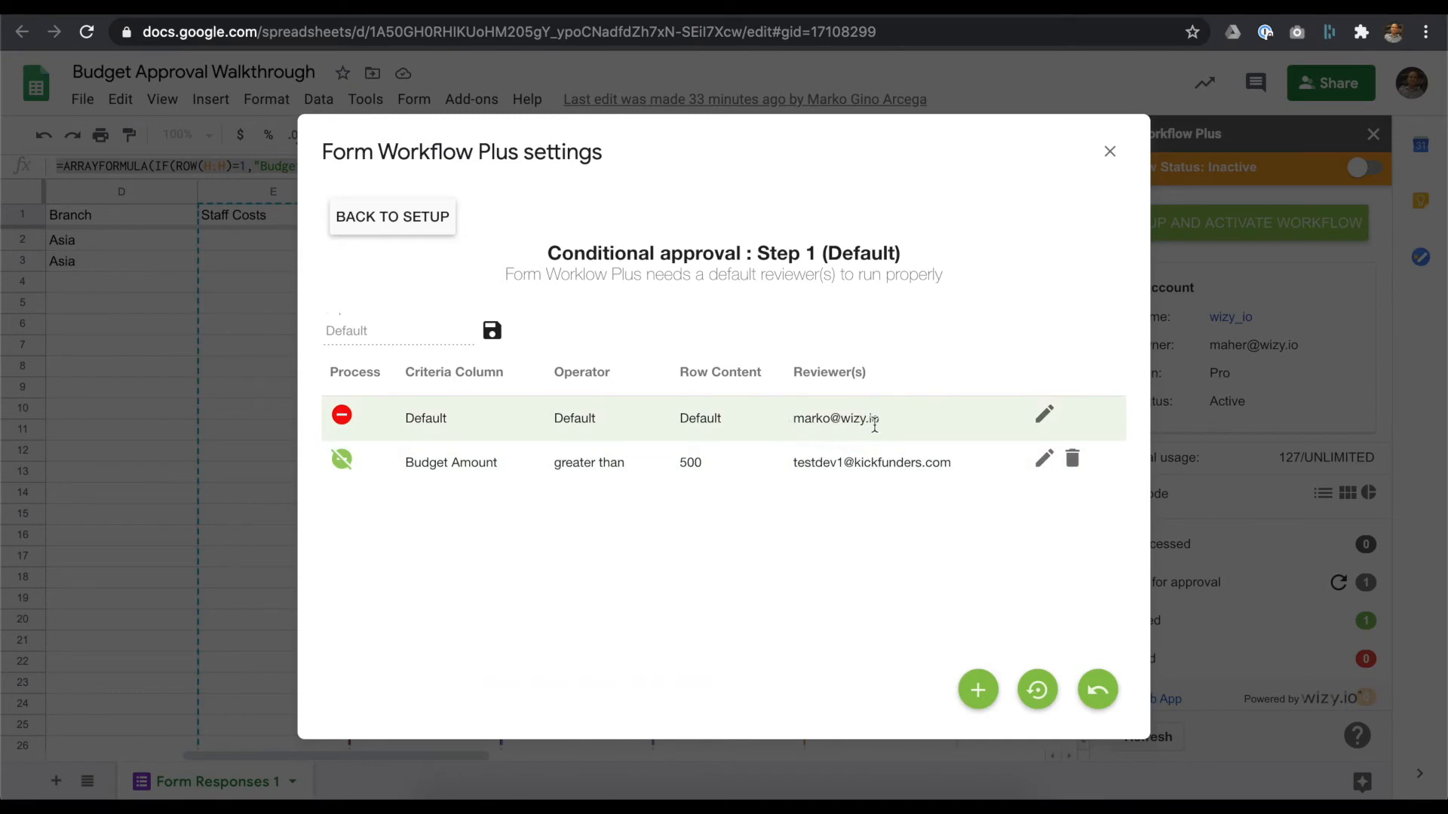
pyautogui.moveTo(868, 433)
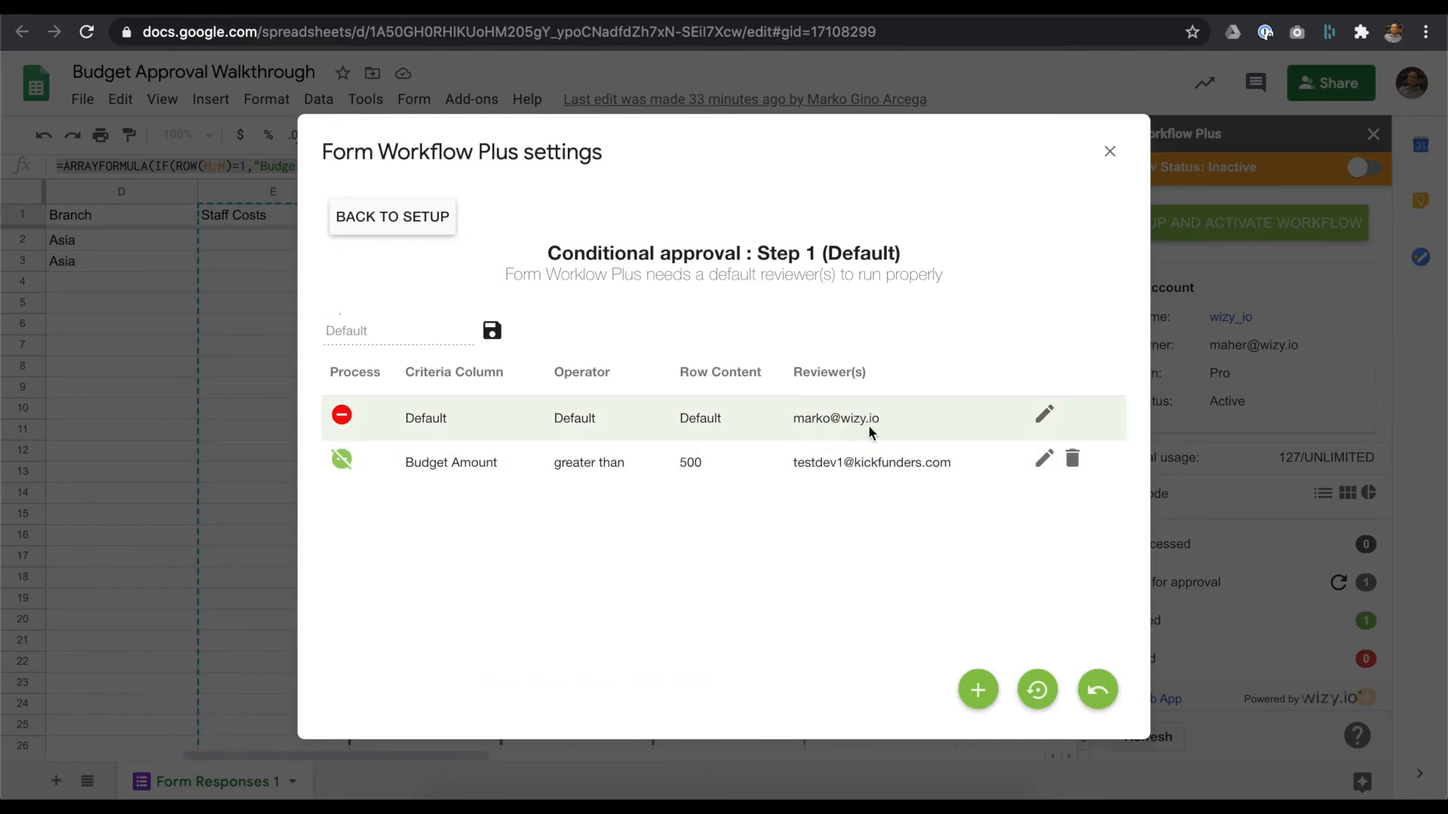
pyautogui.moveTo(341, 415)
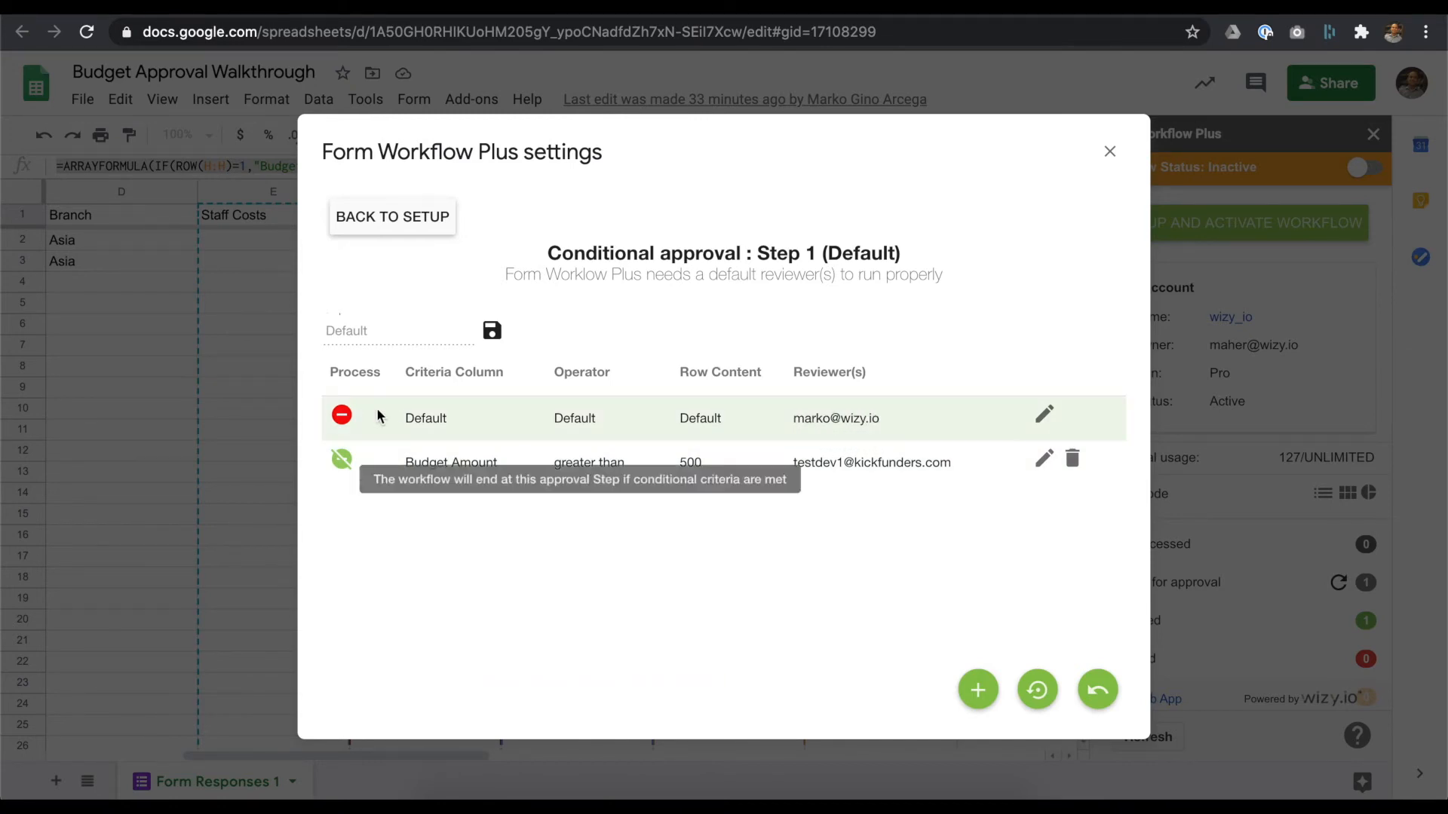
pyautogui.moveTo(623, 552)
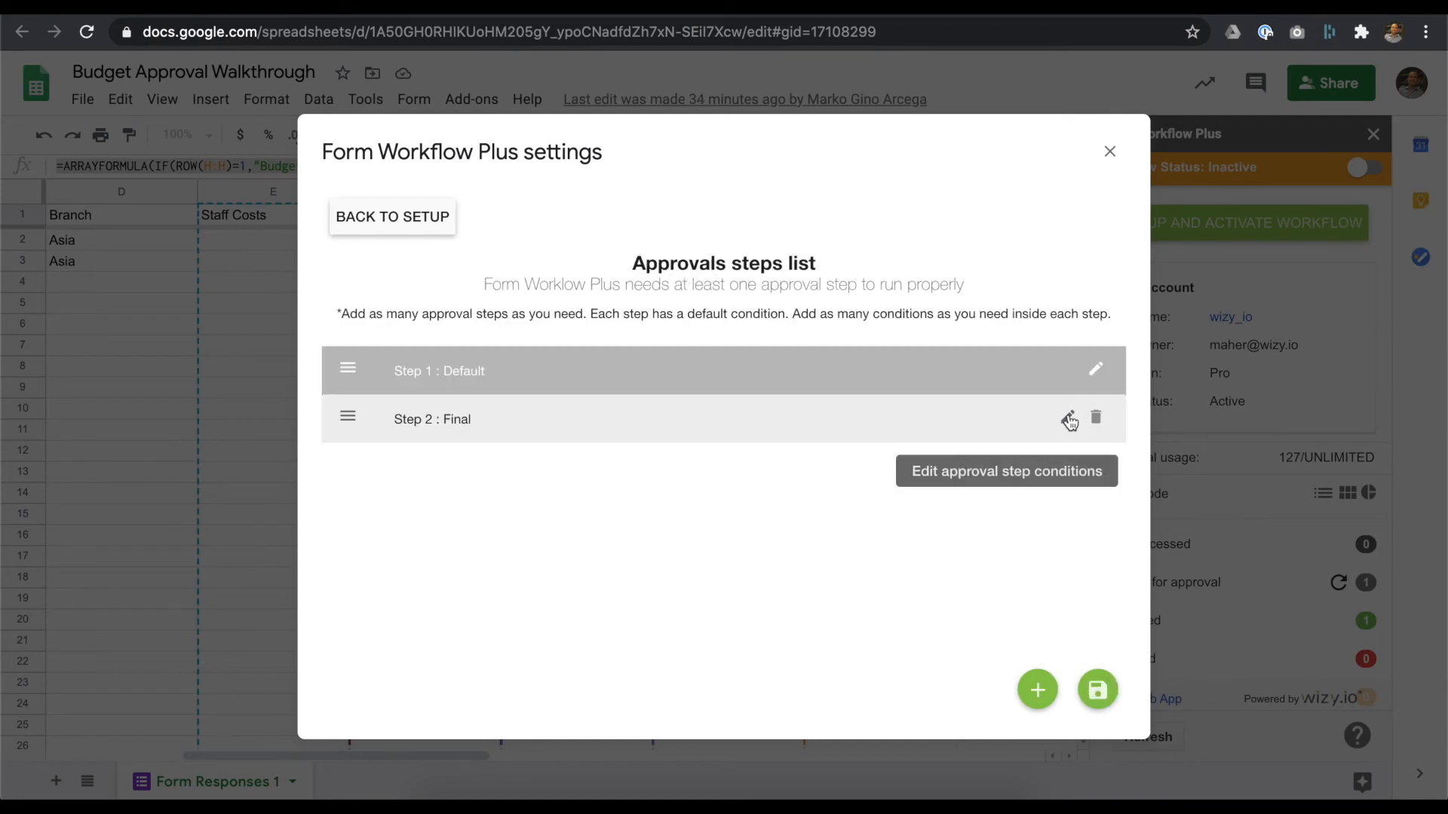
# - Review Step 2 : Final's condition, then return to the workflow setup dialog
pyautogui.click(1068, 419)
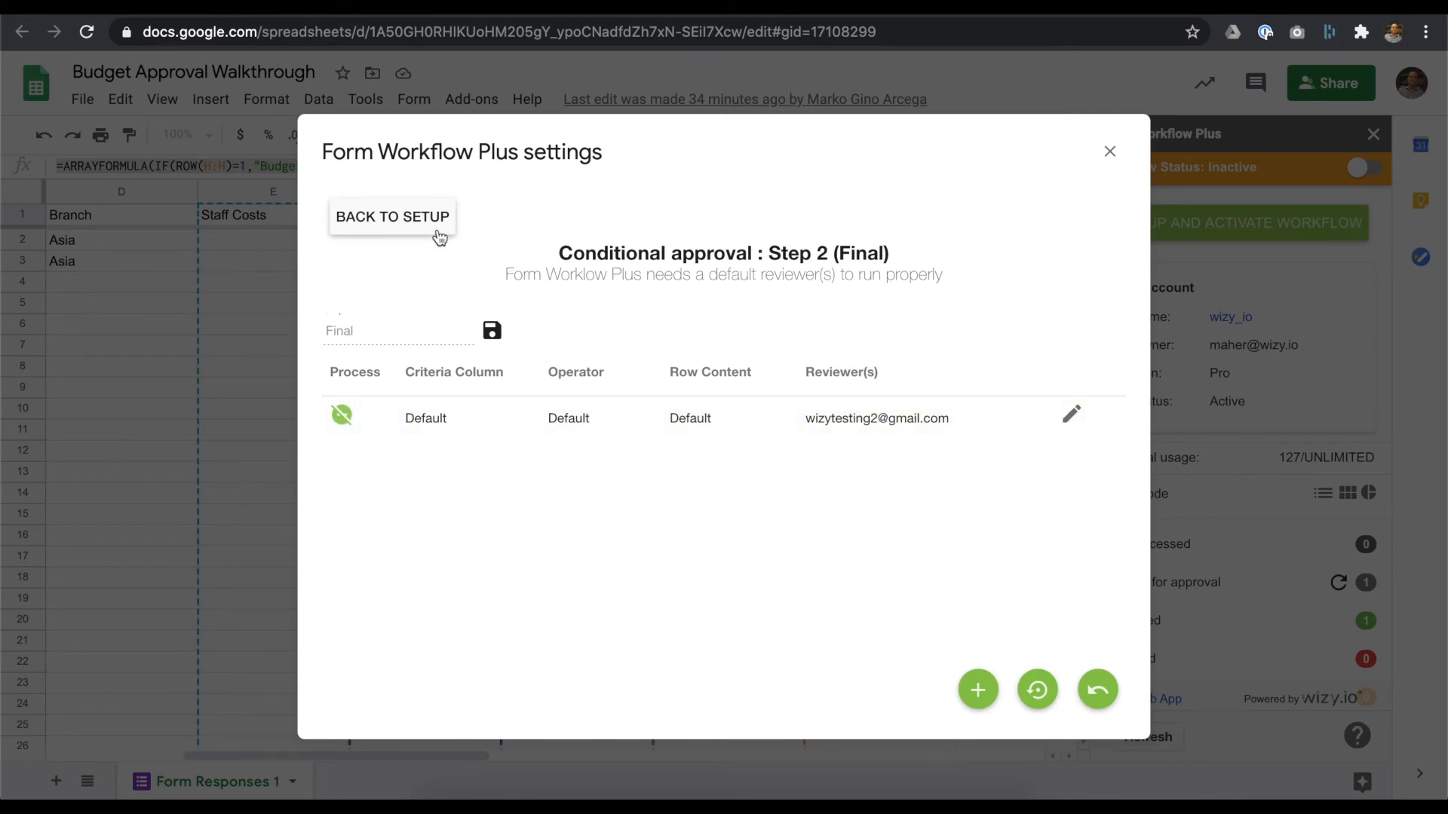
pyautogui.click(391, 216)
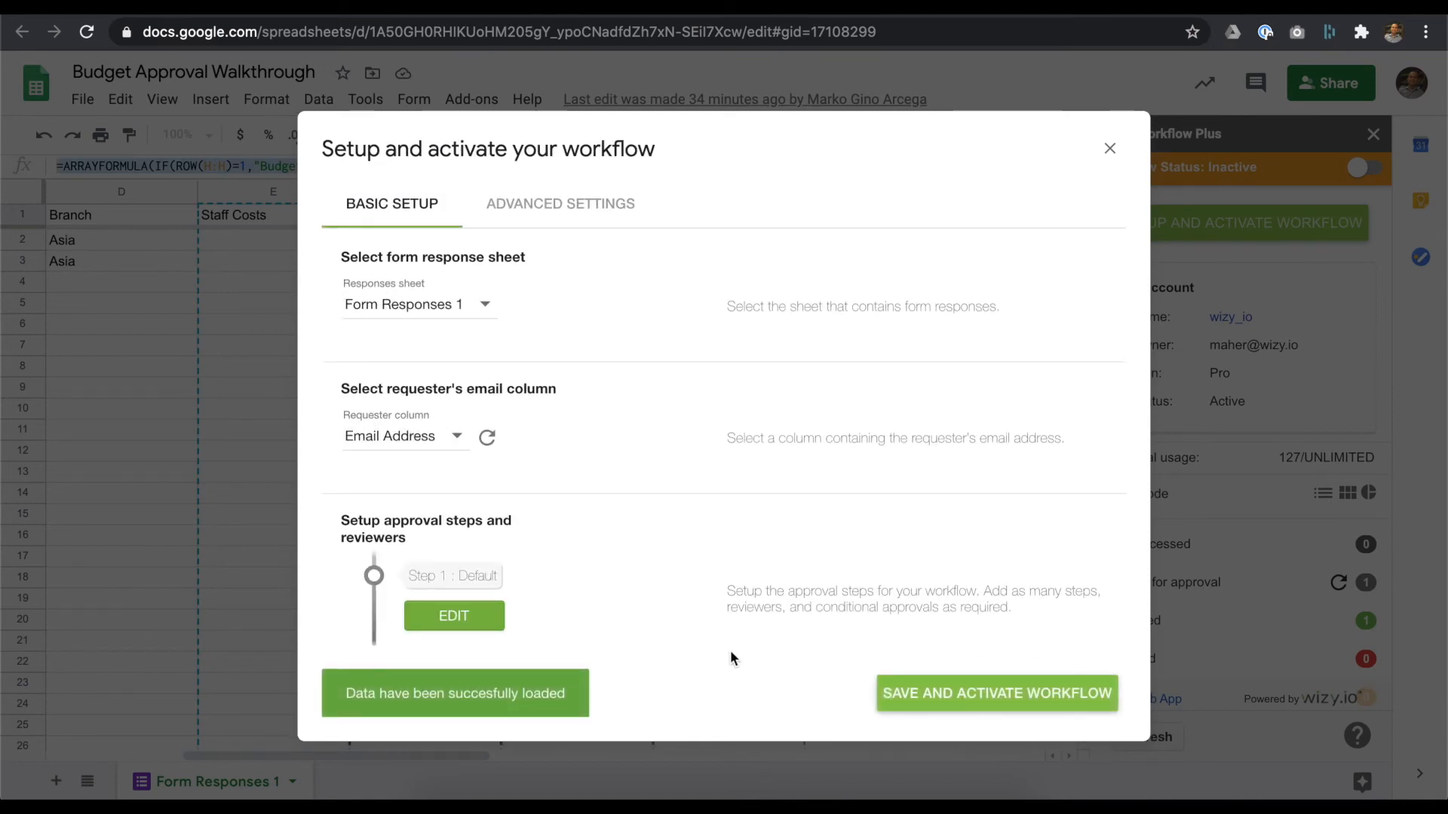
# - Add a new blank condition to Step 1
pyautogui.click(453, 616)
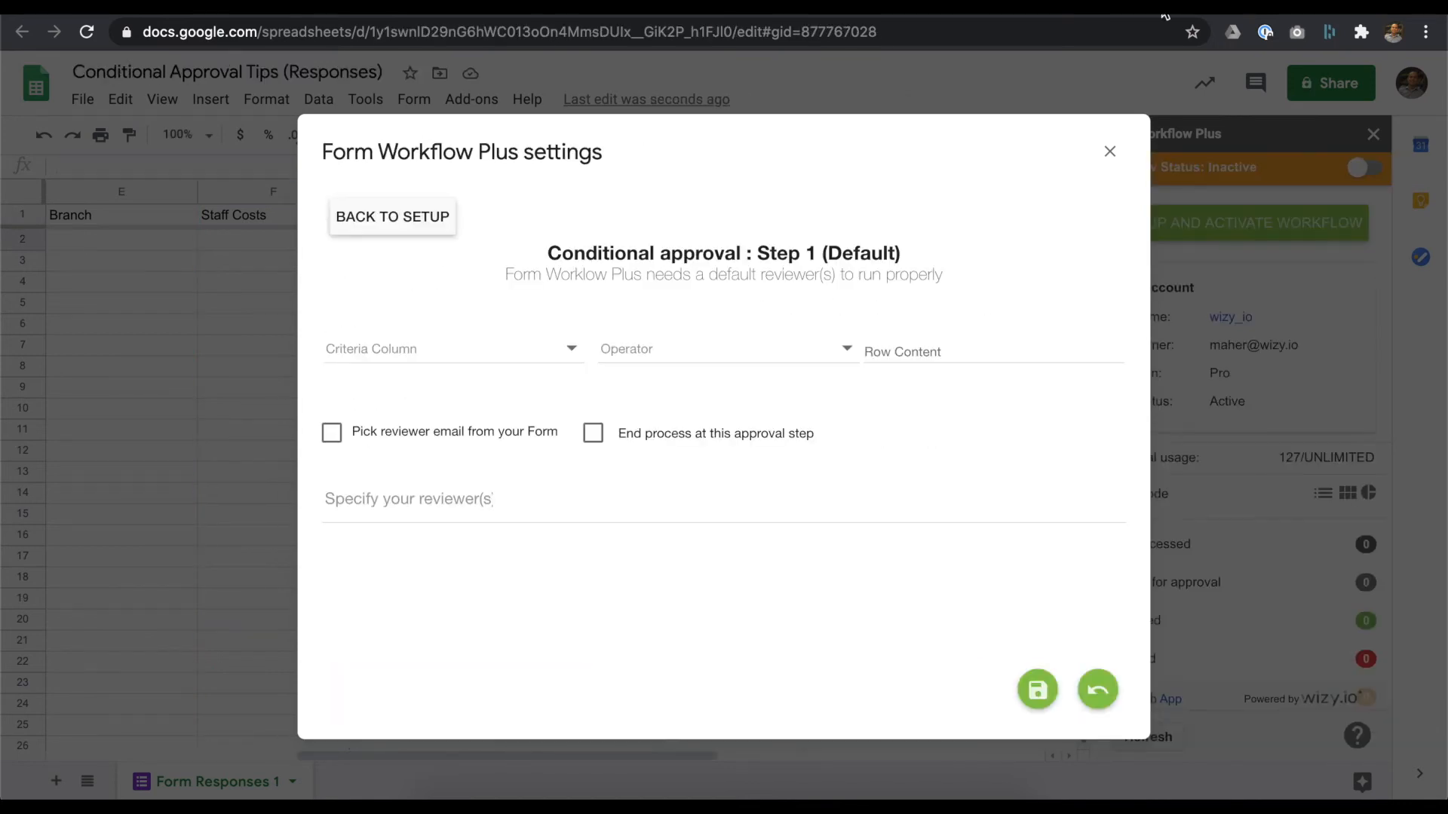
pyautogui.moveTo(1009, 288)
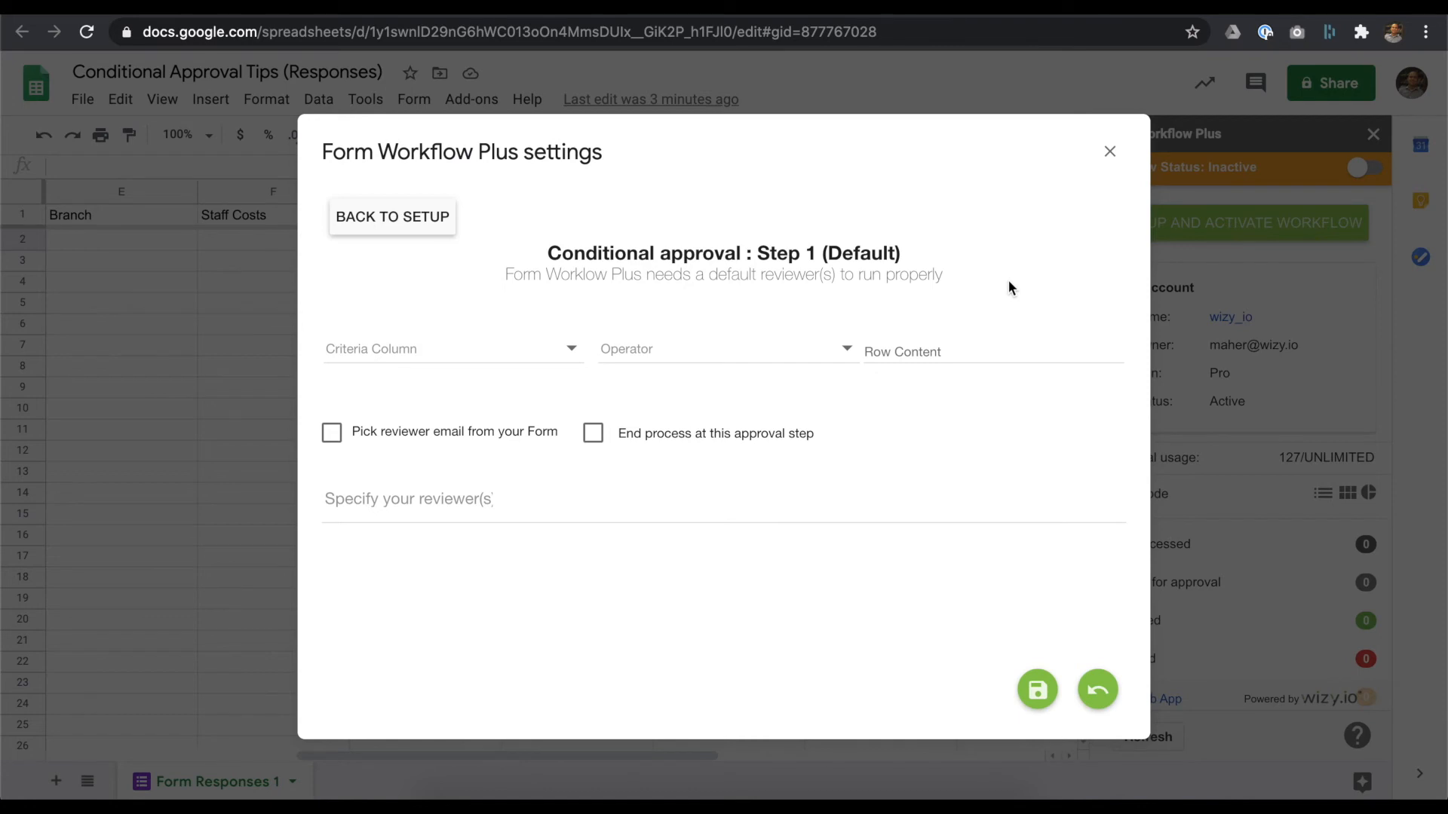
pyautogui.moveTo(1021, 250)
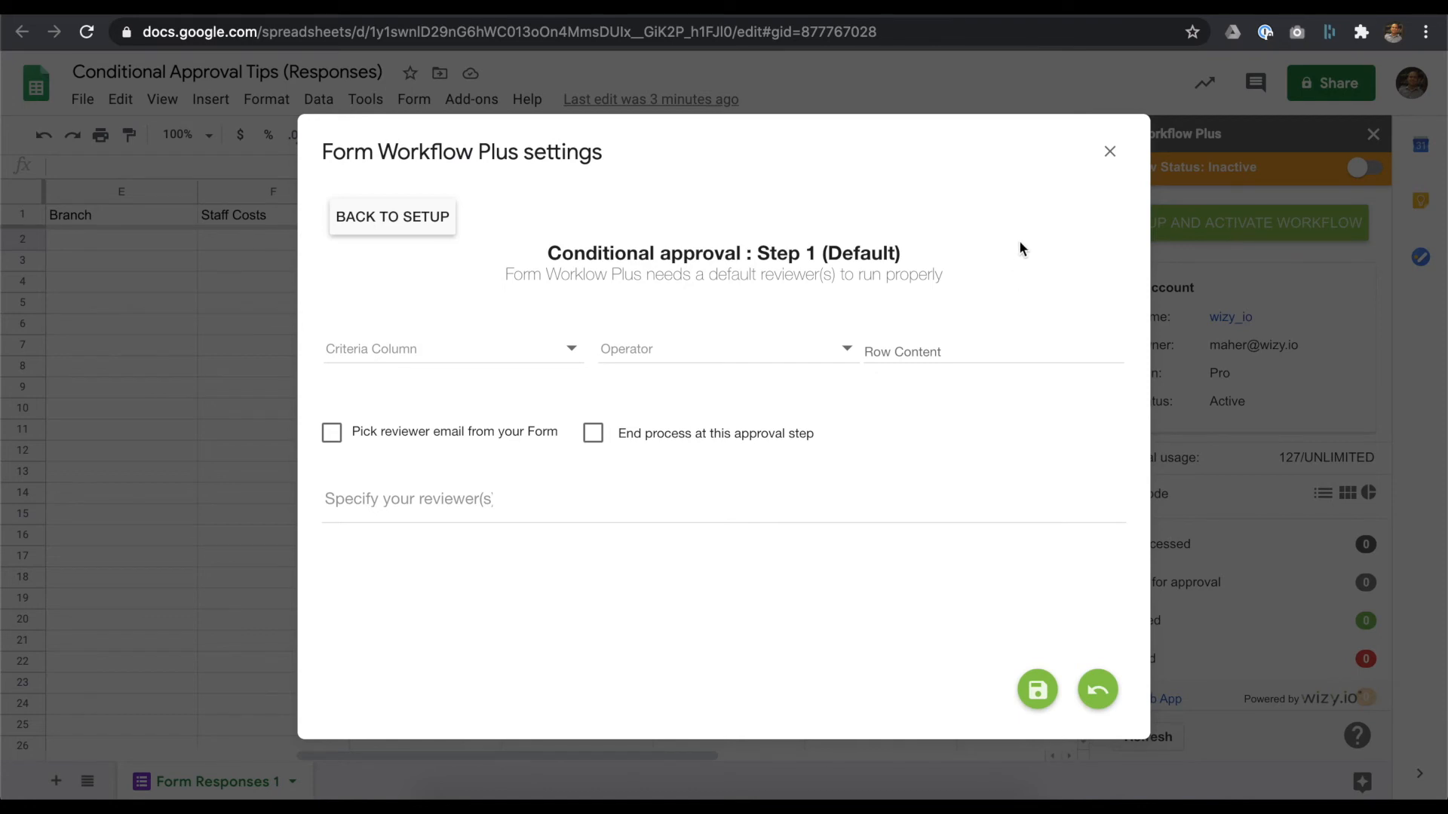
pyautogui.moveTo(921, 606)
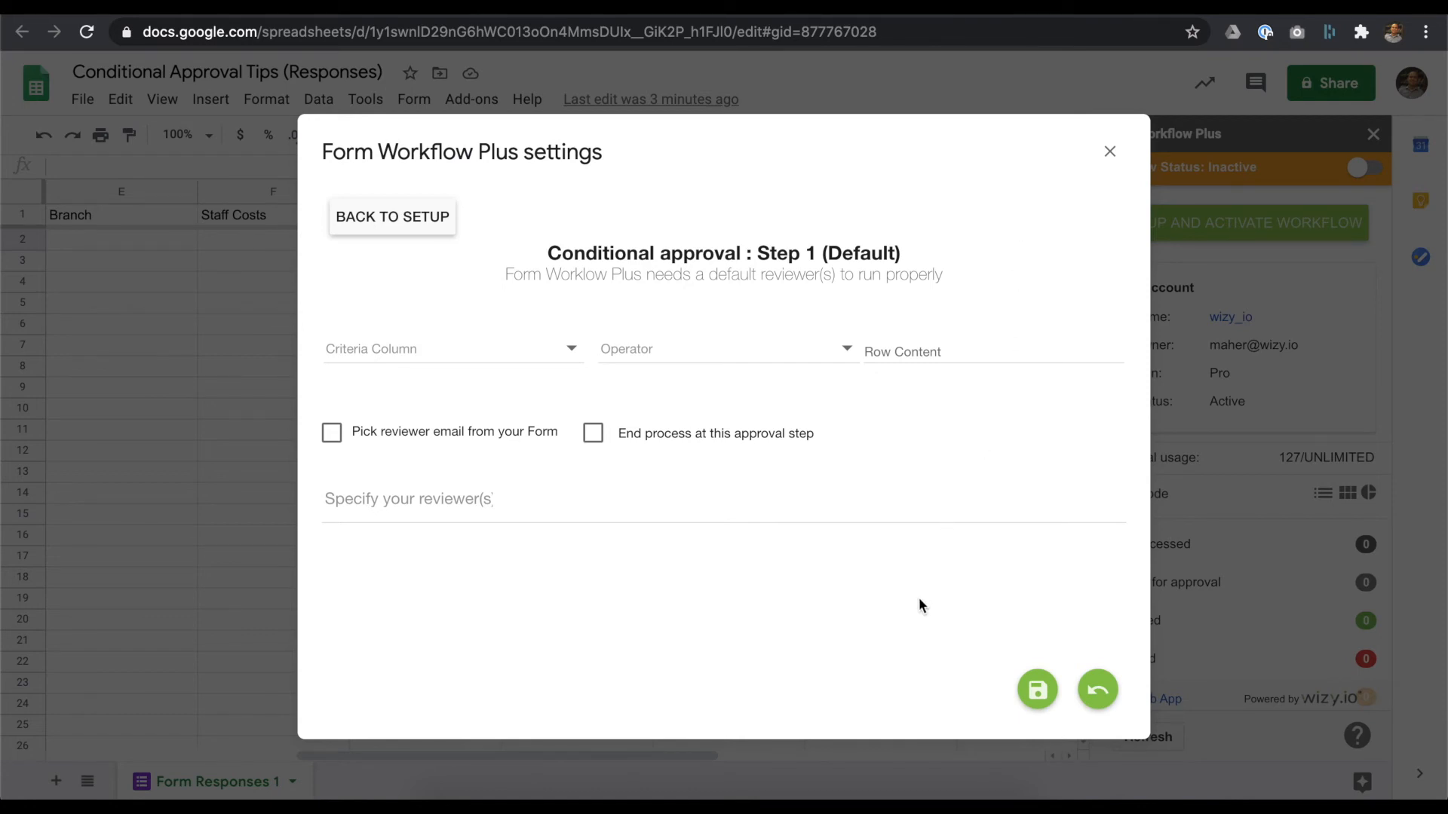
pyautogui.moveTo(976, 378)
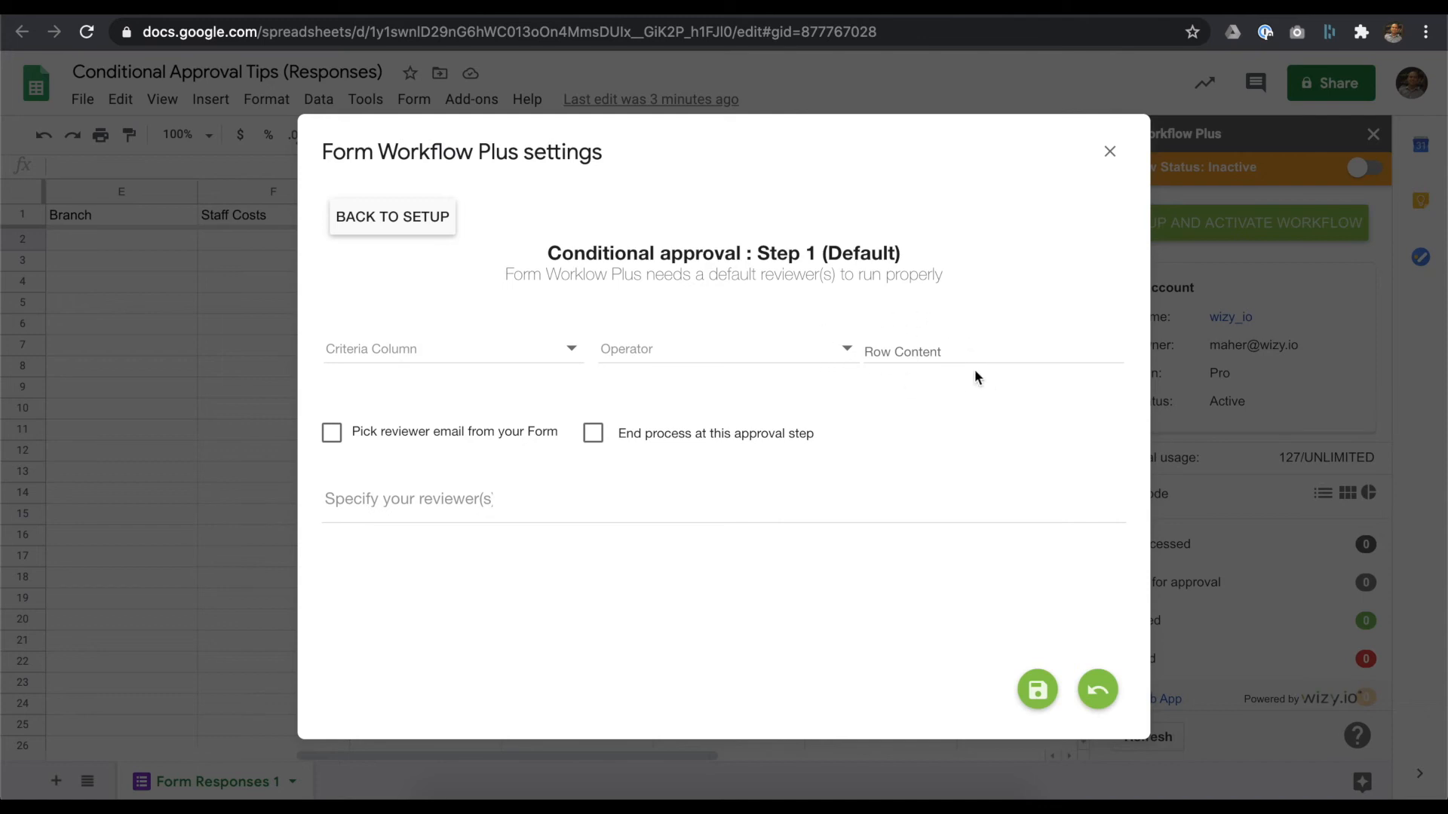
pyautogui.moveTo(935, 318)
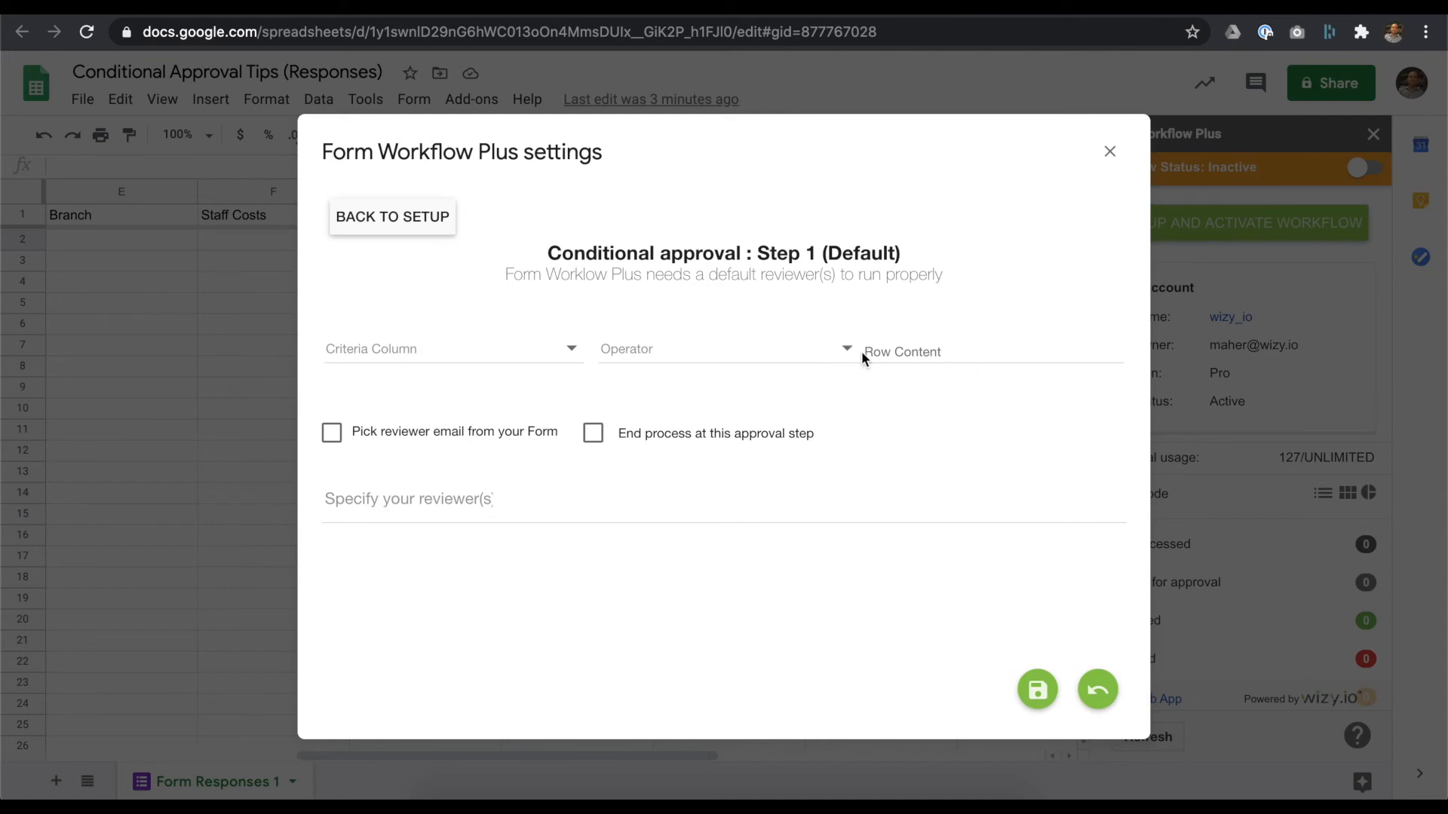
pyautogui.moveTo(909, 389)
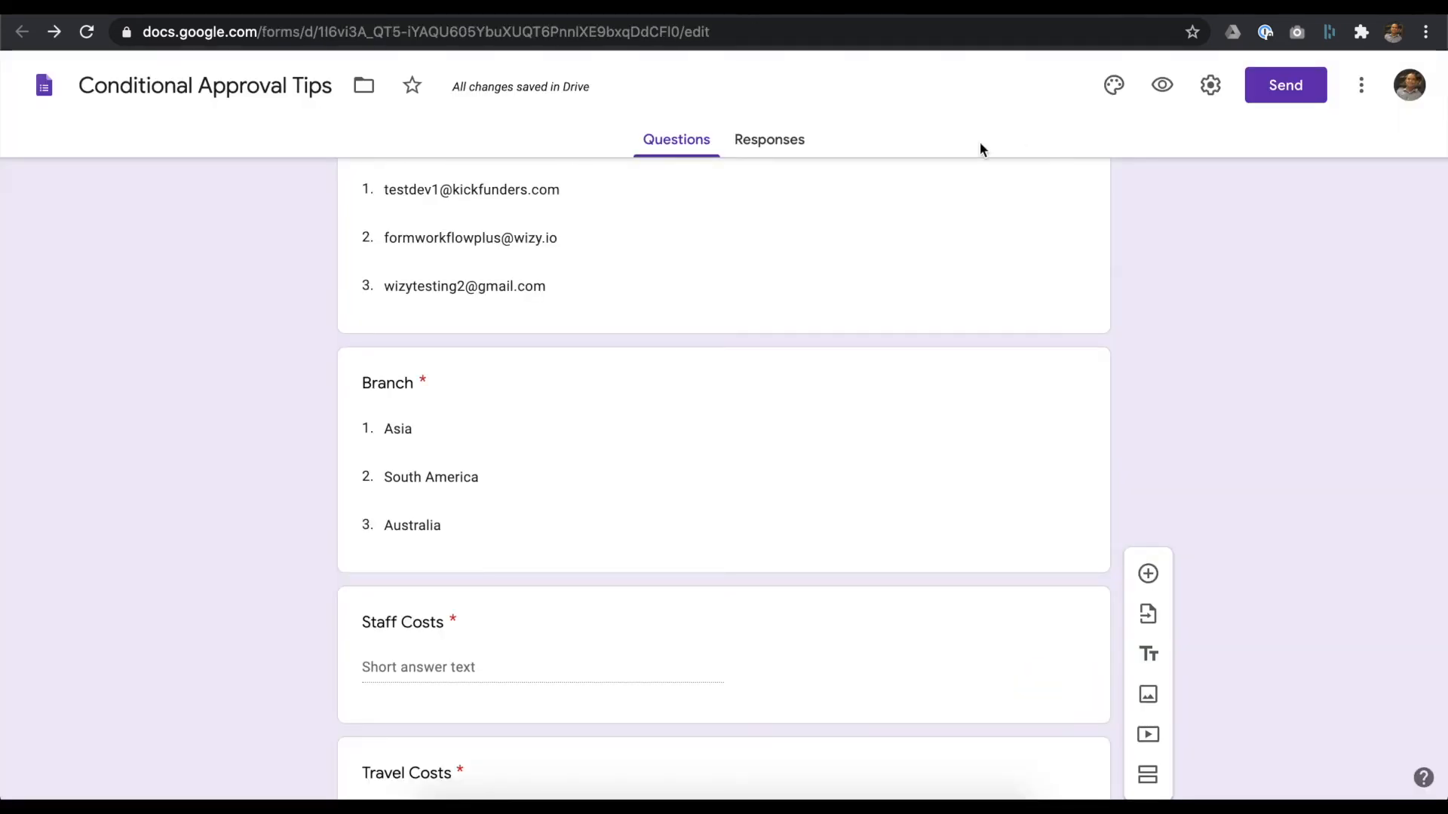
# - Give the Miscellaneous number validation the custom error 'Please input a numerical value'
pyautogui.scroll(-3)
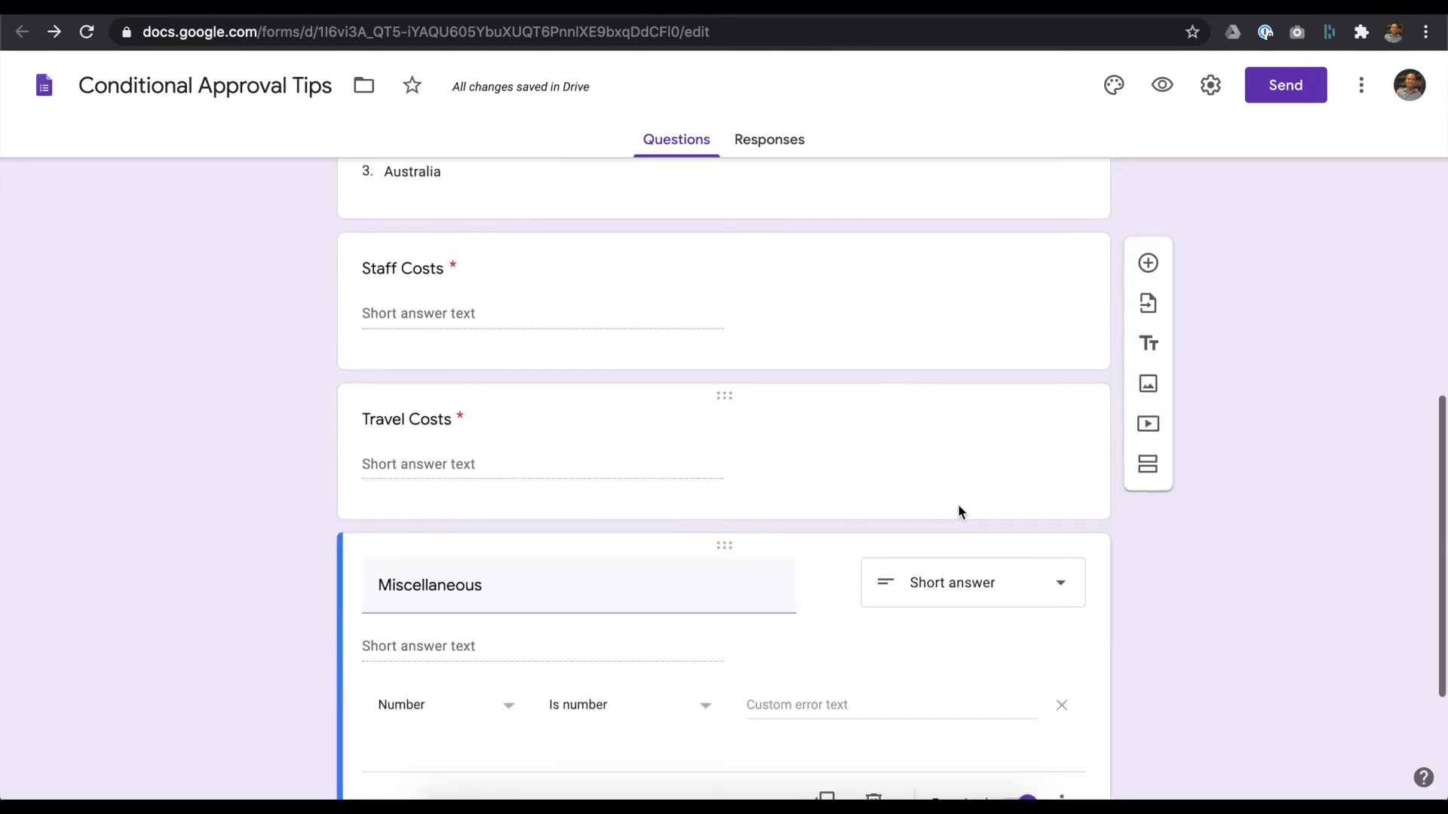
pyautogui.scroll(-3)
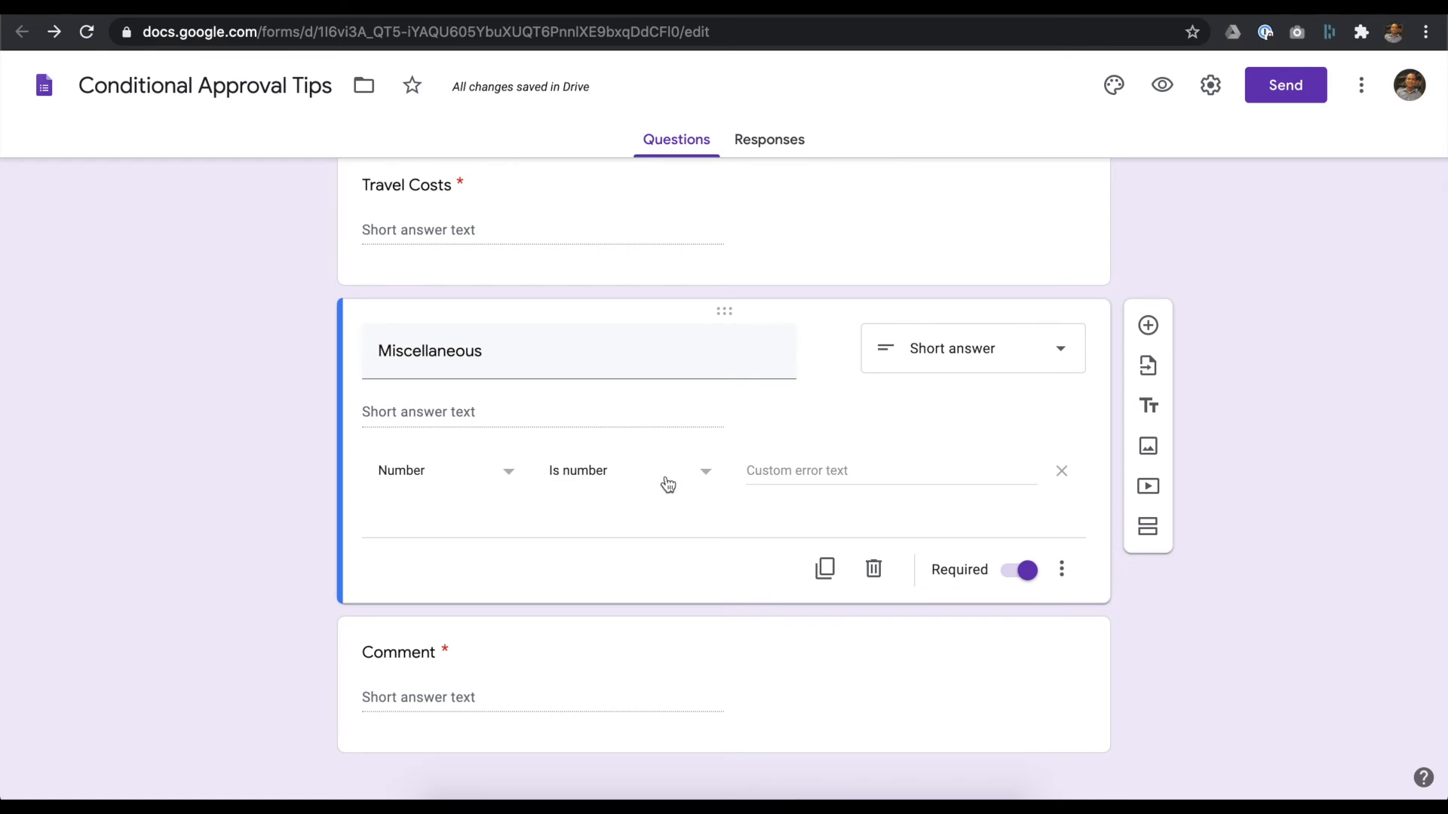
pyautogui.click(1061, 569)
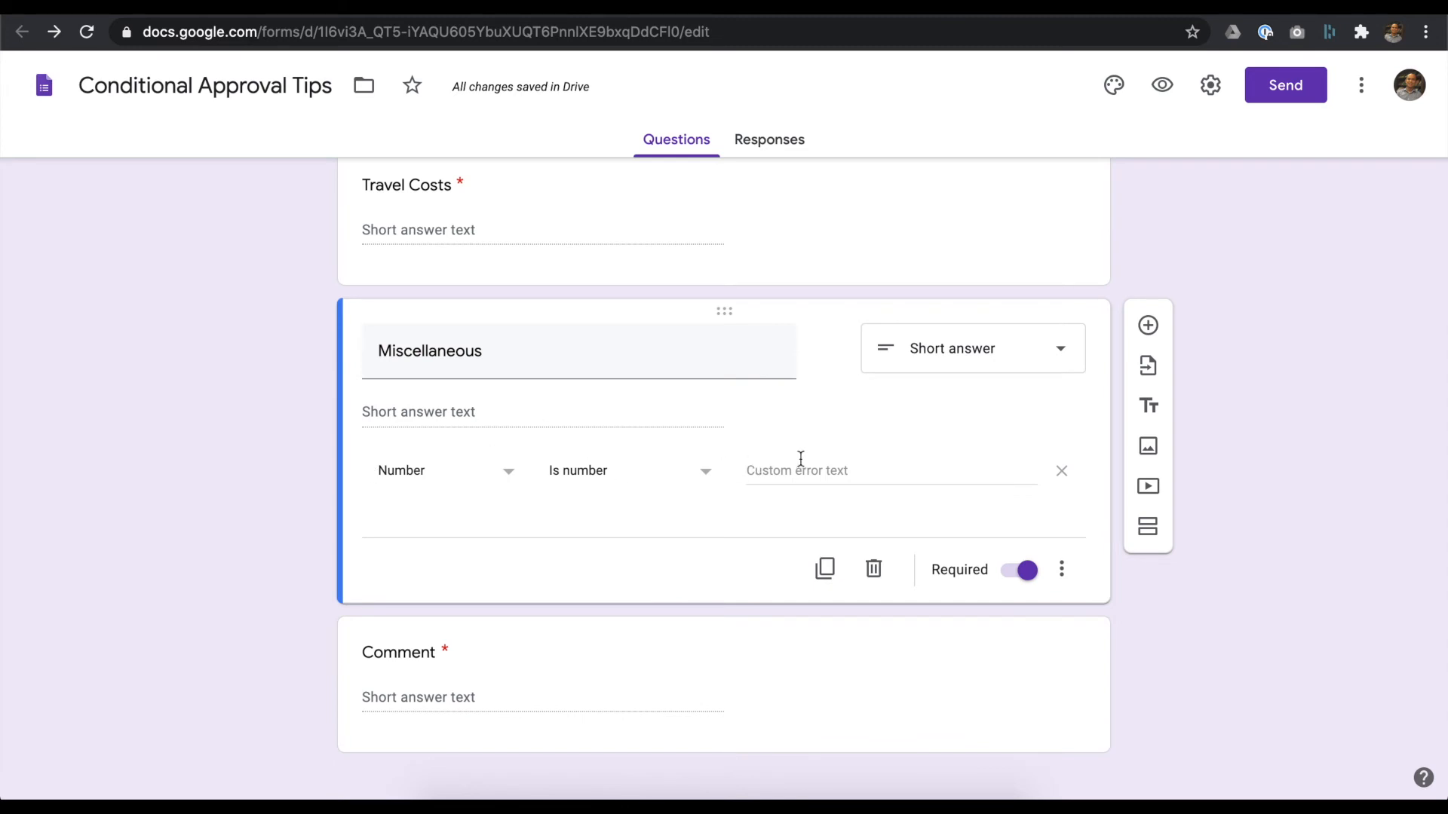
pyautogui.write('Please input a numerical')
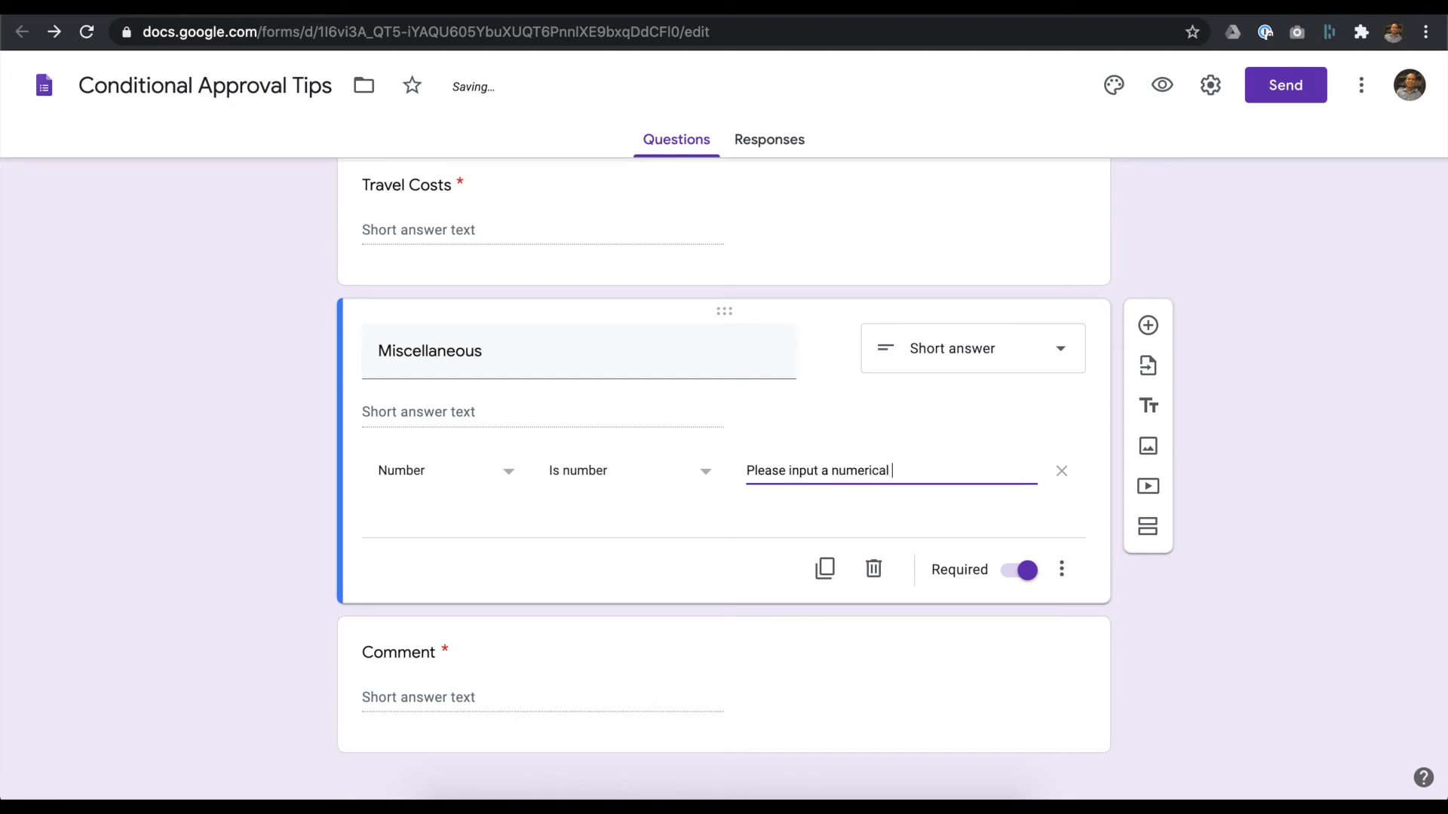
pyautogui.write('value')
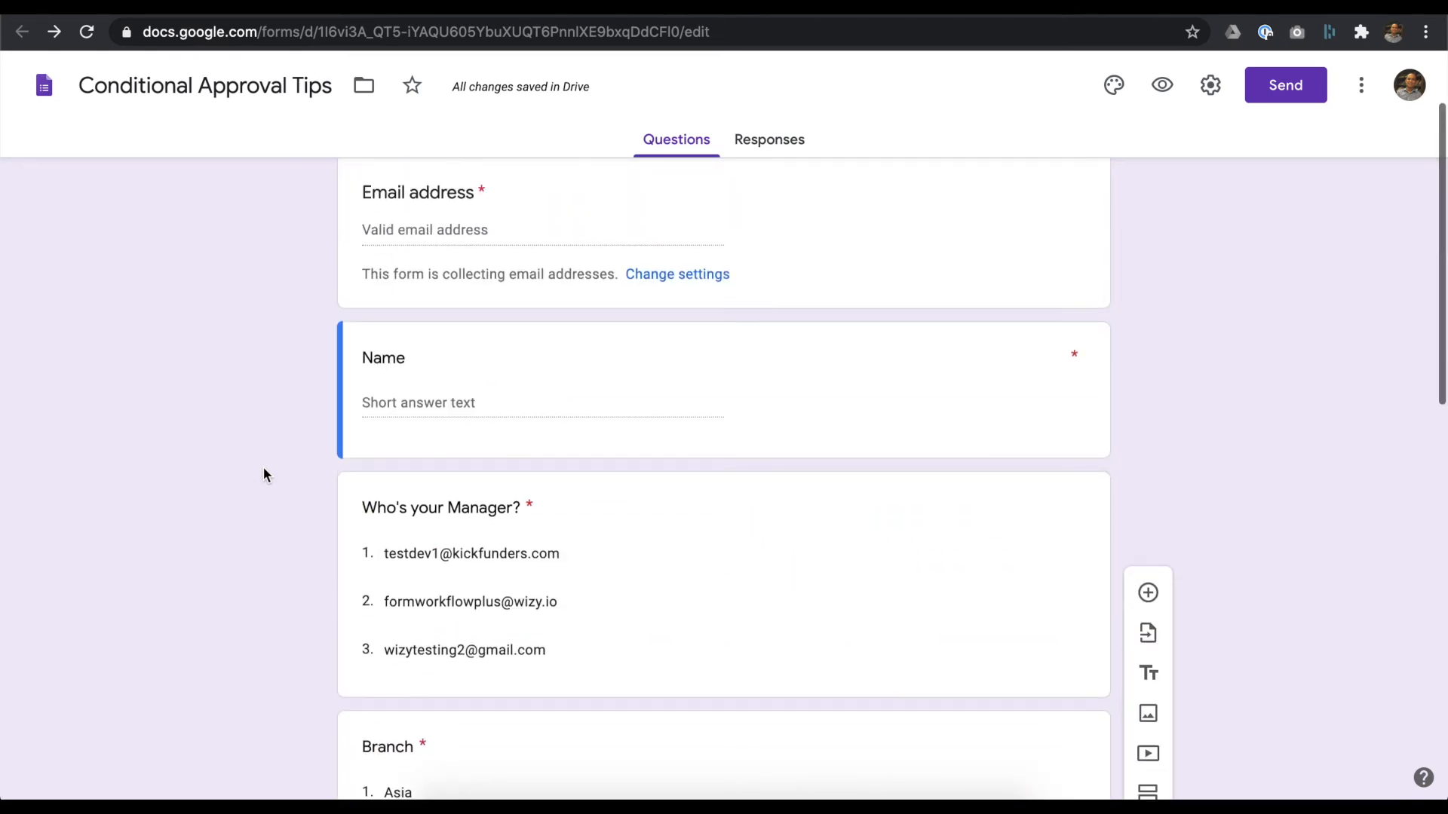
# - Review the Branch question's Asia, South America and Australia options
pyautogui.scroll(-3)
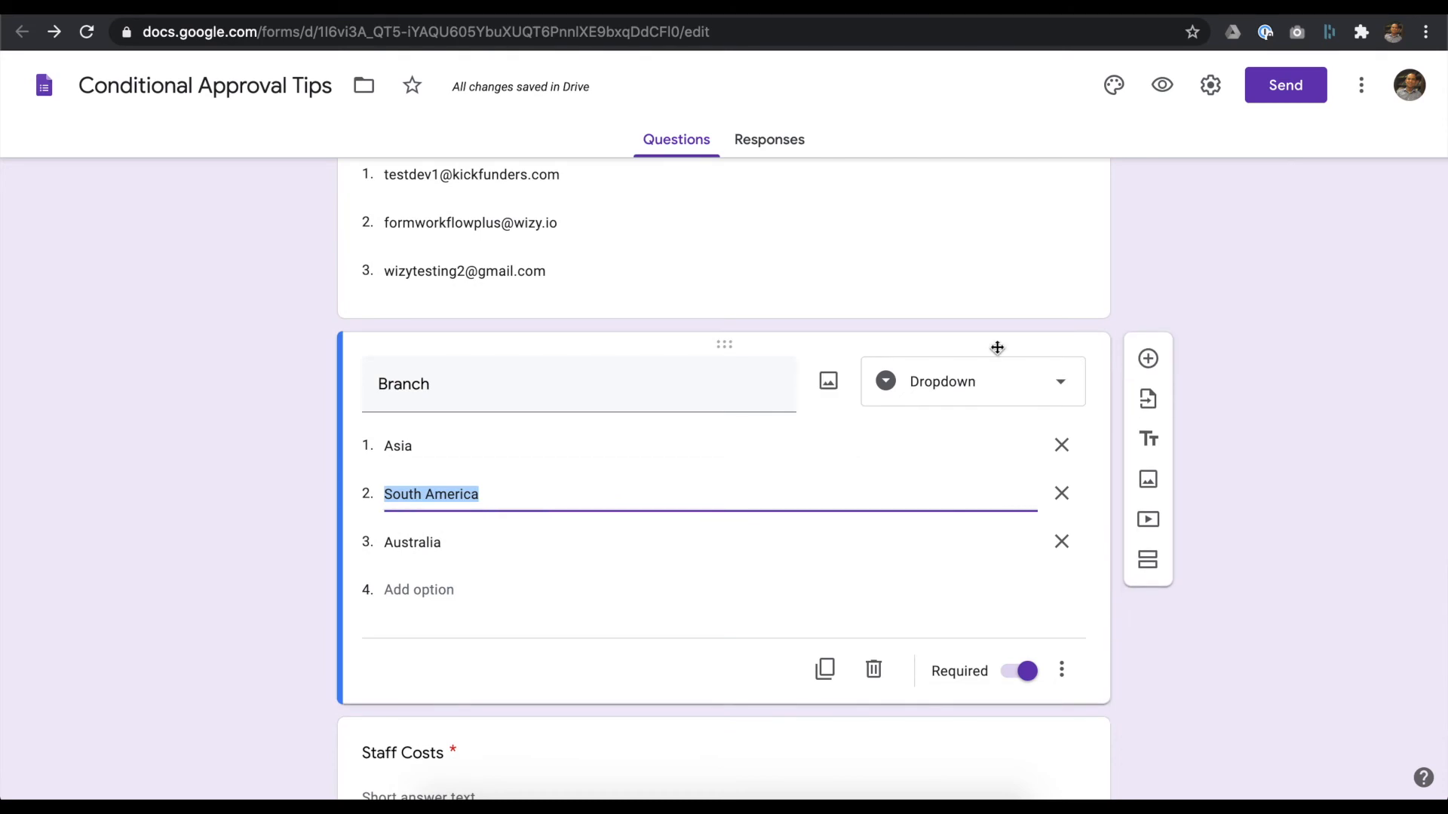
pyautogui.moveTo(897, 406)
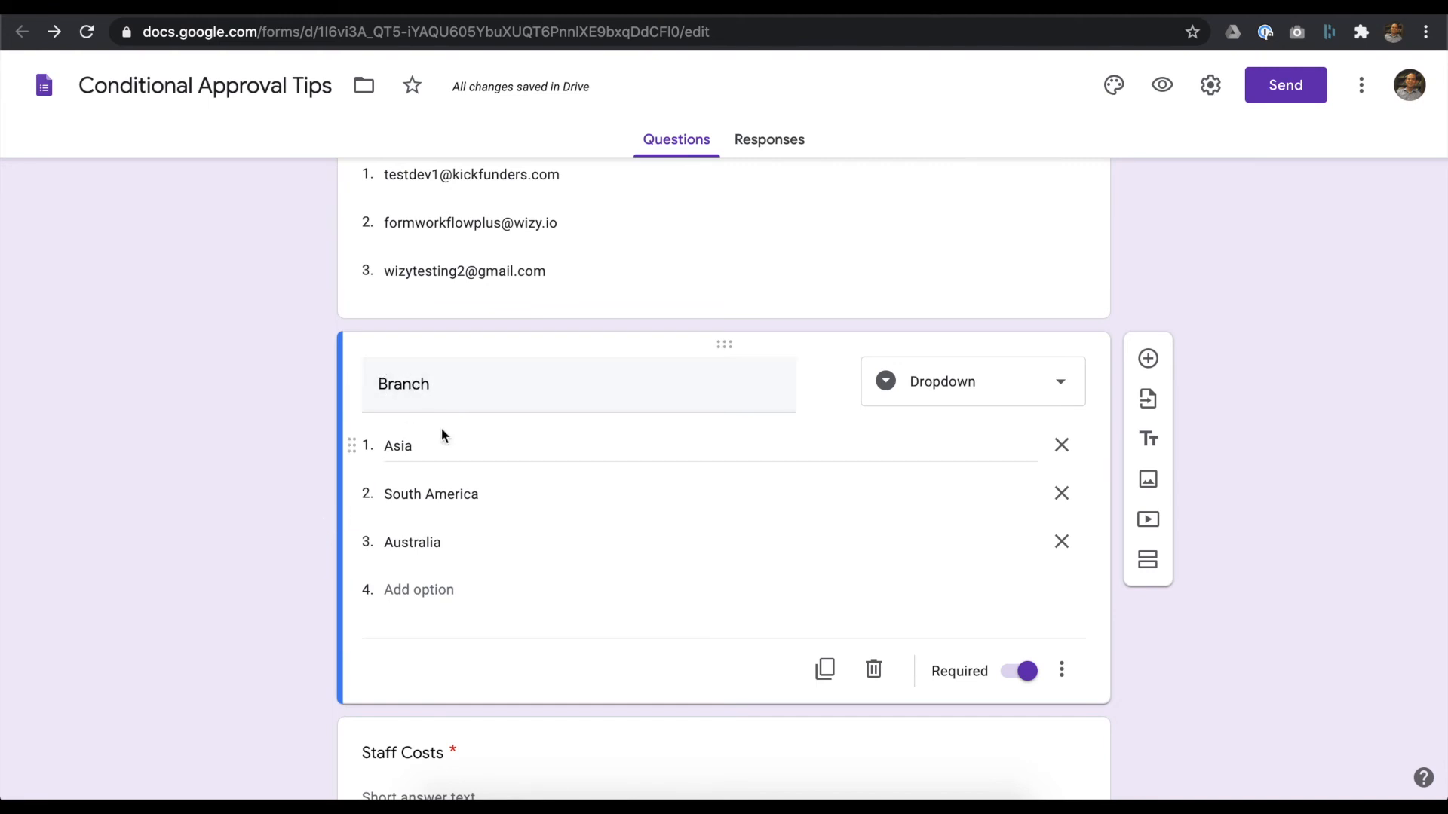
pyautogui.click(430, 494)
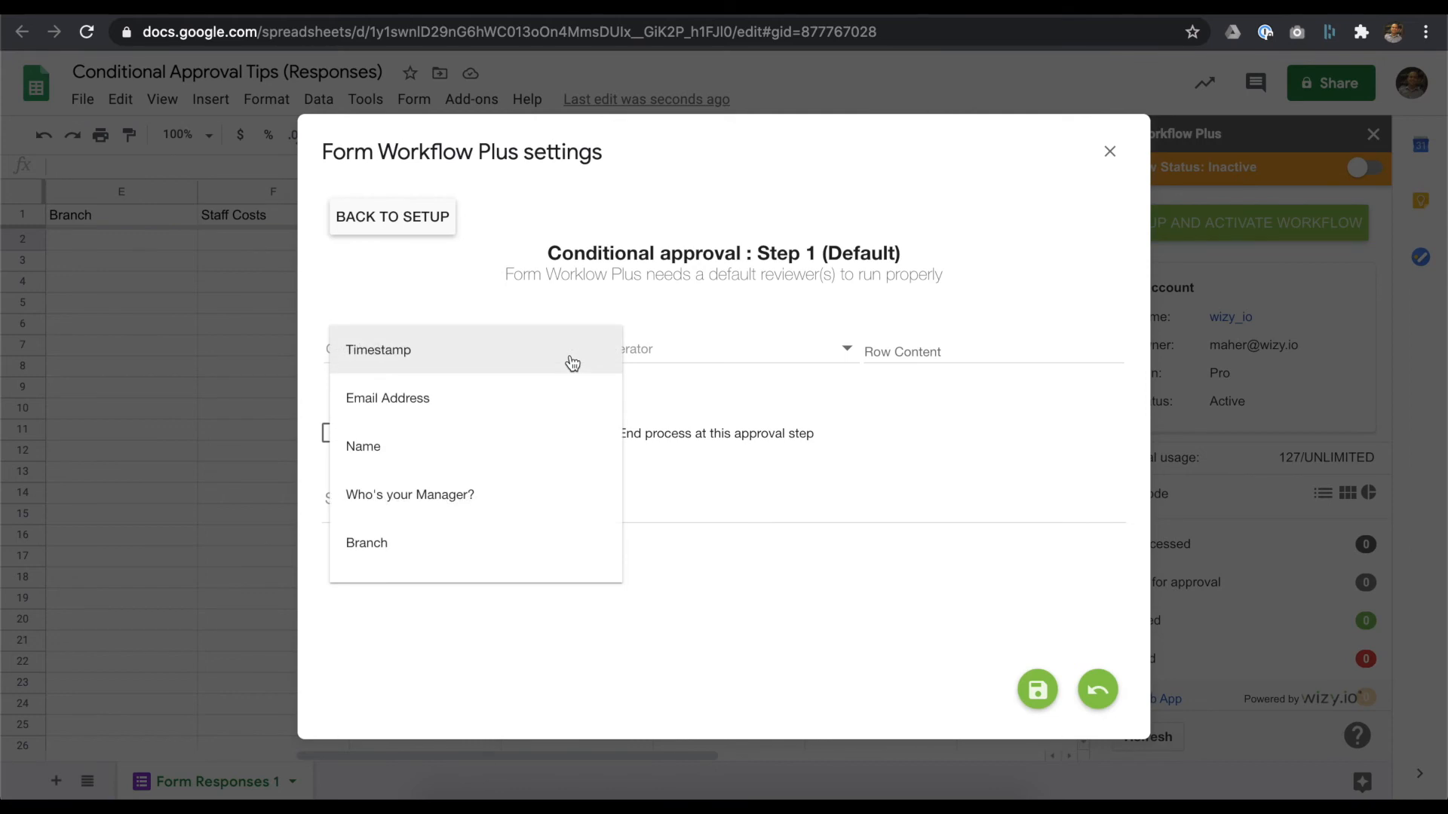
pyautogui.click(366, 543)
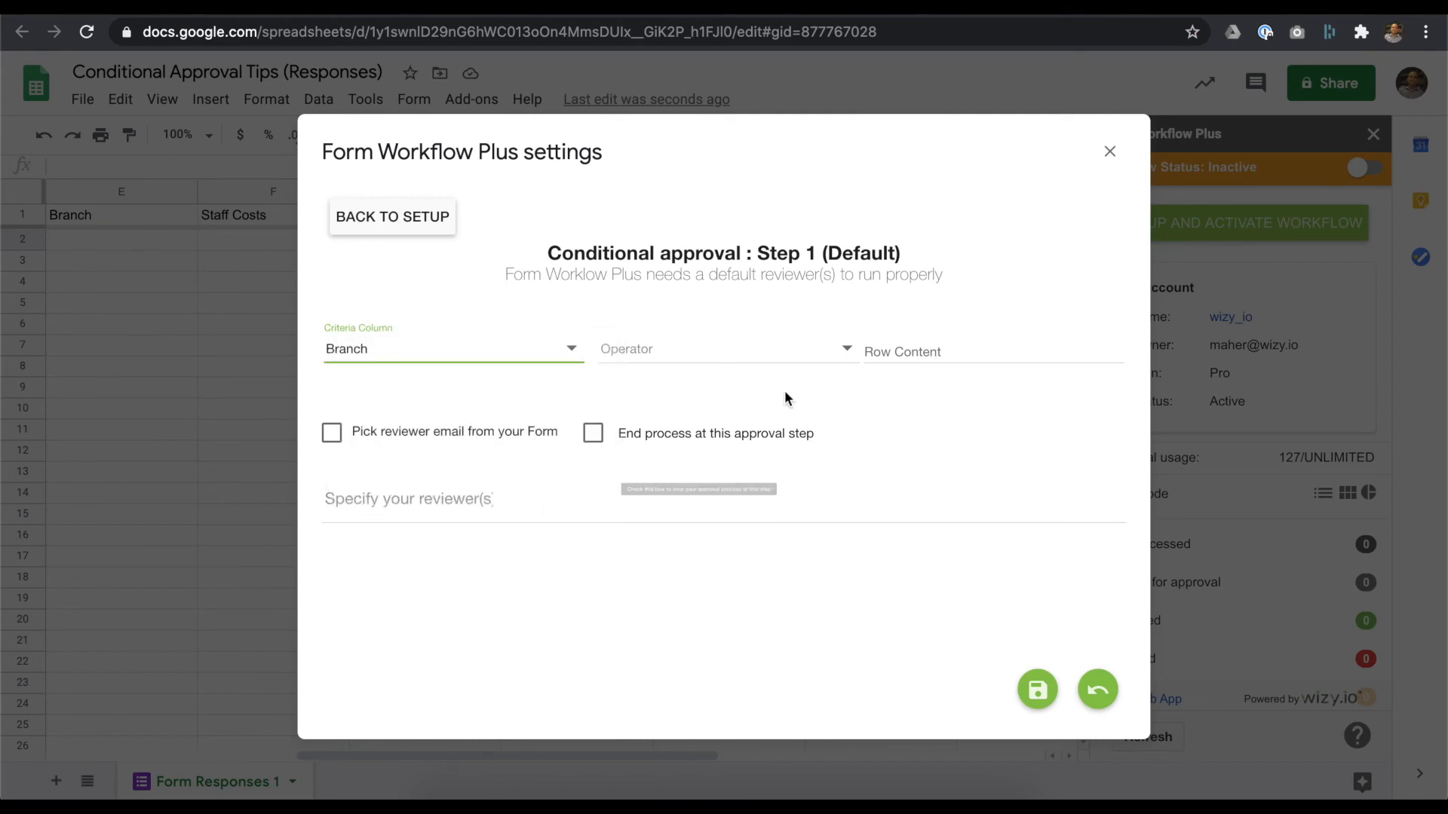
pyautogui.click(724, 349)
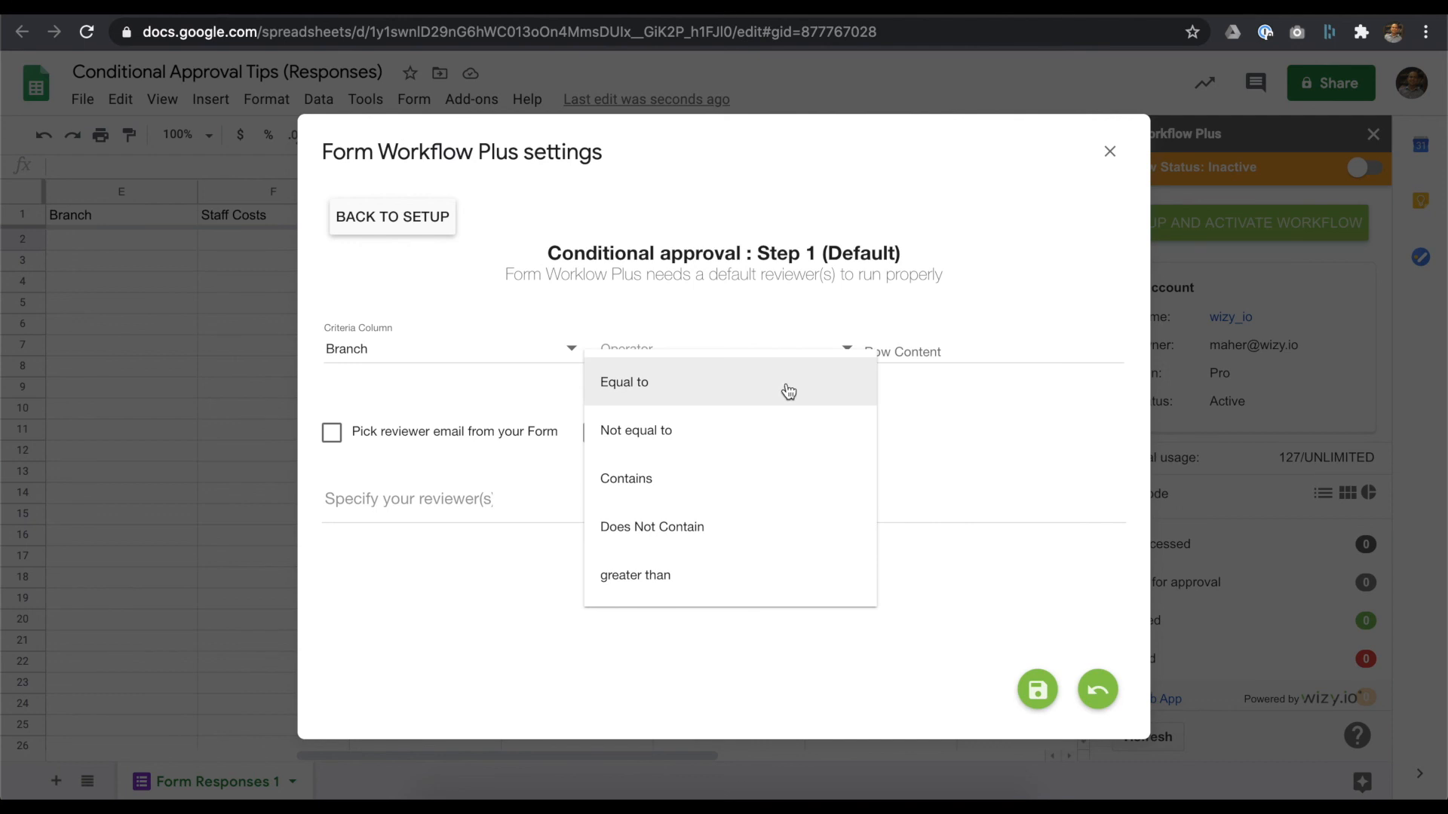
pyautogui.click(625, 382)
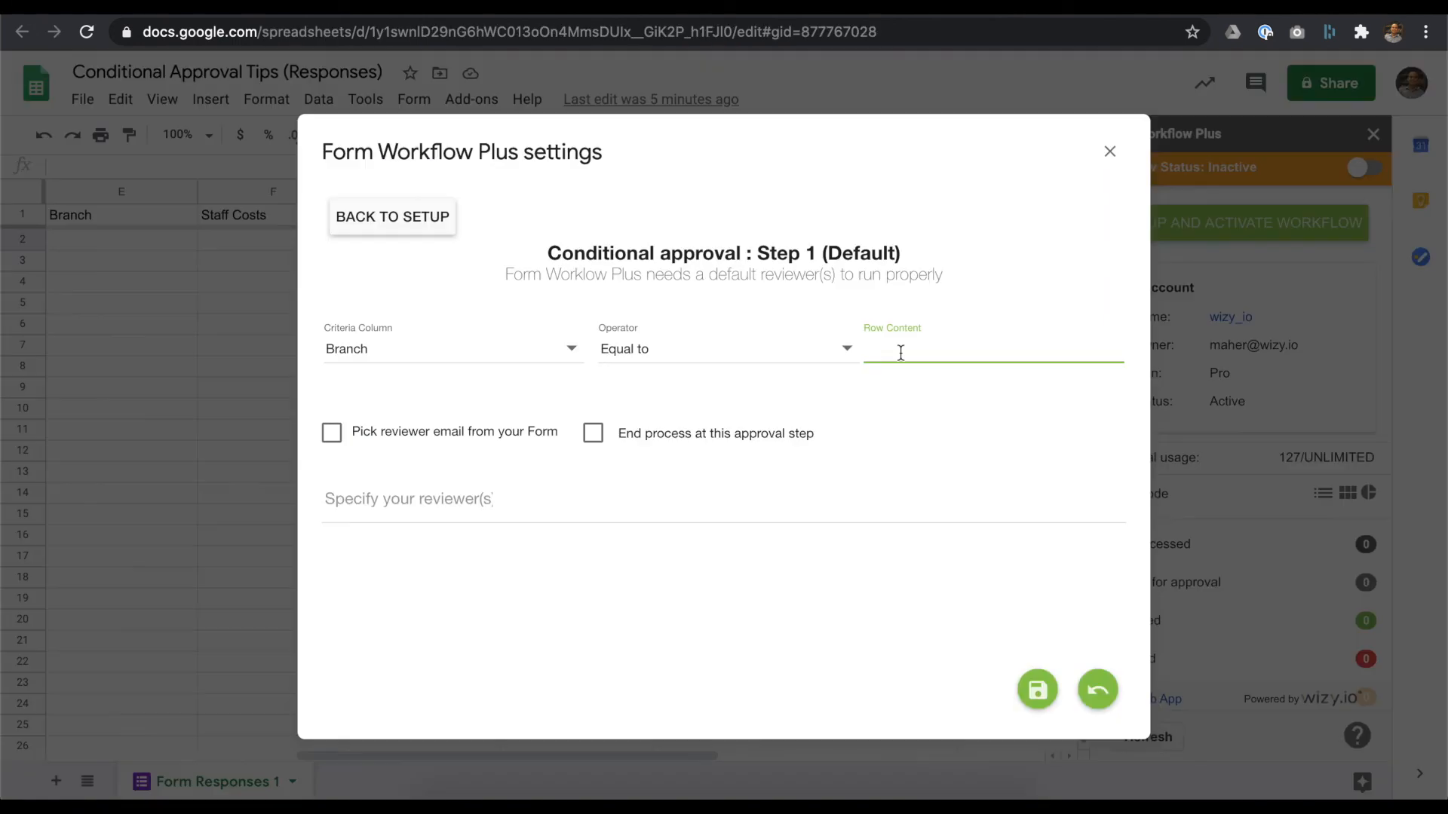
pyautogui.write('Asia')
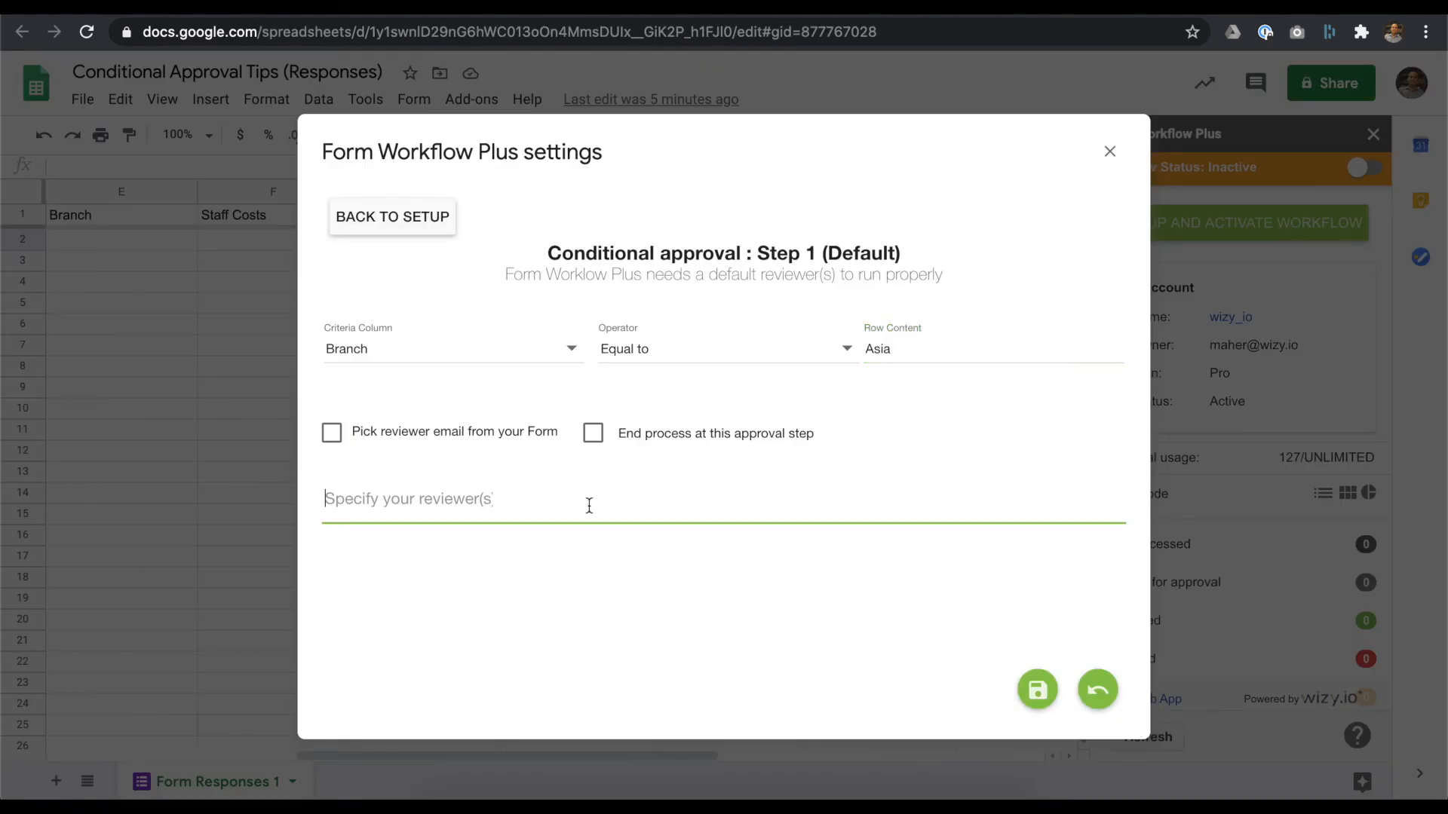
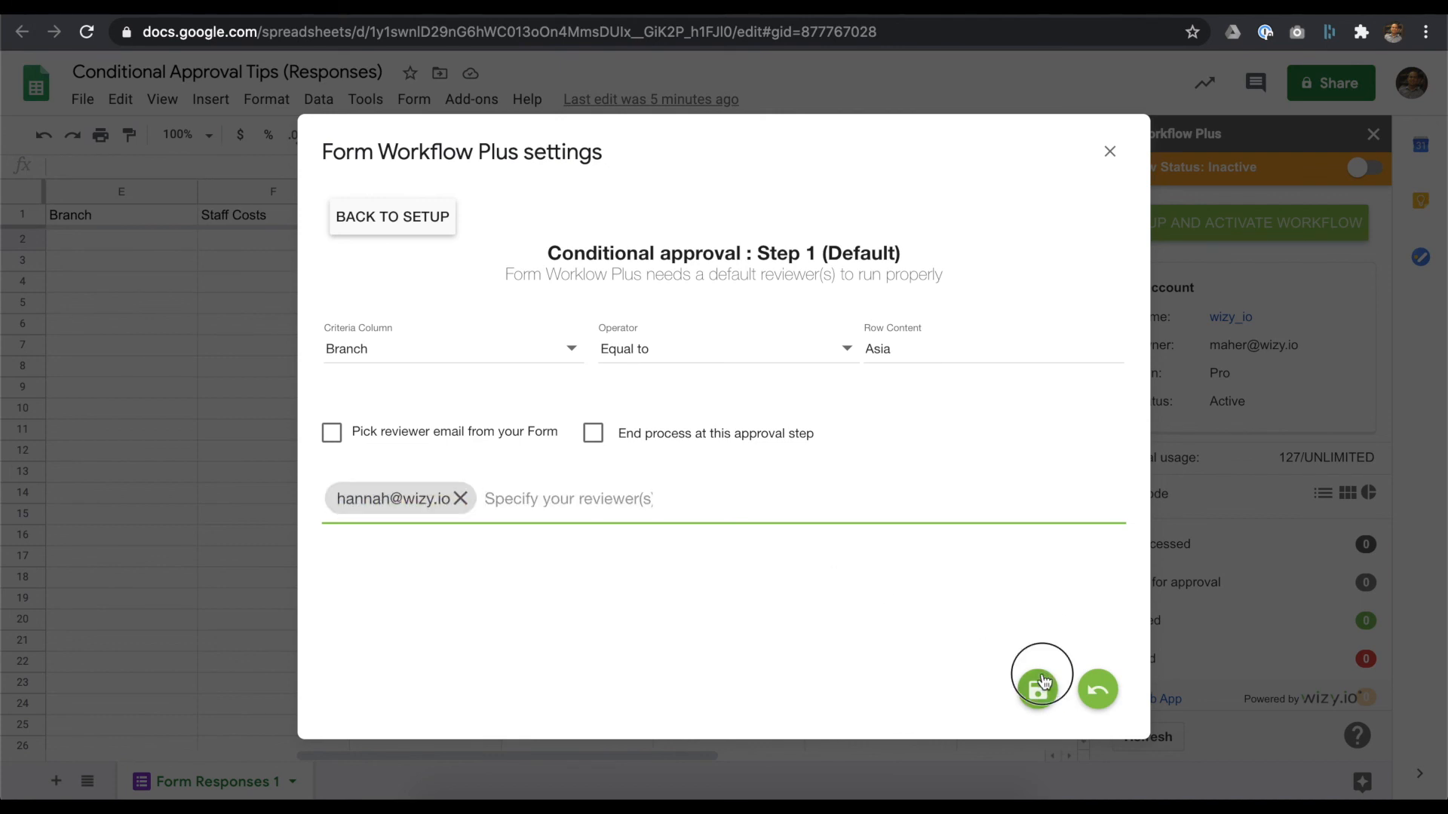
pyautogui.click(1041, 672)
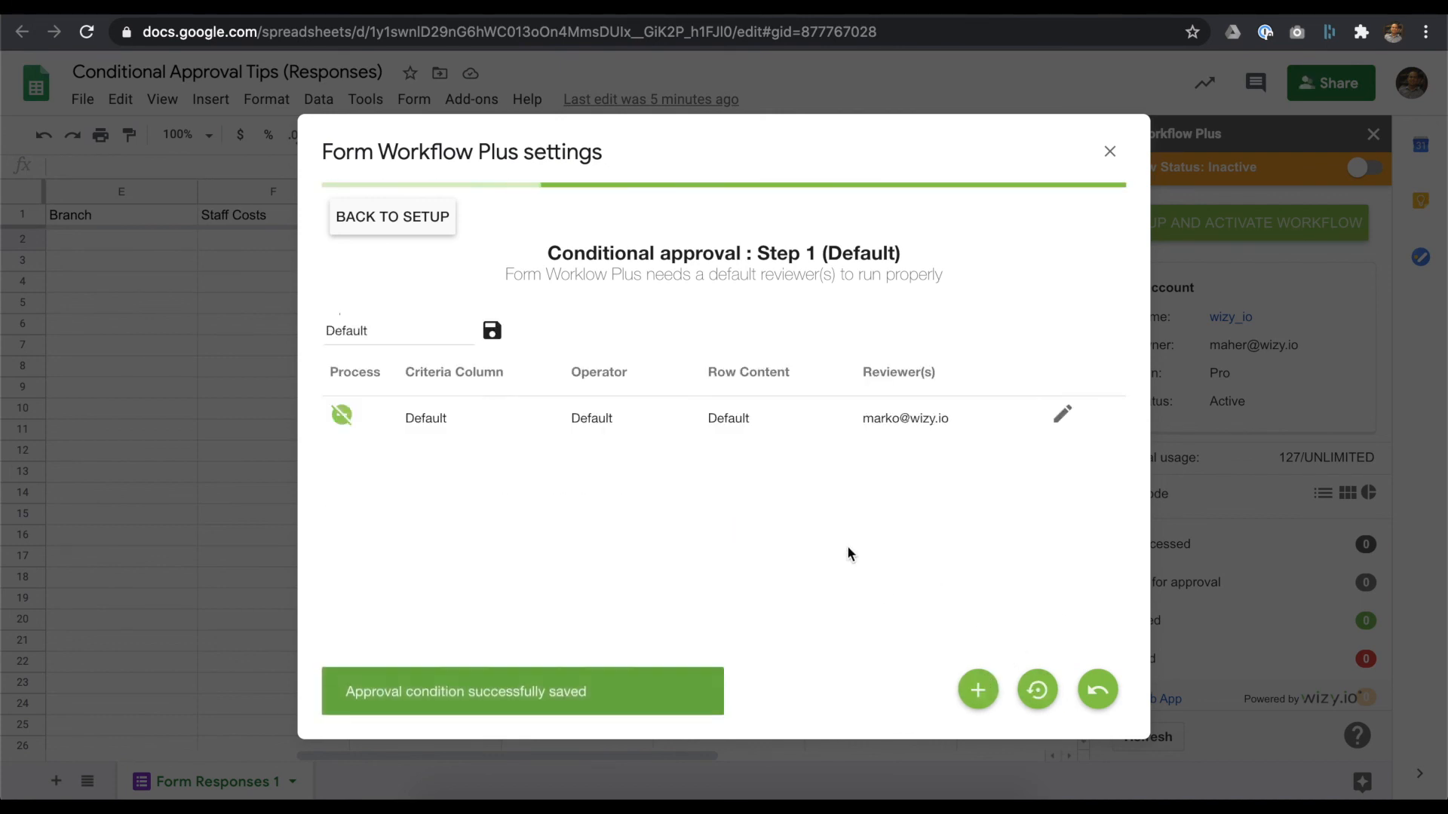